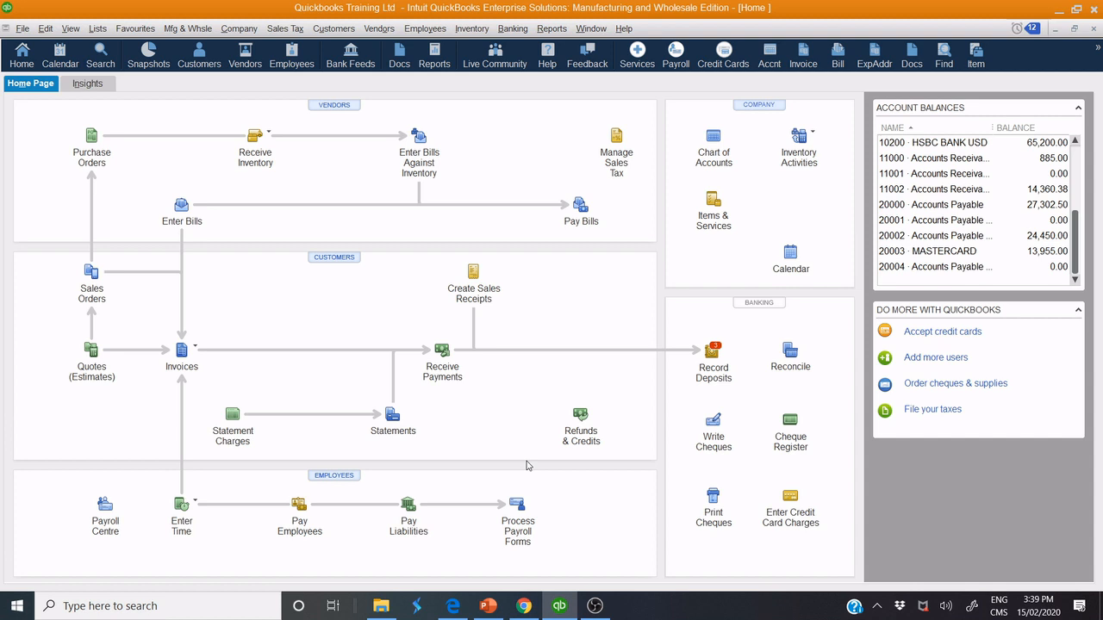
pyautogui.moveTo(559, 476)
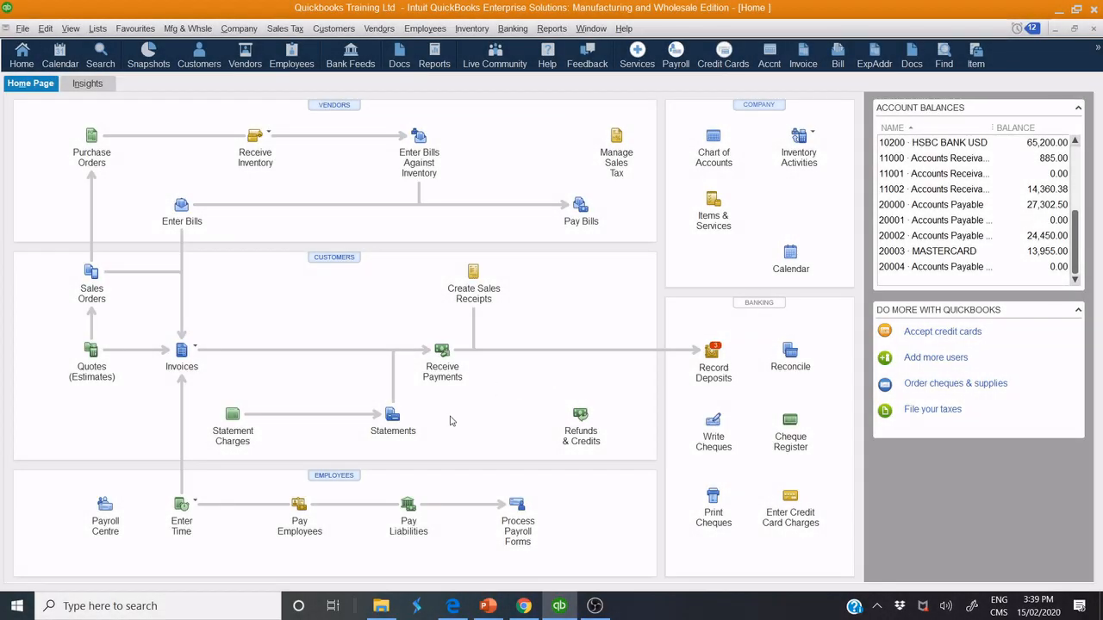
pyautogui.moveTo(426, 250)
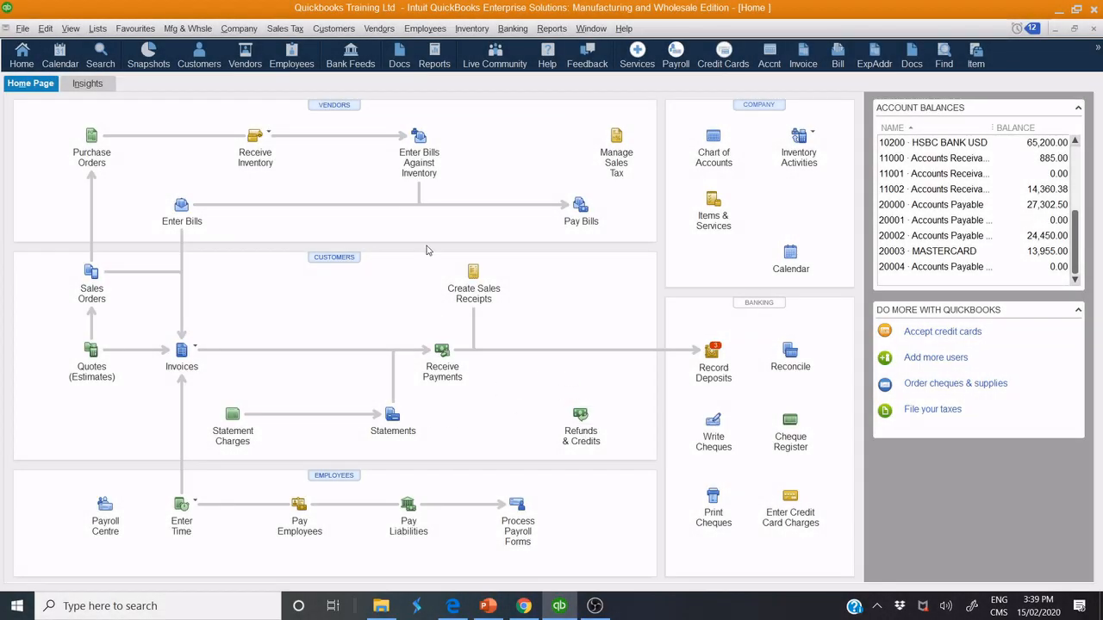
pyautogui.moveTo(121, 59)
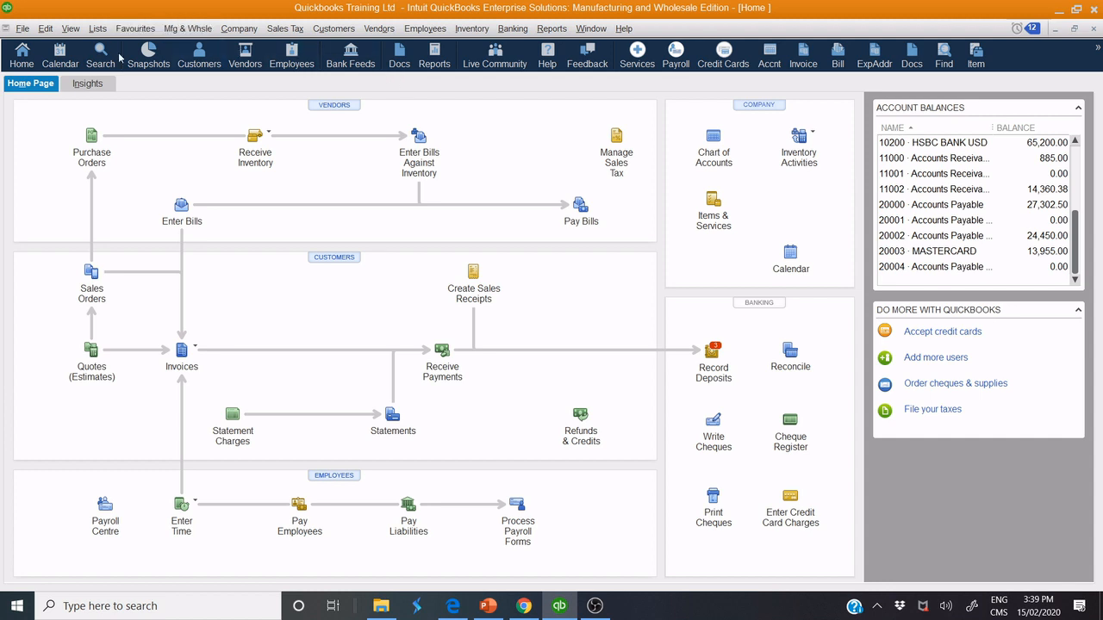
pyautogui.moveTo(439, 455)
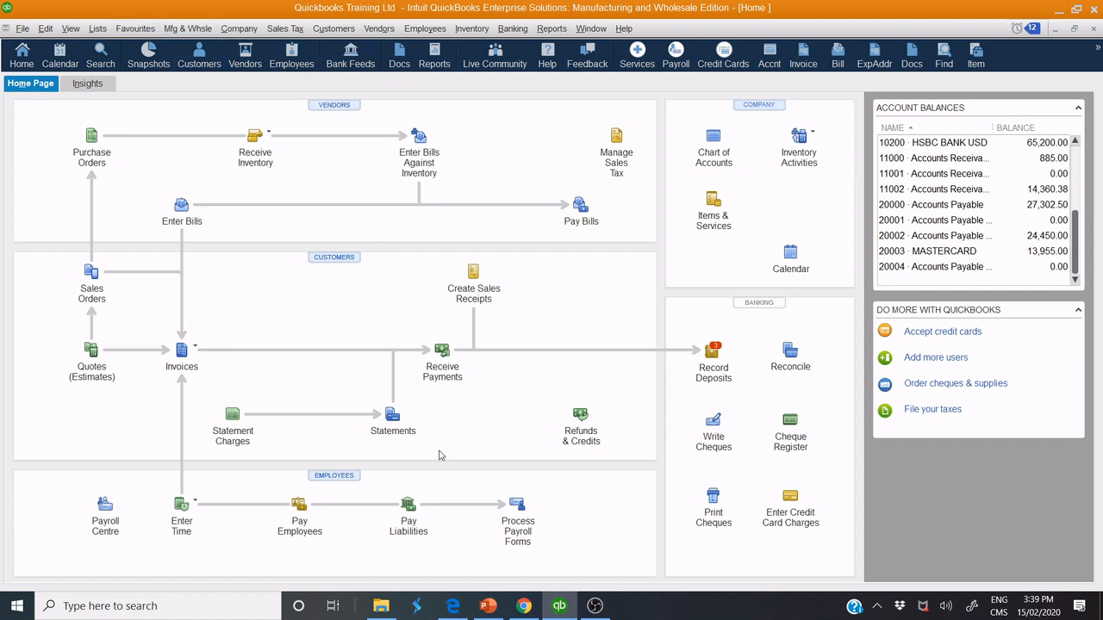
pyautogui.moveTo(318, 11)
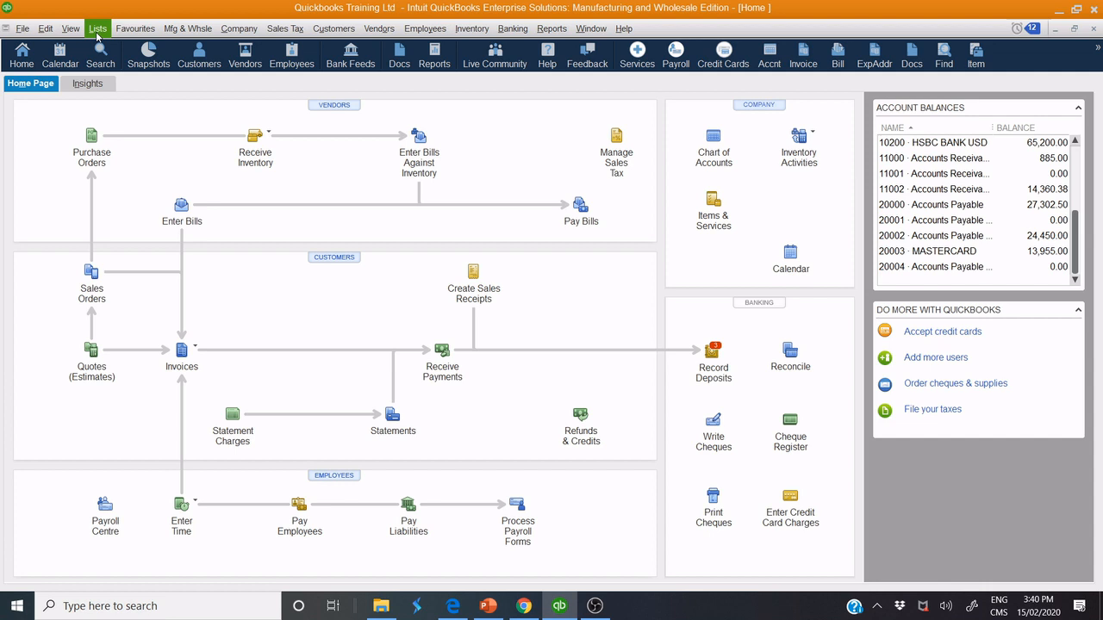
# Step: Bring up the Lists menu showing Chart of Accounts, Item List and Templates
pyautogui.click(97, 28)
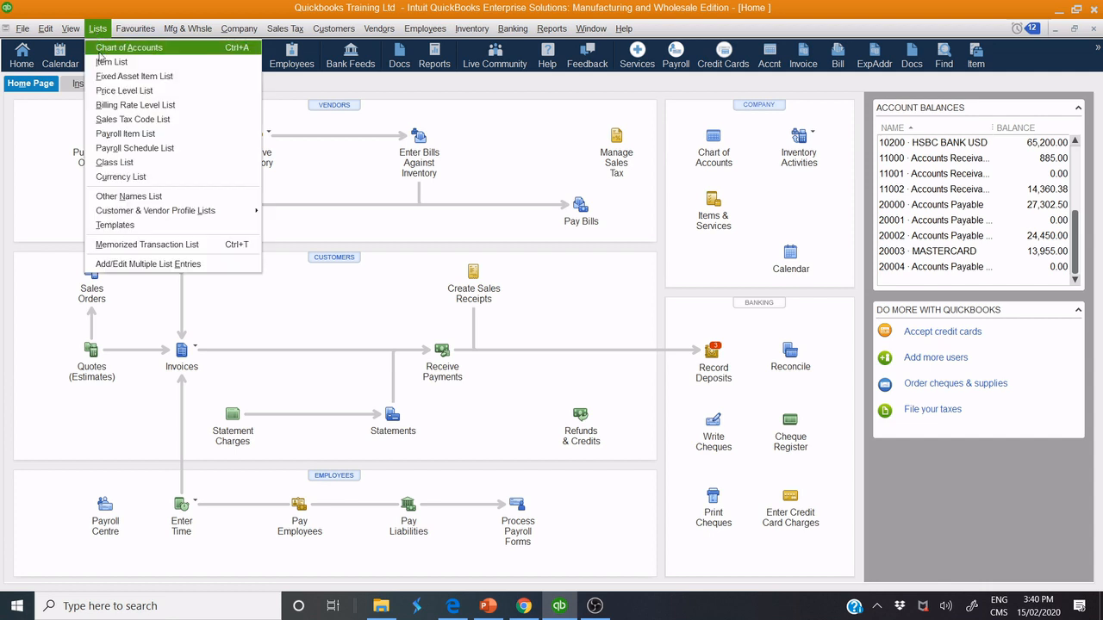
pyautogui.moveTo(114, 224)
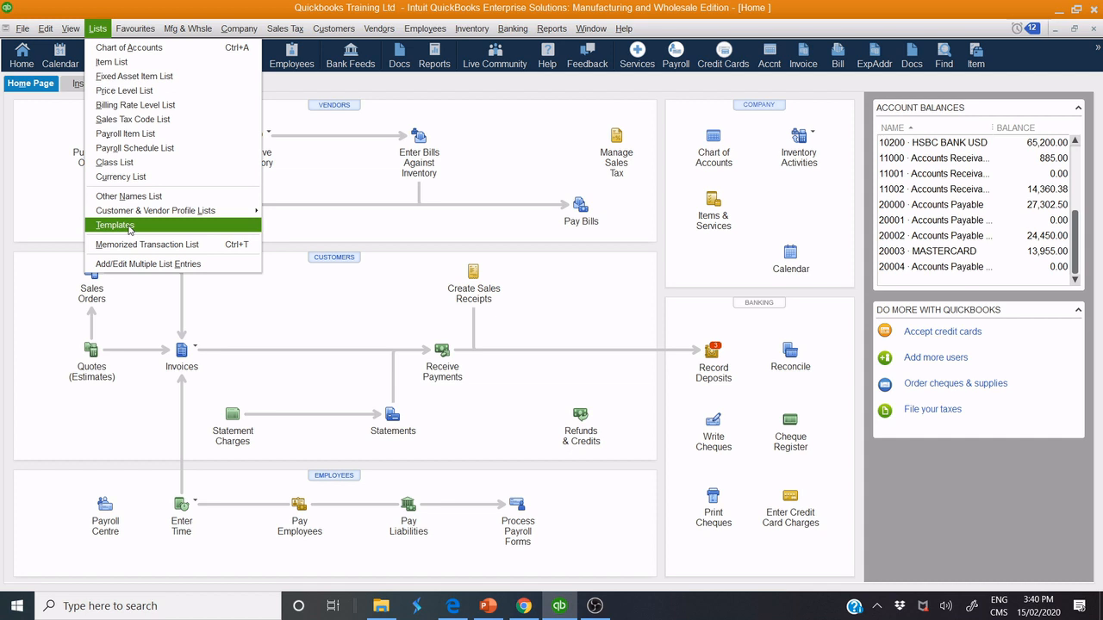
pyautogui.moveTo(228, 317)
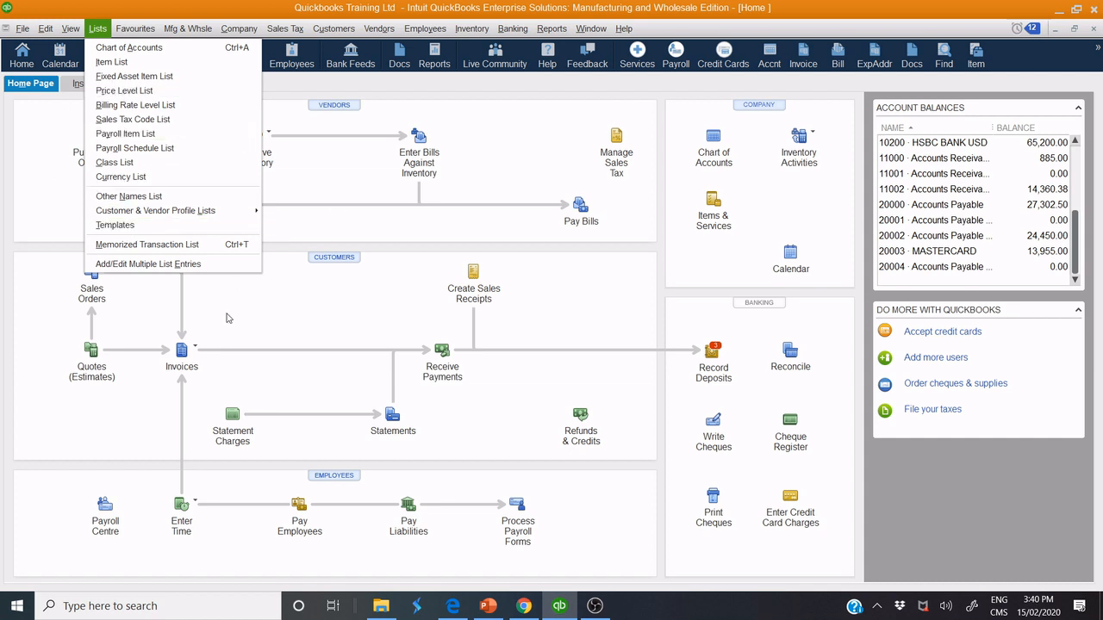
pyautogui.moveTo(113, 224)
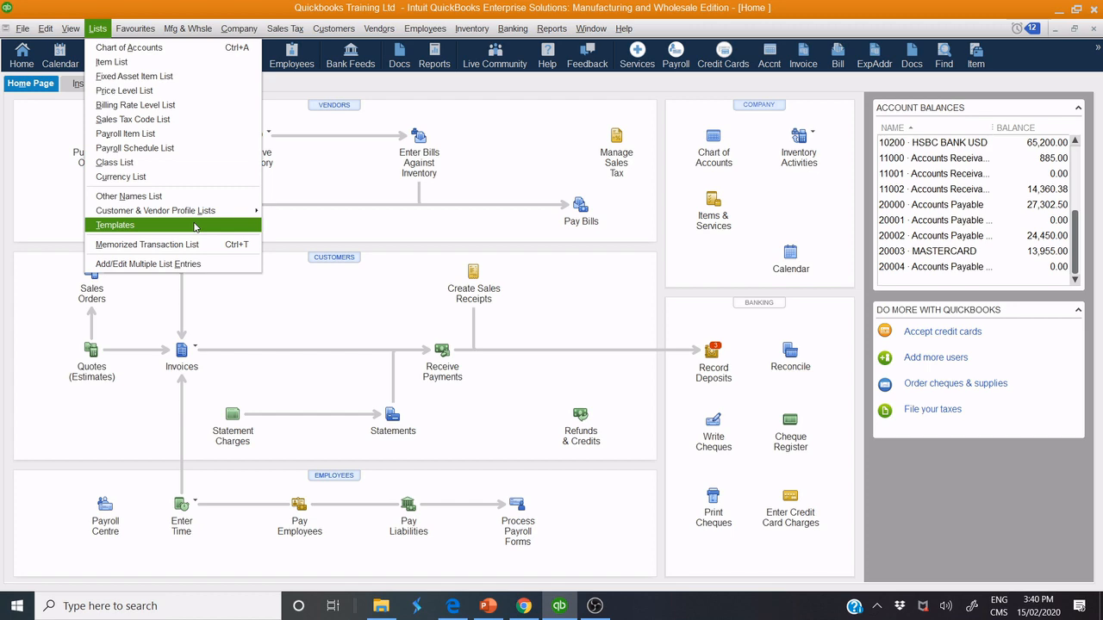
pyautogui.moveTo(148, 228)
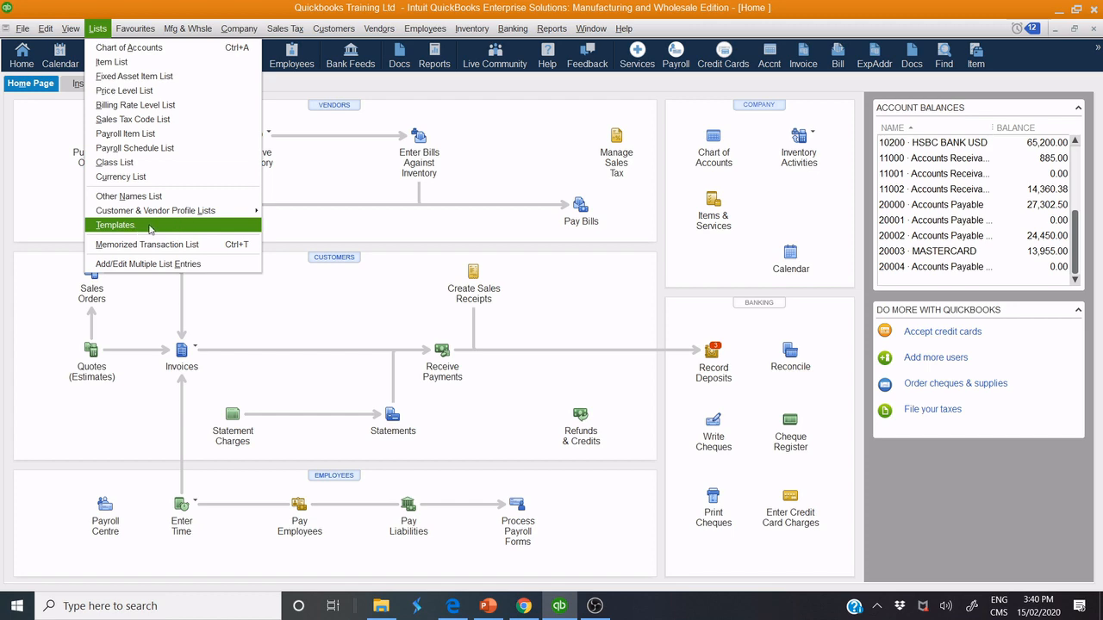
# Step: Open the Templates list and select the (EXPORT-IMPORT) Invoice Template after browsing other rows
pyautogui.click(113, 224)
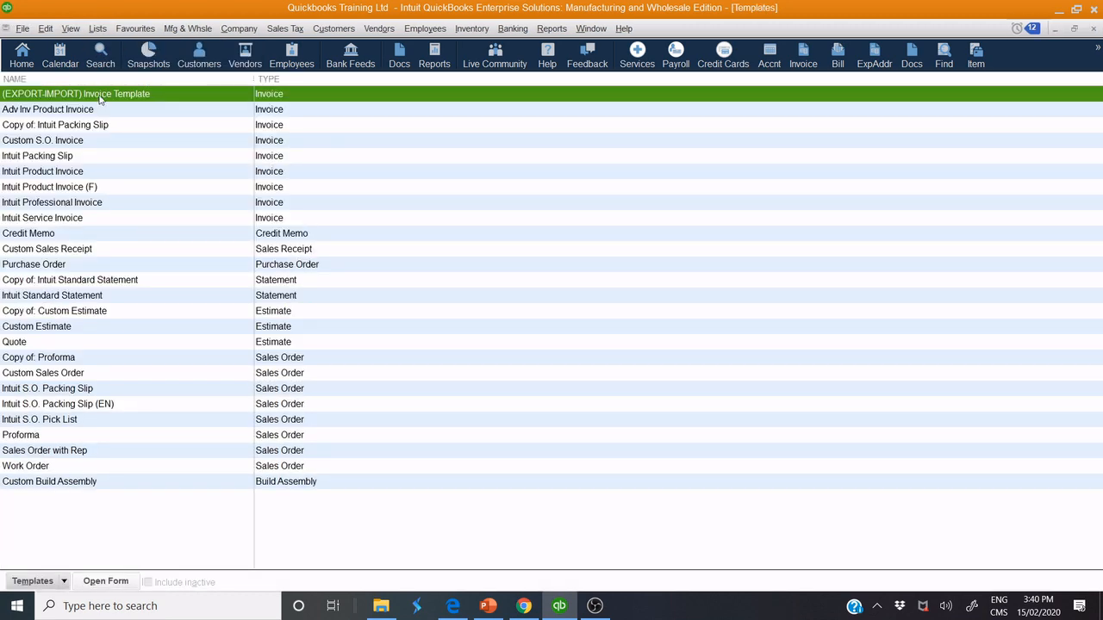
pyautogui.moveTo(59, 140)
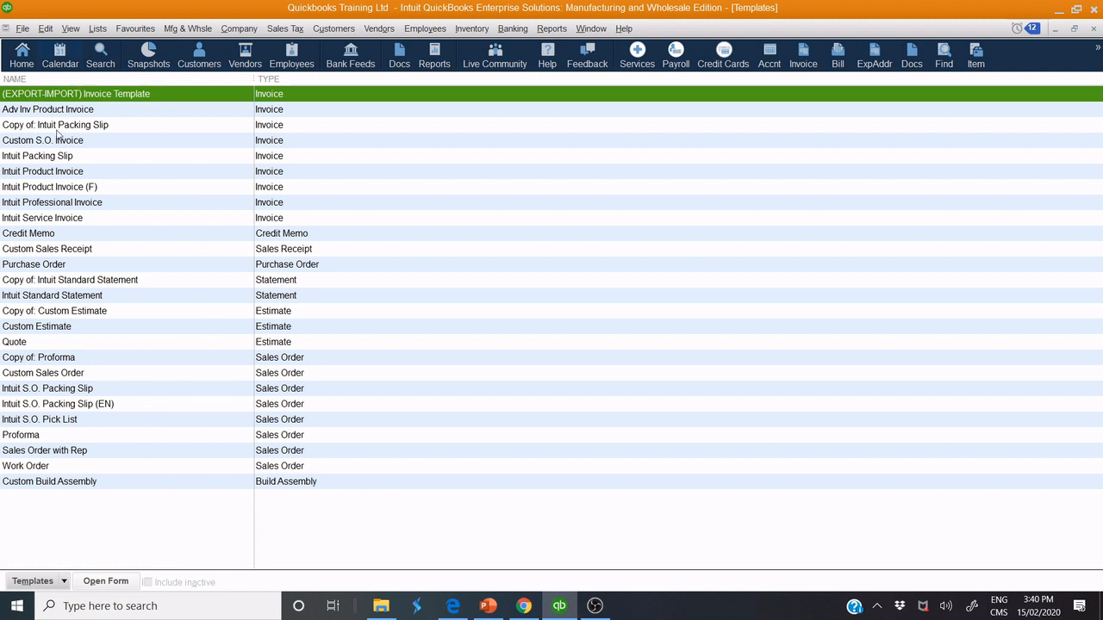
pyautogui.click(21, 434)
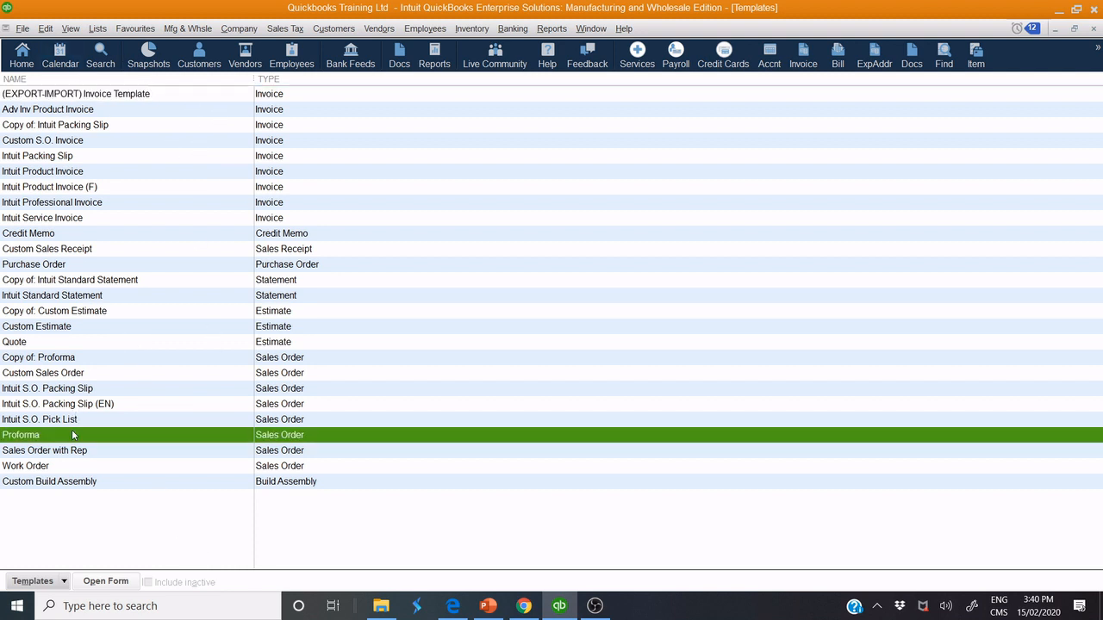
pyautogui.click(34, 264)
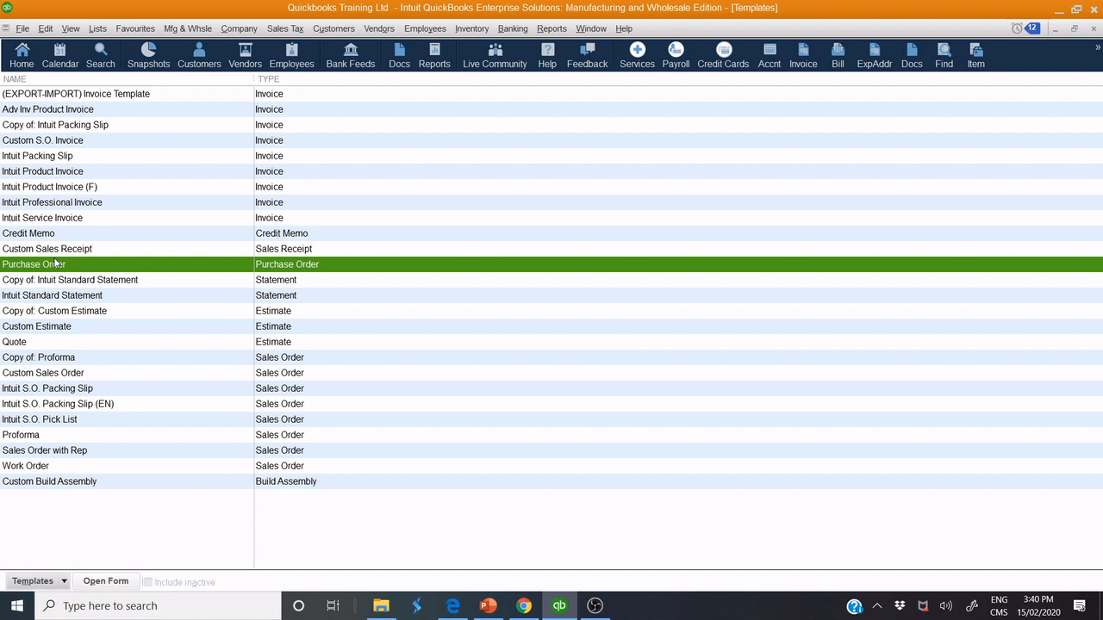
pyautogui.click(55, 310)
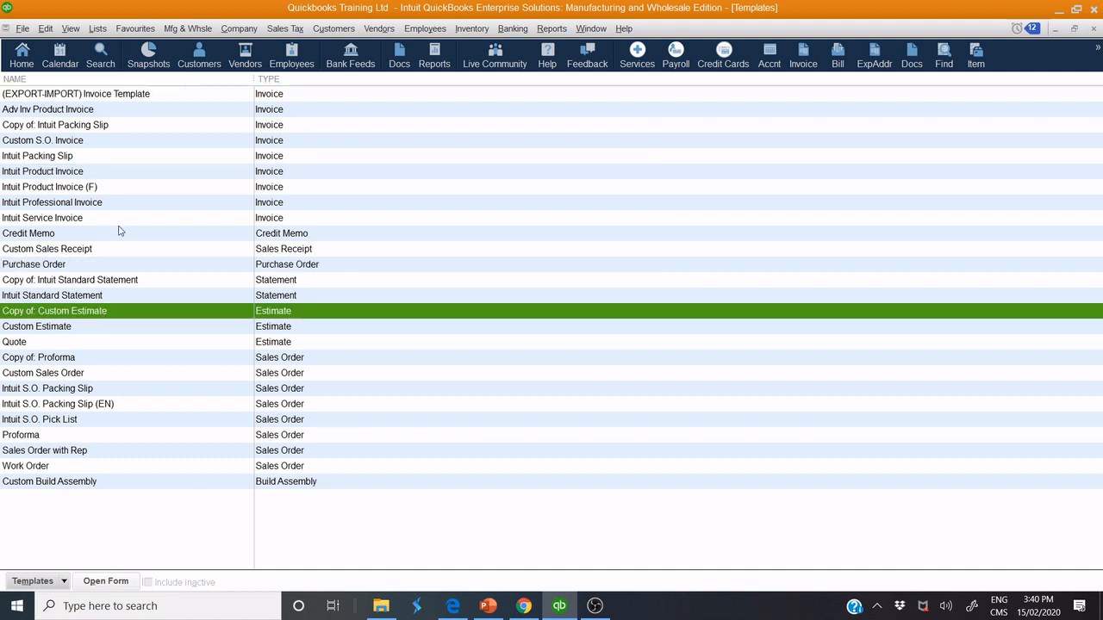
pyautogui.moveTo(26, 97)
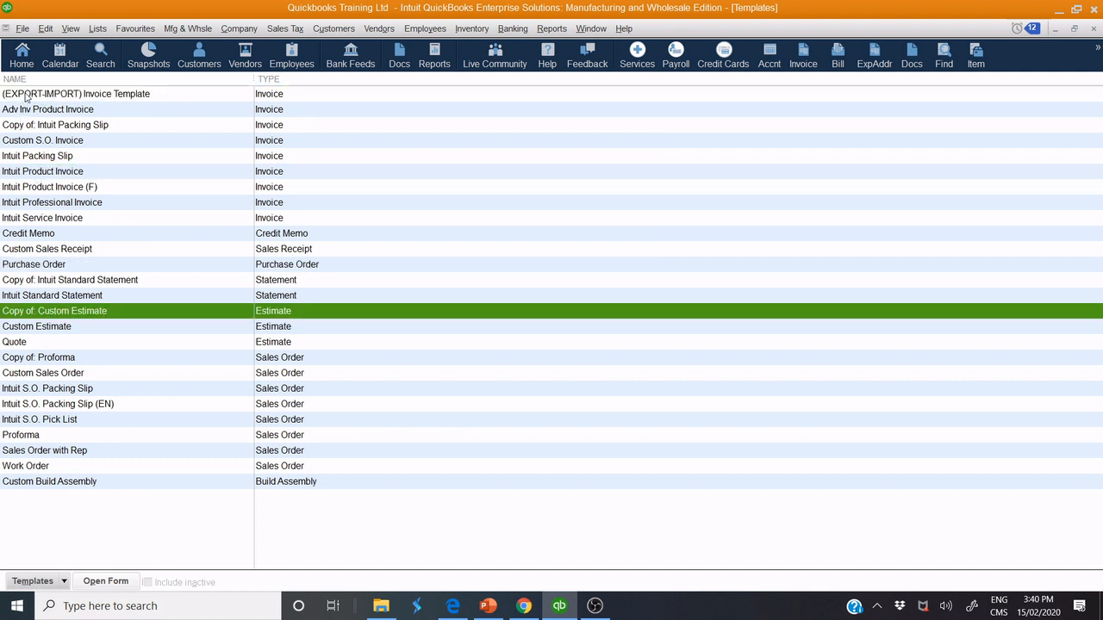
pyautogui.click(76, 93)
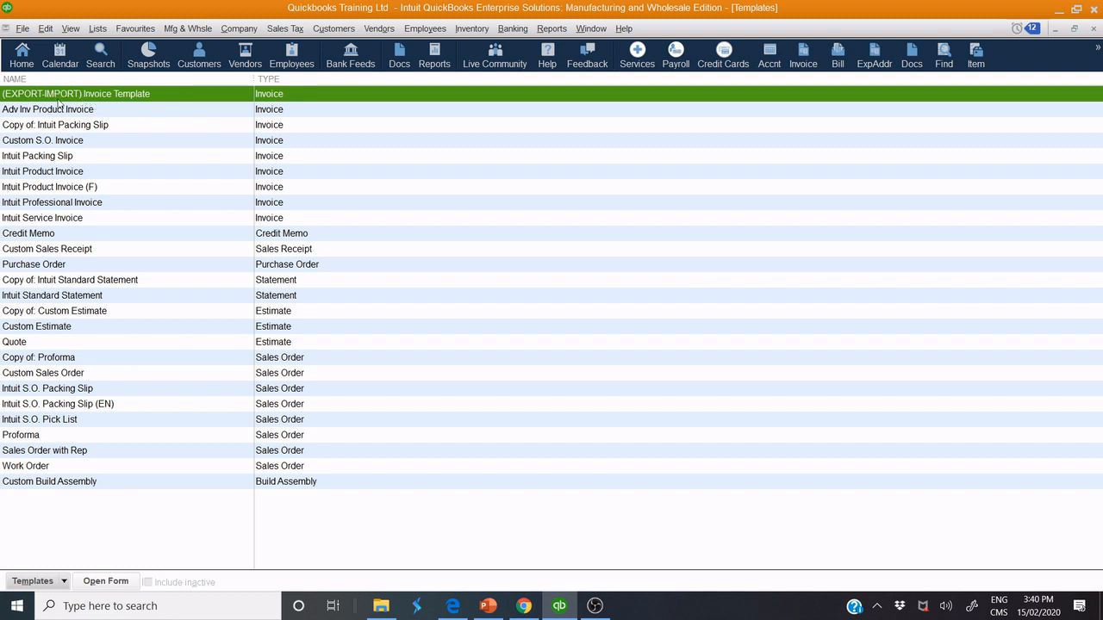
pyautogui.moveTo(59, 486)
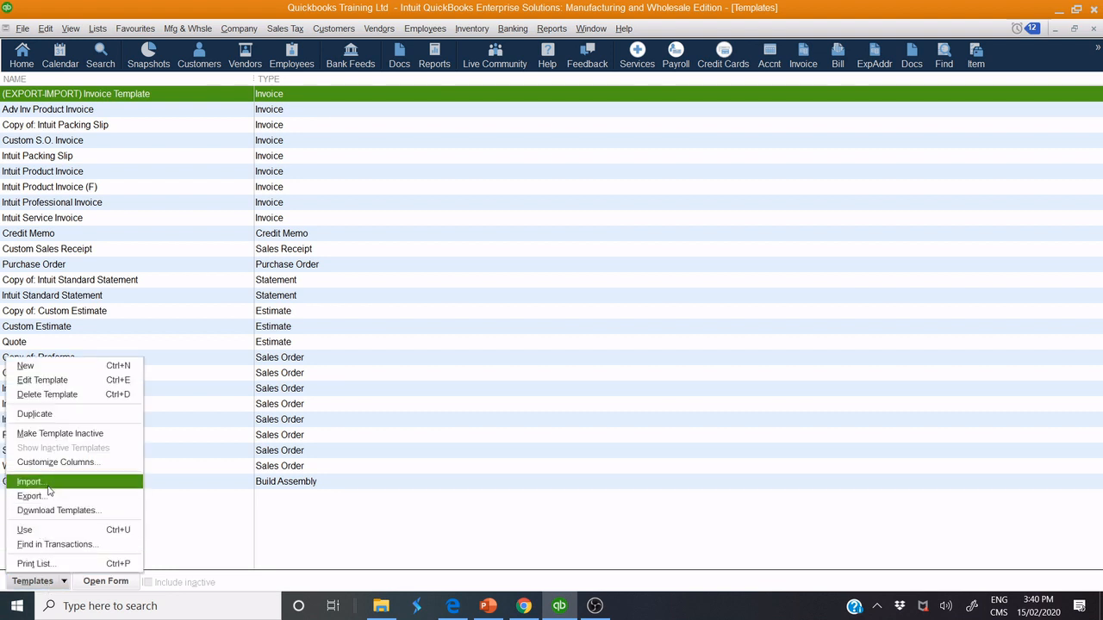
pyautogui.moveTo(57, 496)
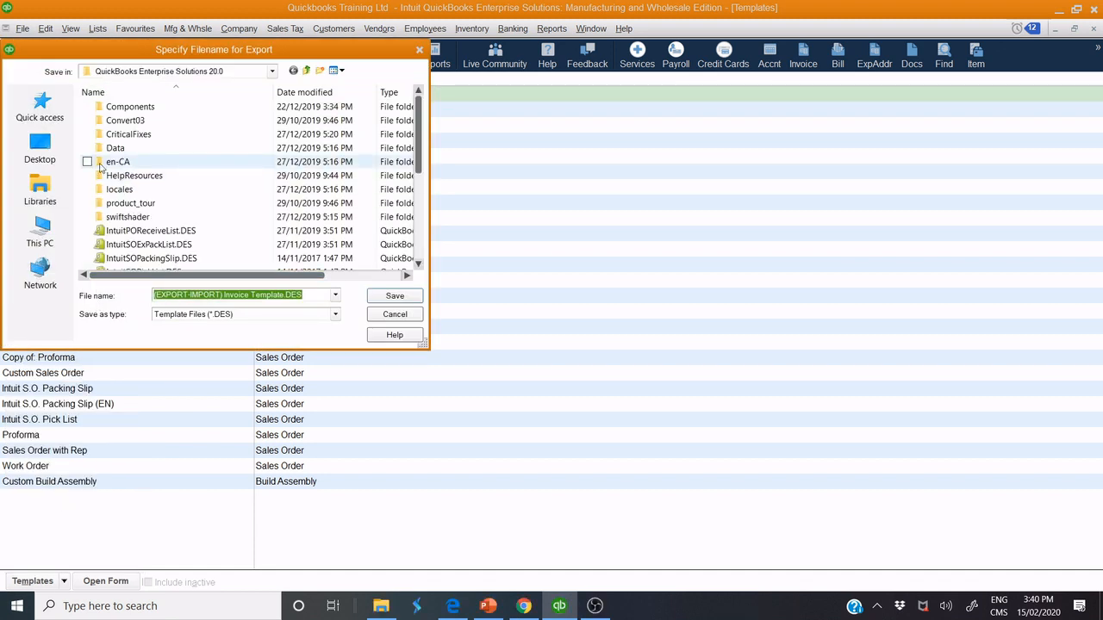
pyautogui.moveTo(39, 231)
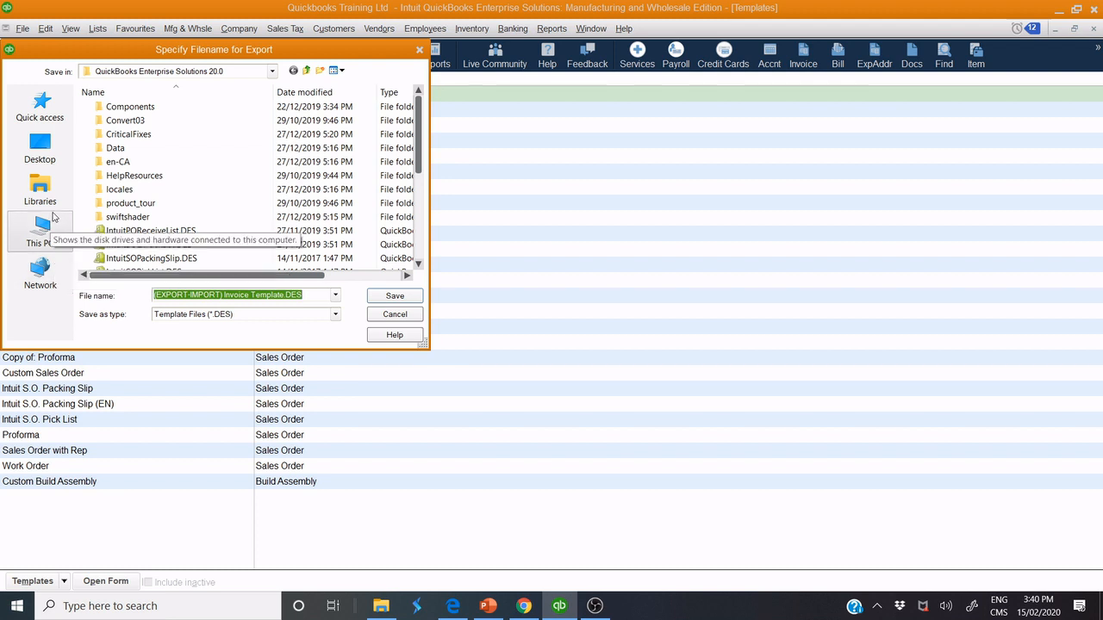
# Step: Save the exported template file into the Quick Books Template folder on the desktop
pyautogui.click(40, 146)
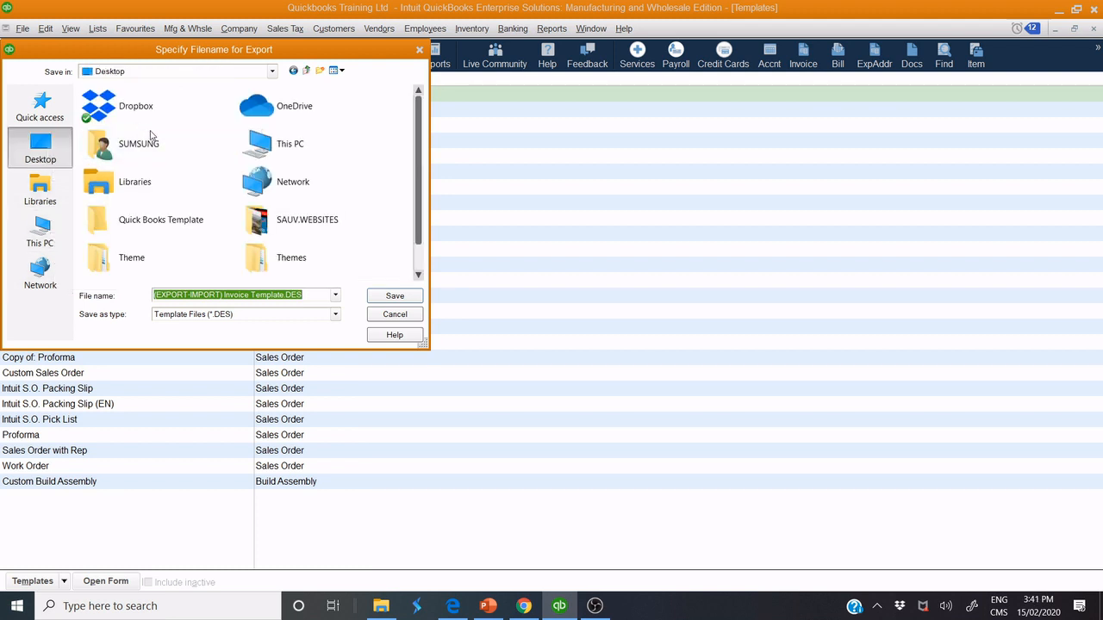
pyautogui.moveTo(160, 221)
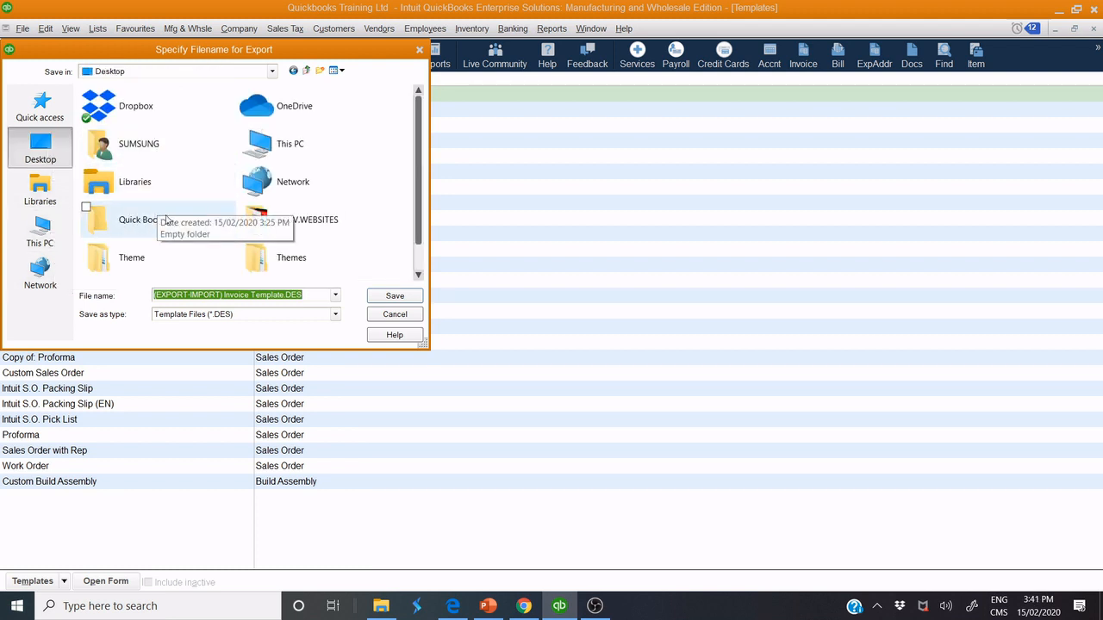
pyautogui.click(162, 218)
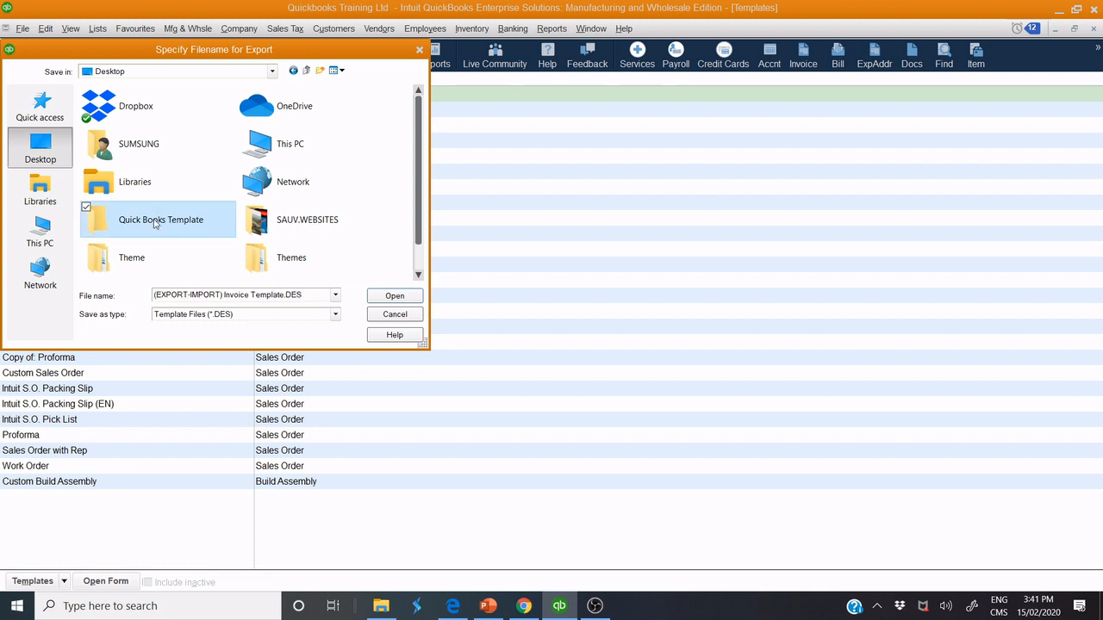
pyautogui.doubleClick(160, 218)
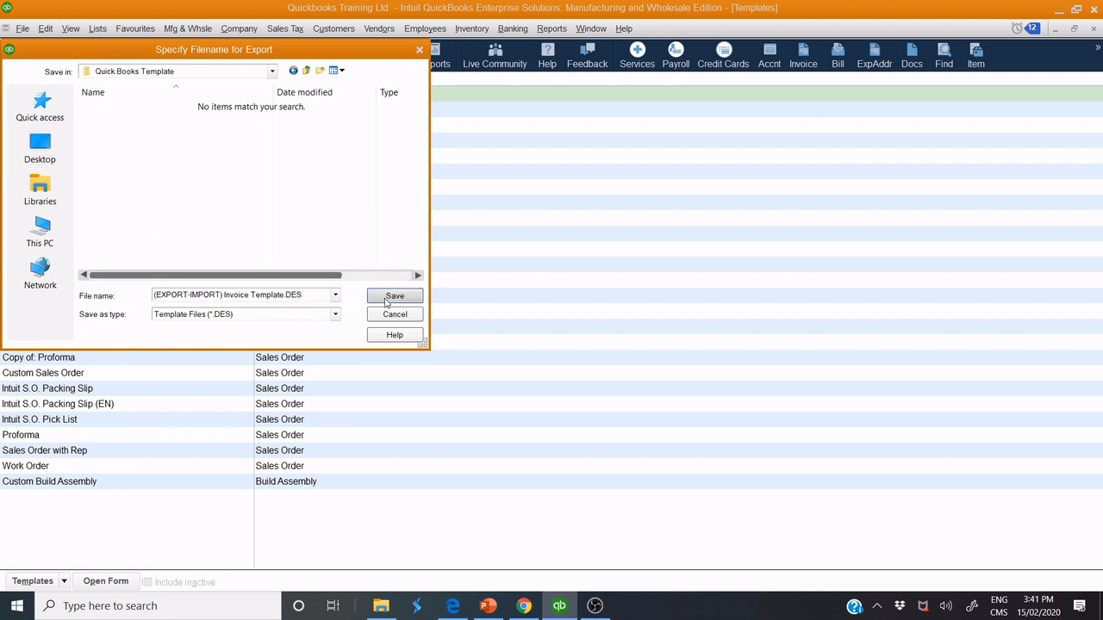
pyautogui.click(393, 296)
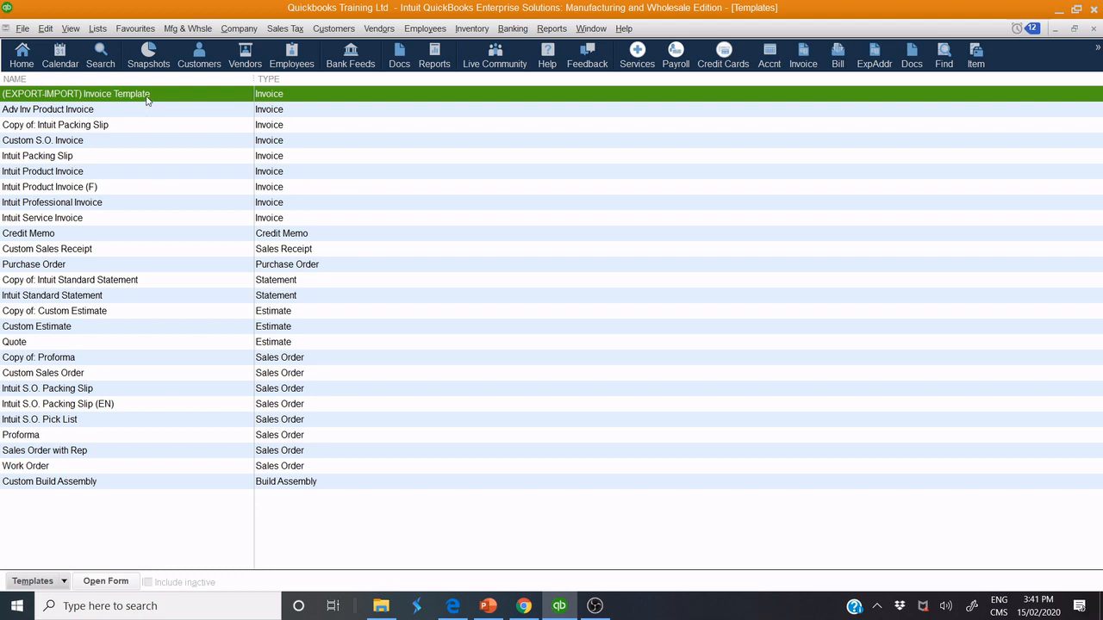
pyautogui.moveTo(523, 606)
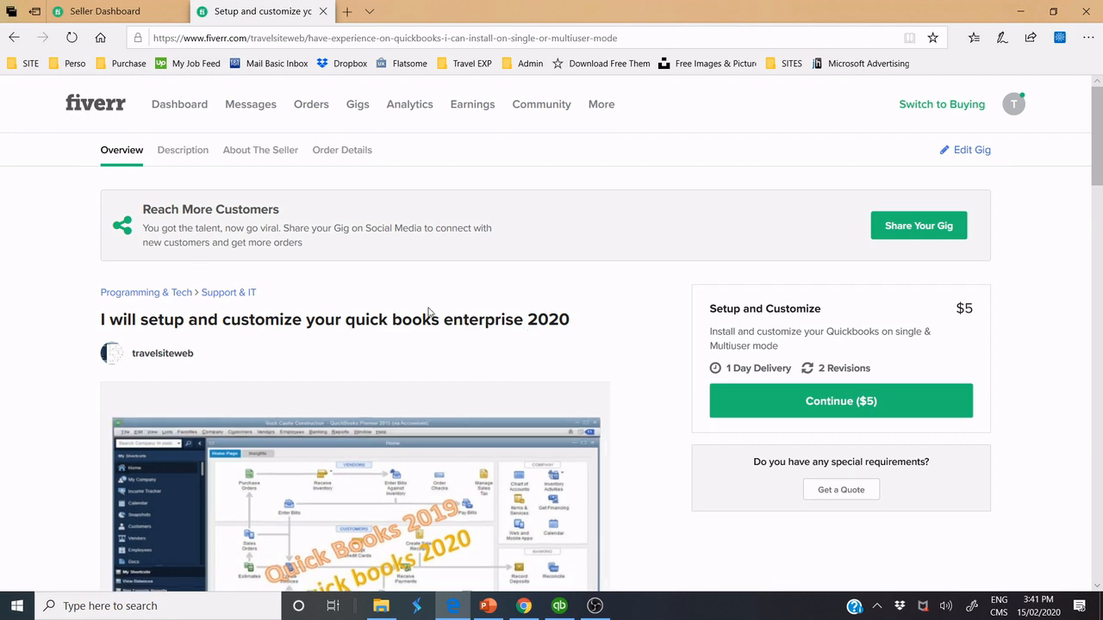
pyautogui.scroll(-3)
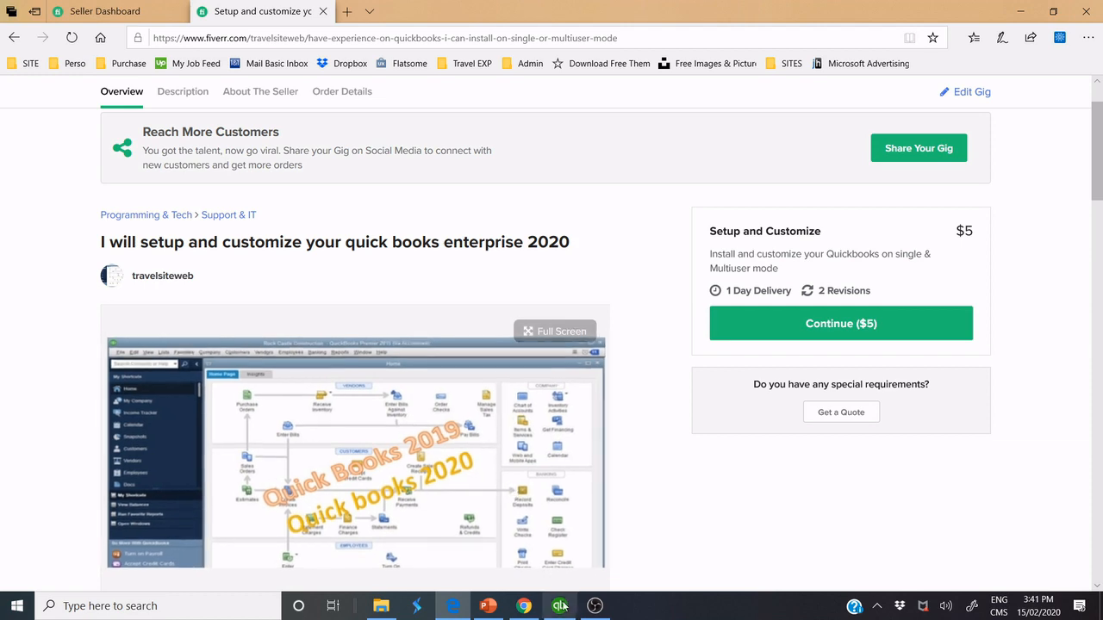
pyautogui.moveTo(558, 606)
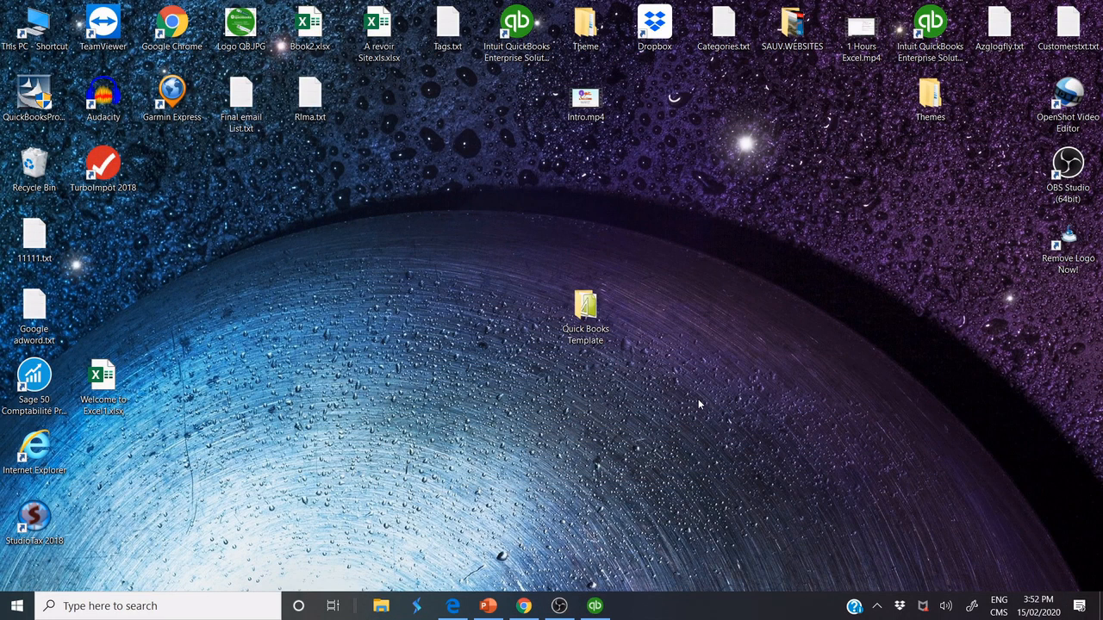
# Step: Open the Quick Books Template folder to reveal the (EXPORT-IMPORT) Invoice Template.DES file
pyautogui.click(586, 310)
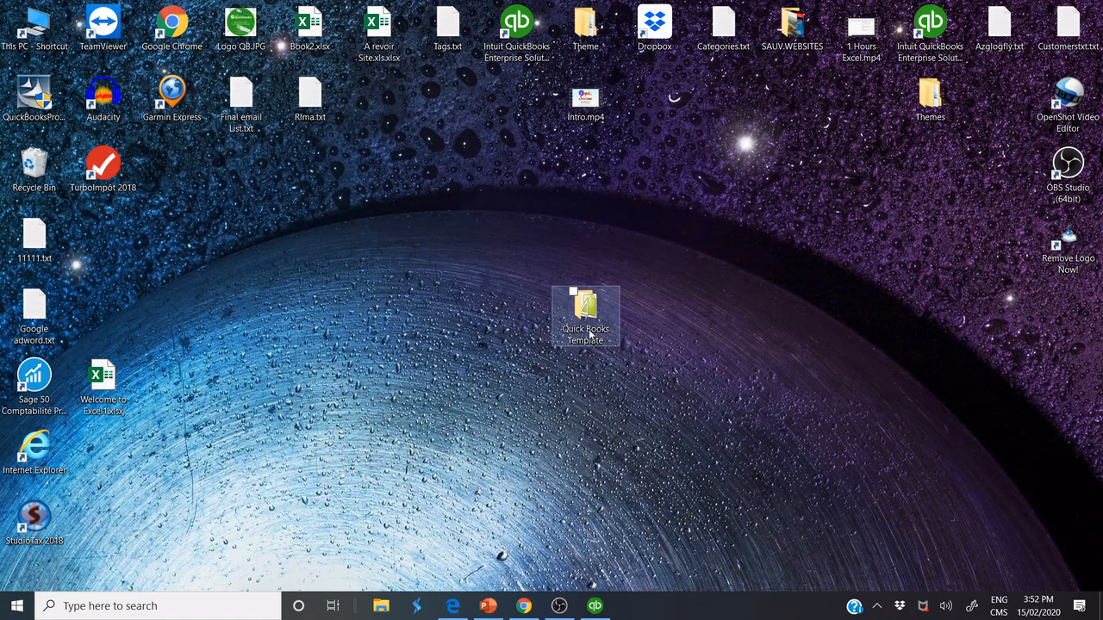
pyautogui.doubleClick(586, 317)
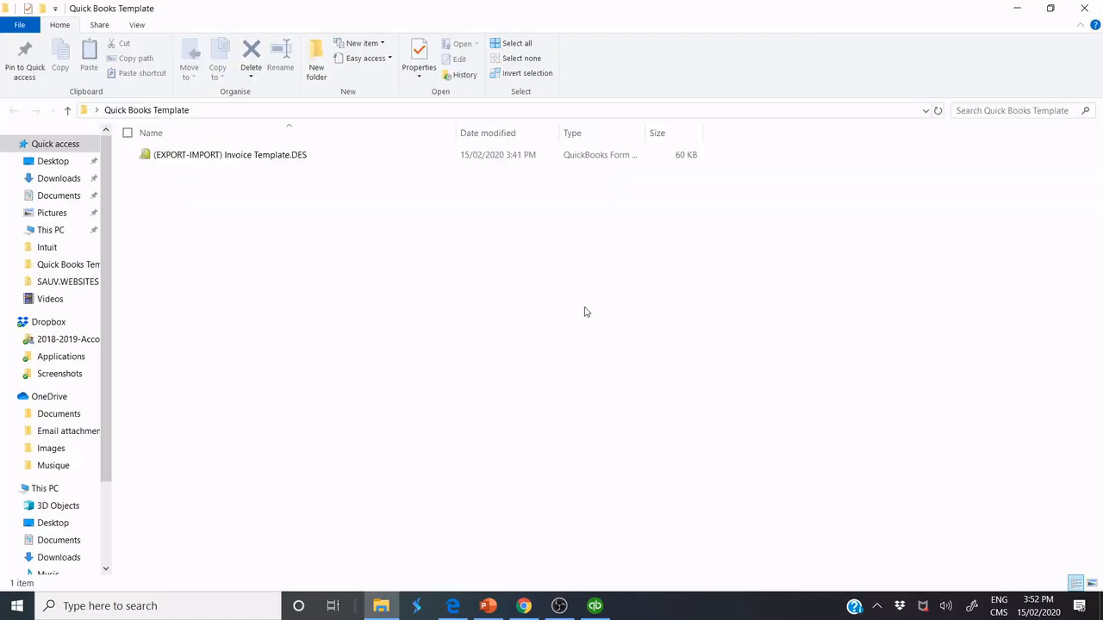
pyautogui.moveTo(310, 207)
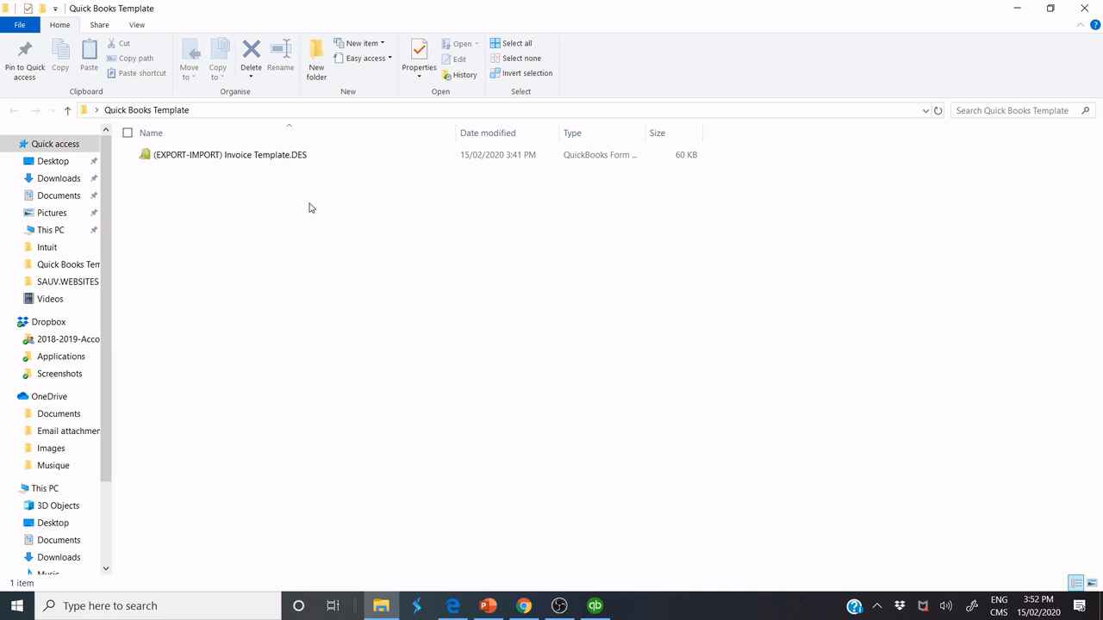
pyautogui.moveTo(279, 182)
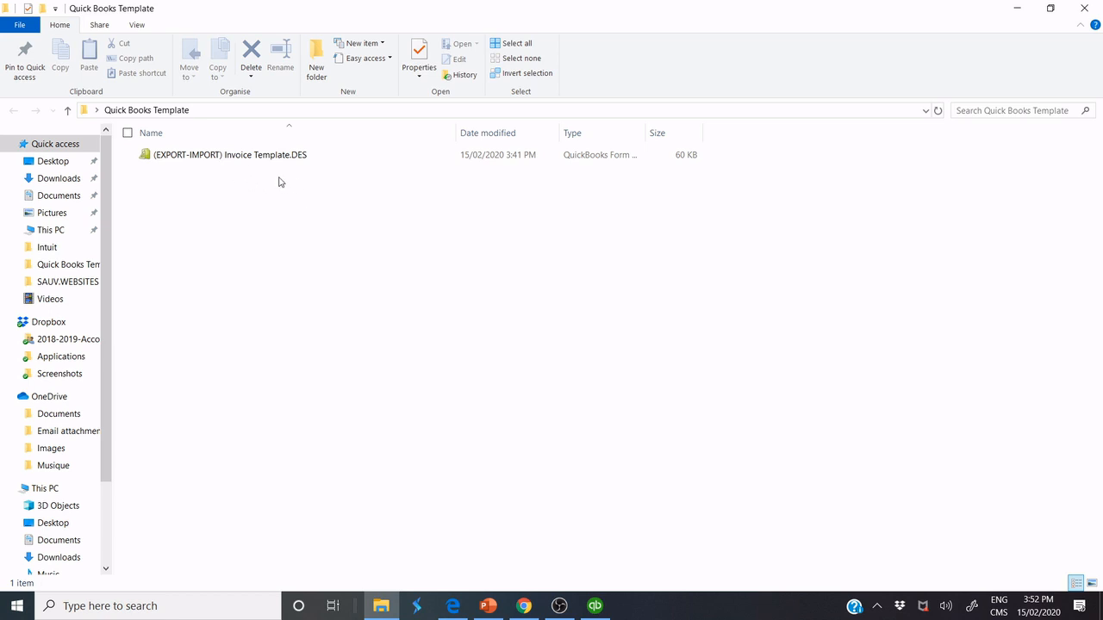
pyautogui.moveTo(237, 171)
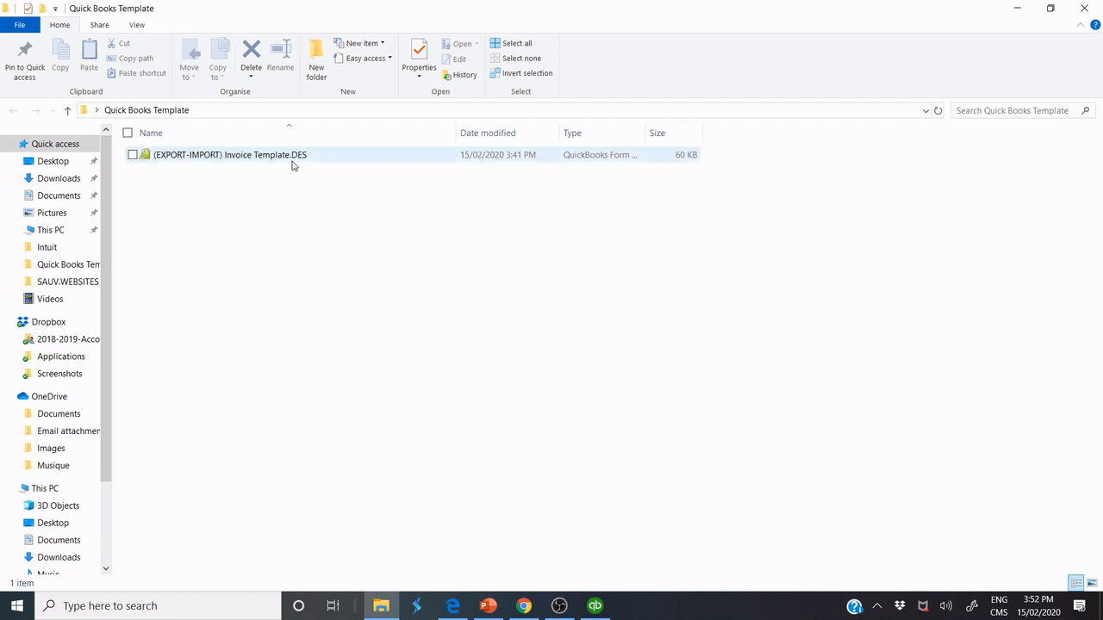
pyautogui.moveTo(297, 162)
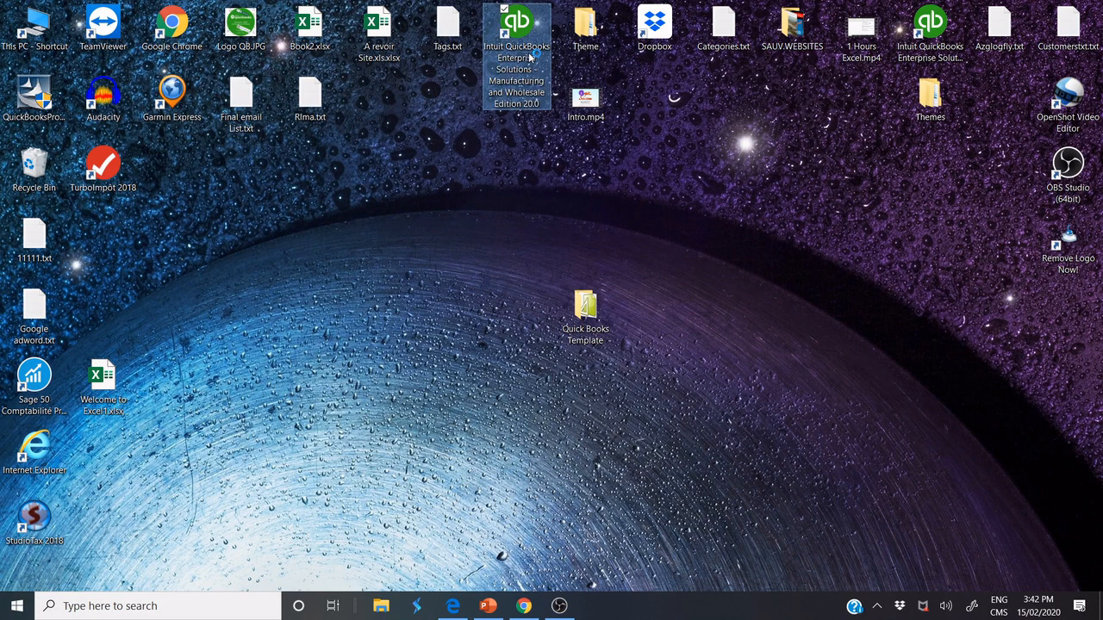
# Step: Start QuickBooks Enterprise from the Intuit desktop shortcut with Quickbooks Training Ltd
pyautogui.doubleClick(517, 24)
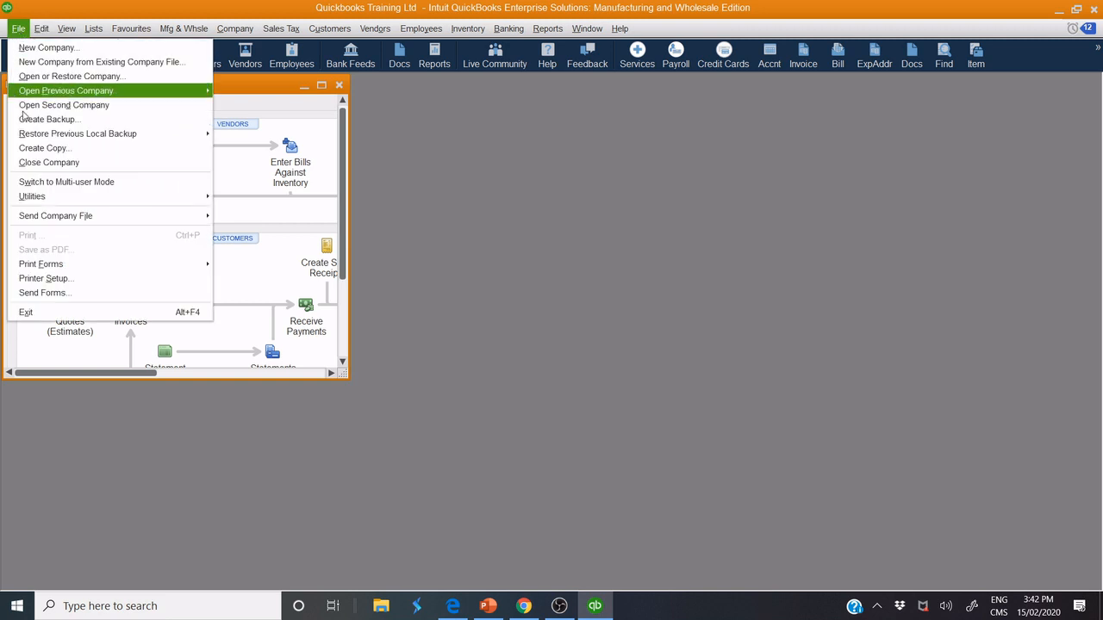
# Step: Close the training company and open Sample_Enterprise_Manufacturing.QBW, acknowledging the sample notice
pyautogui.click(48, 162)
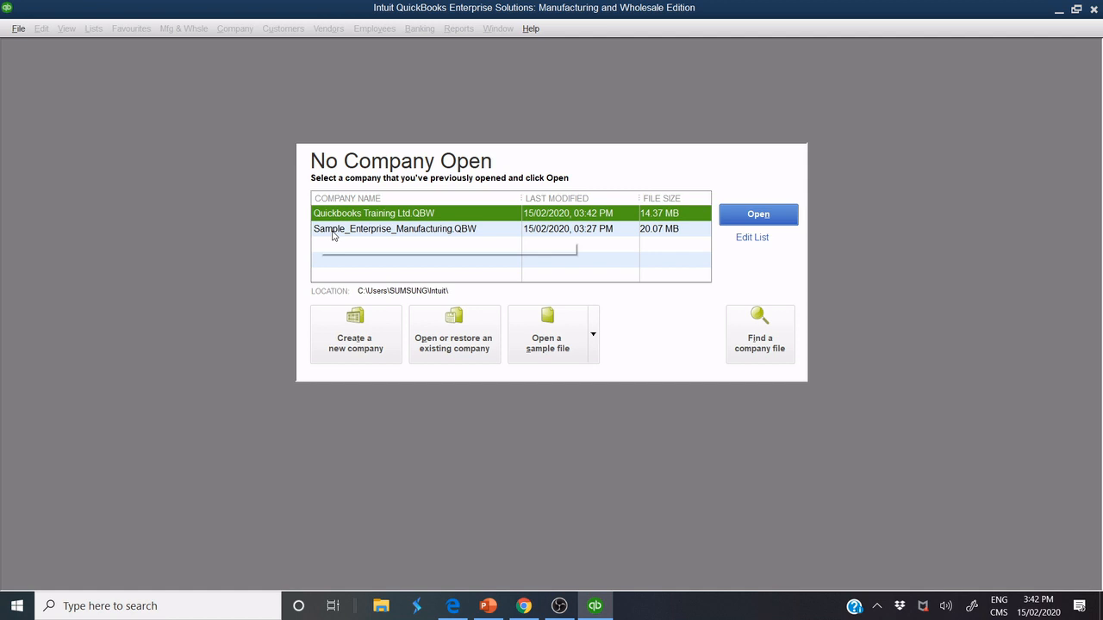
pyautogui.click(392, 228)
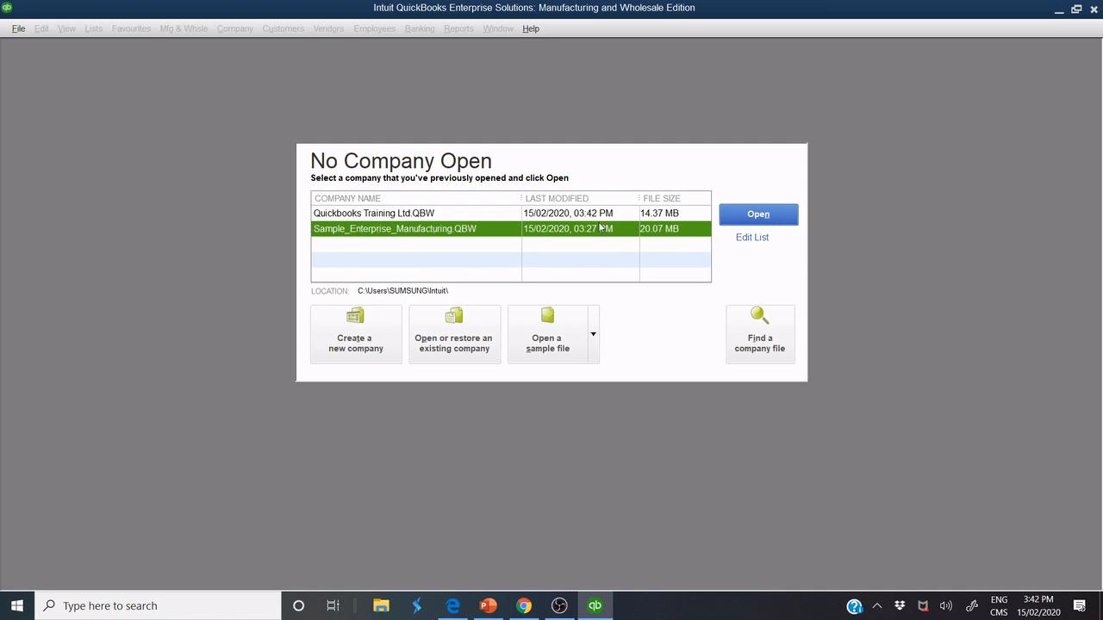
pyautogui.moveTo(468, 227)
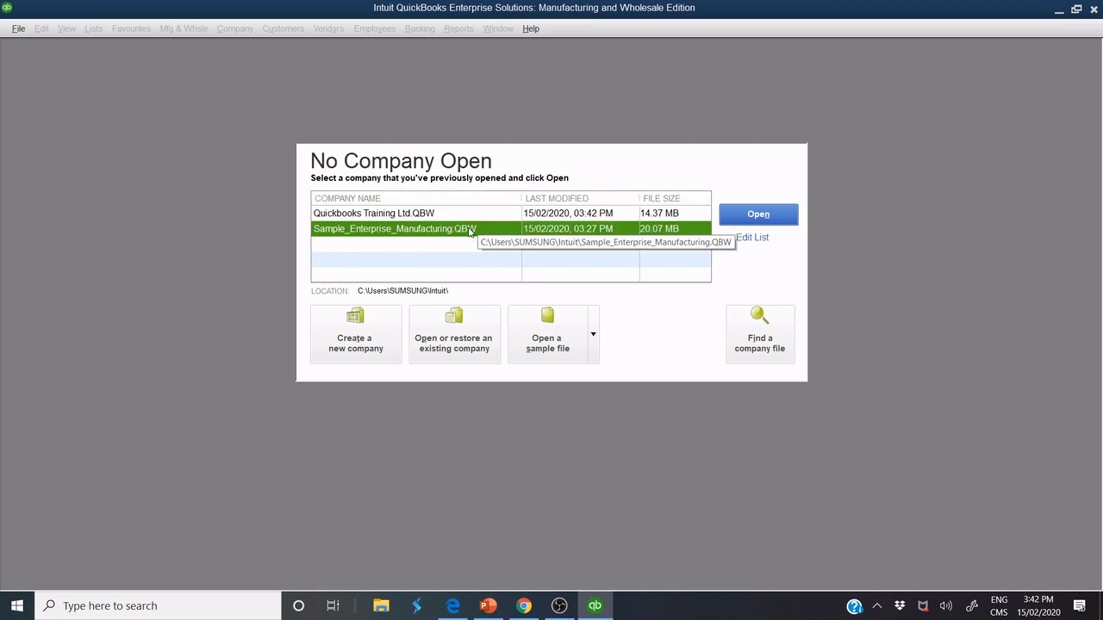
pyautogui.click(758, 214)
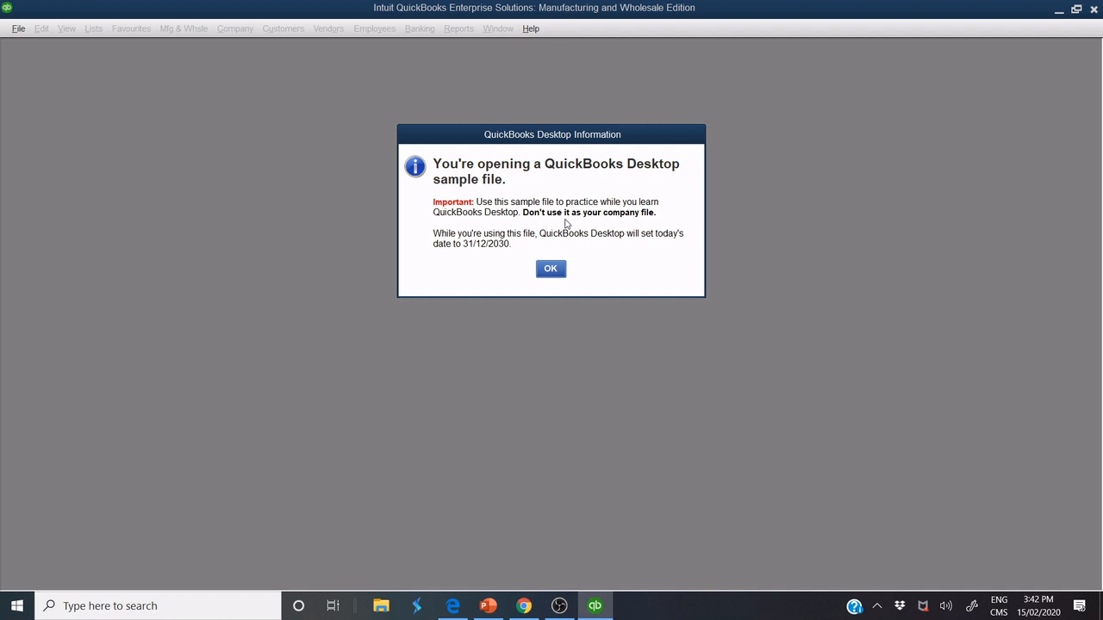
pyautogui.click(552, 269)
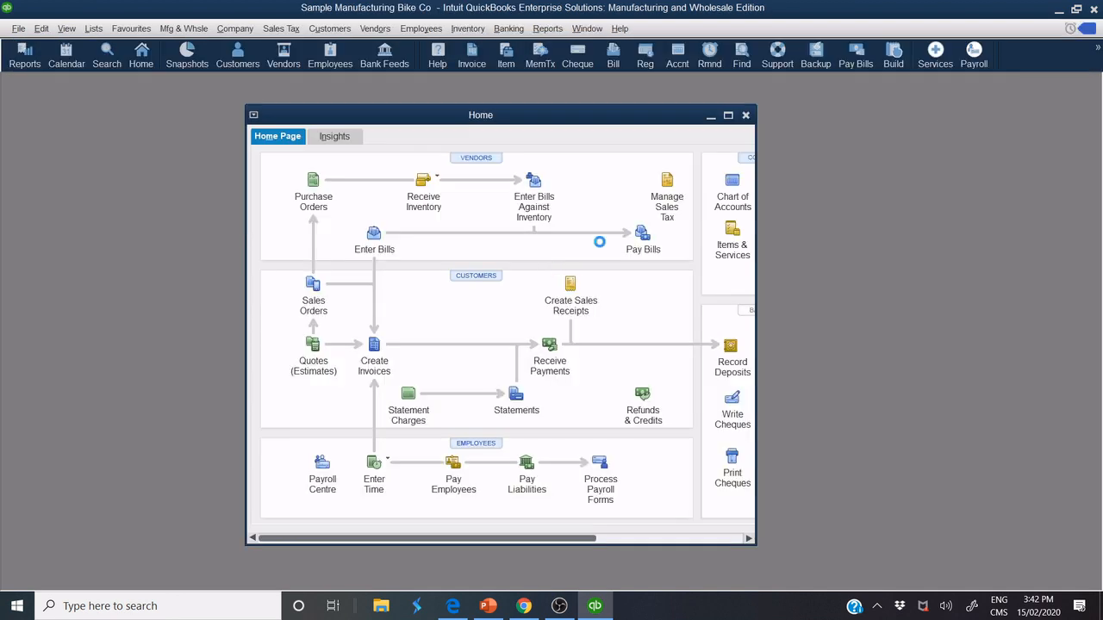
# Step: Dismiss the Reminders window and maximize the Sample Manufacturing Bike Co home page
pyautogui.click(710, 53)
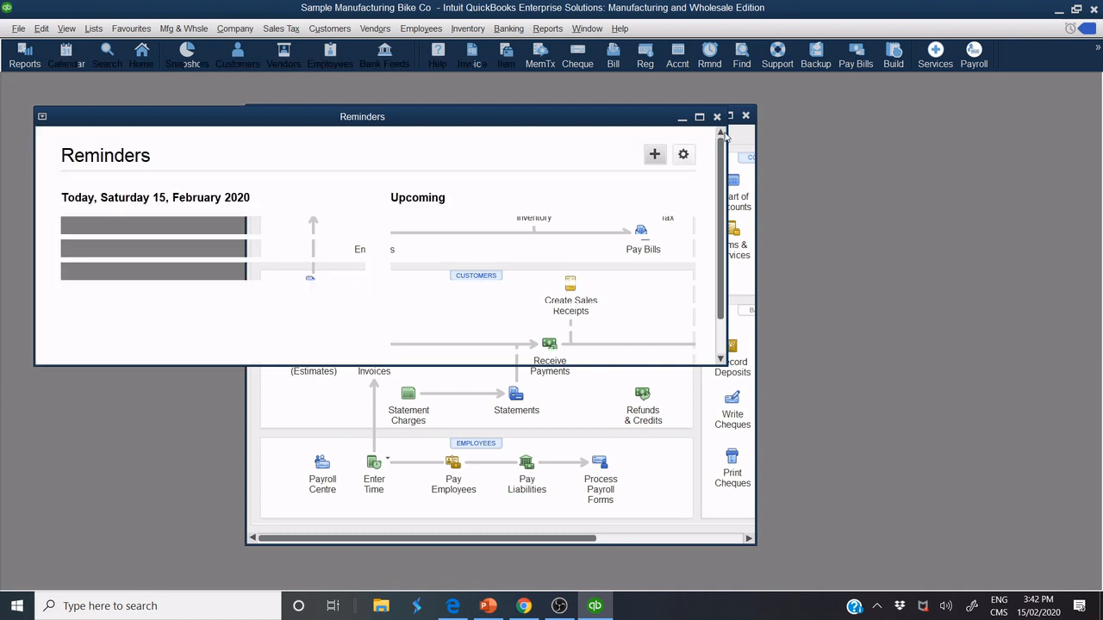
pyautogui.click(746, 115)
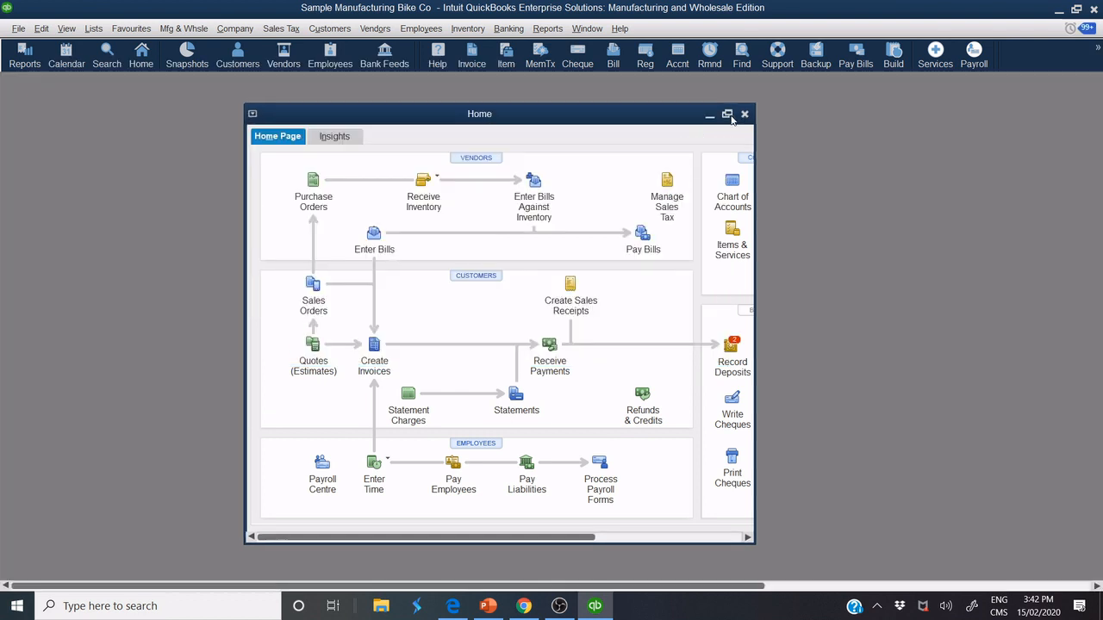
pyautogui.click(727, 113)
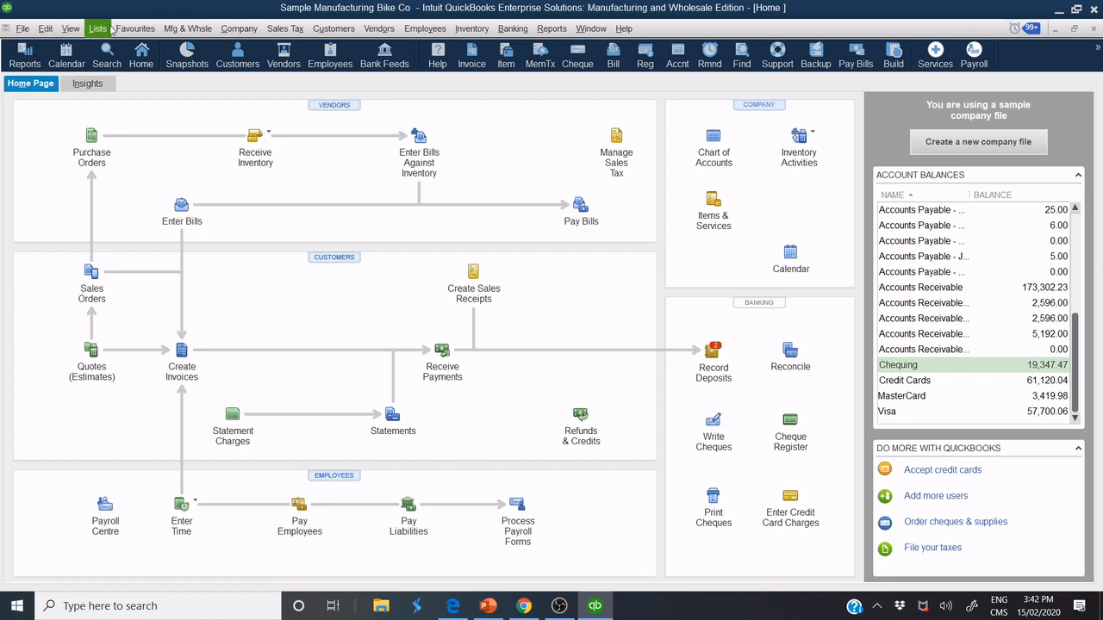
# Step: Start a template import from the Templates list's Templates menu
pyautogui.click(97, 27)
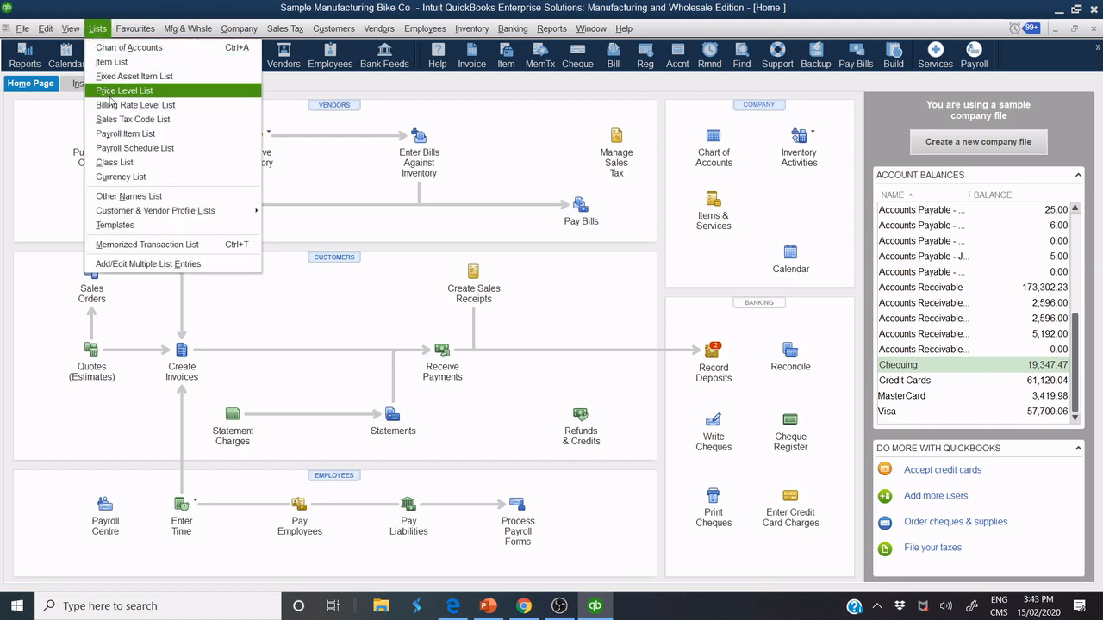
pyautogui.moveTo(114, 224)
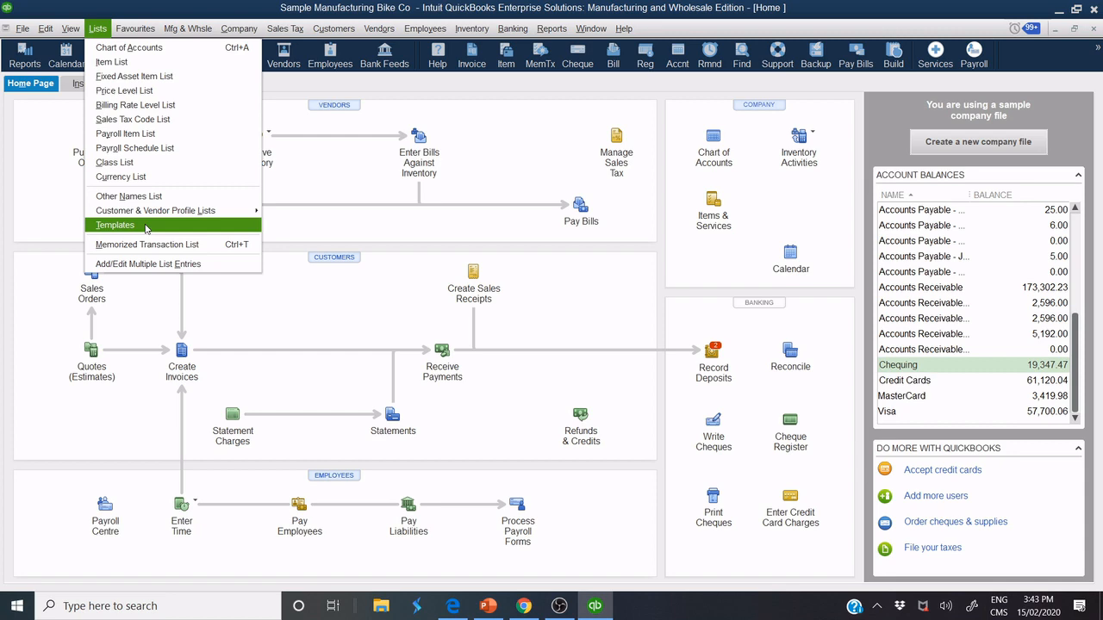
pyautogui.click(114, 224)
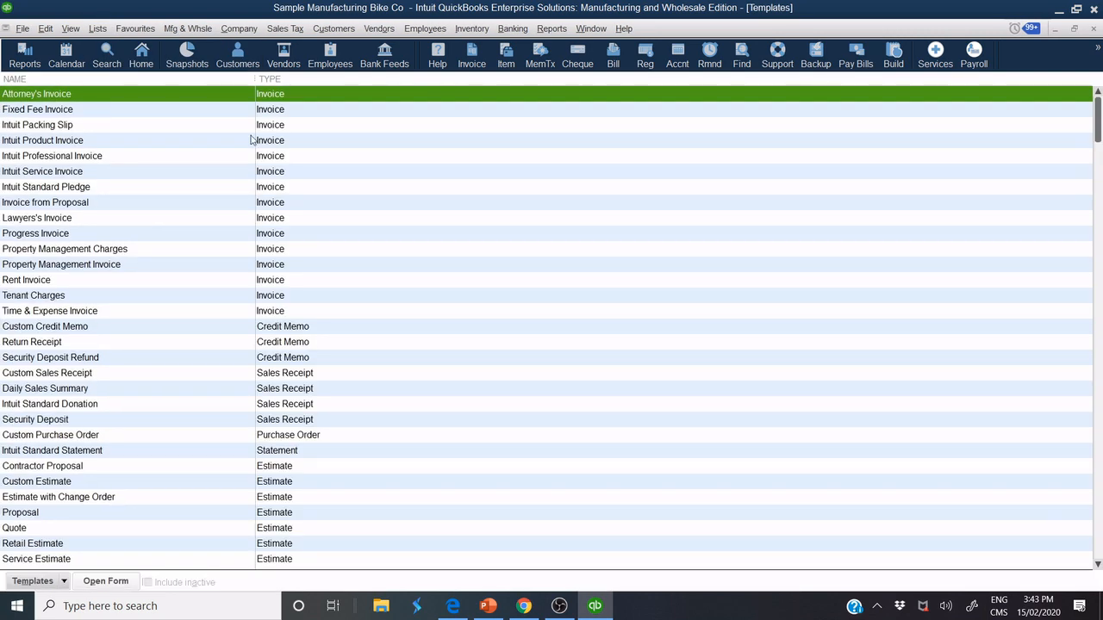
pyautogui.scroll(-3)
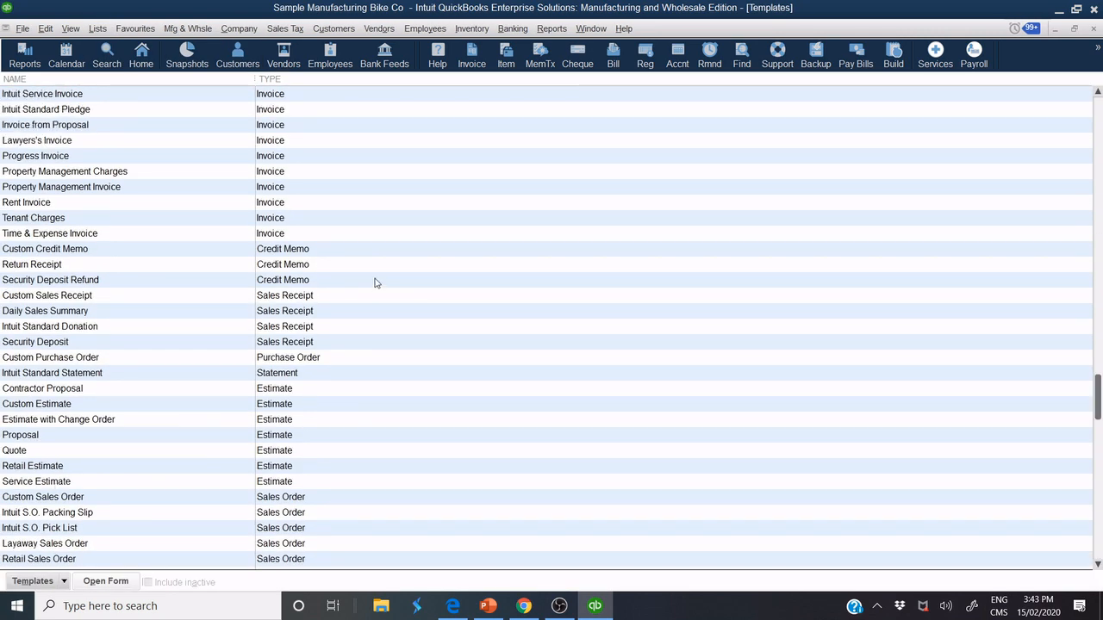
pyautogui.scroll(3)
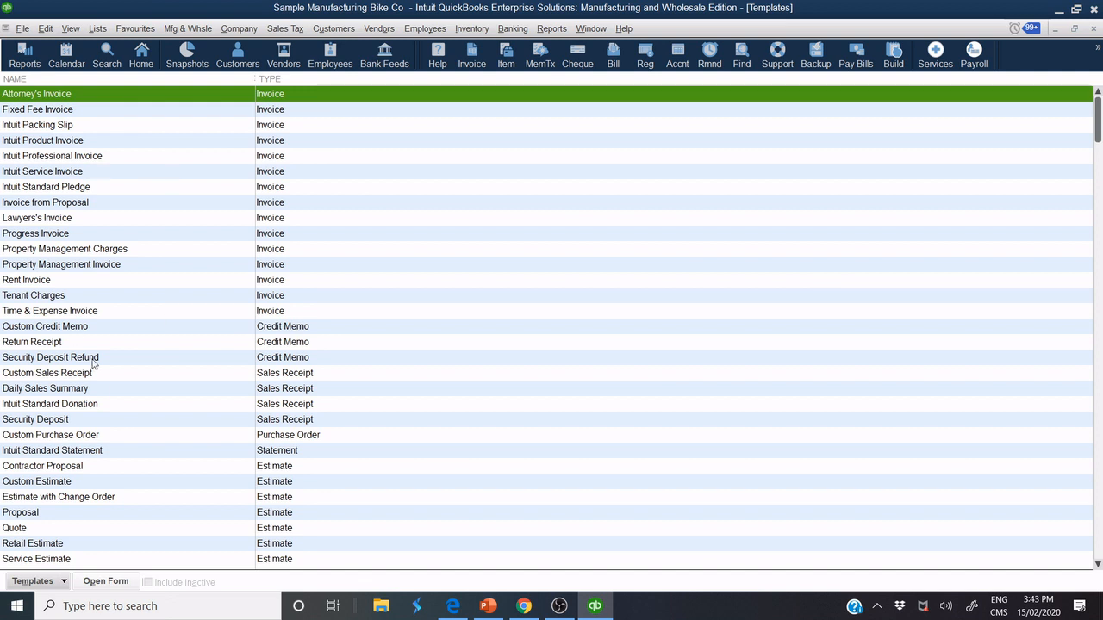
pyautogui.moveTo(148, 366)
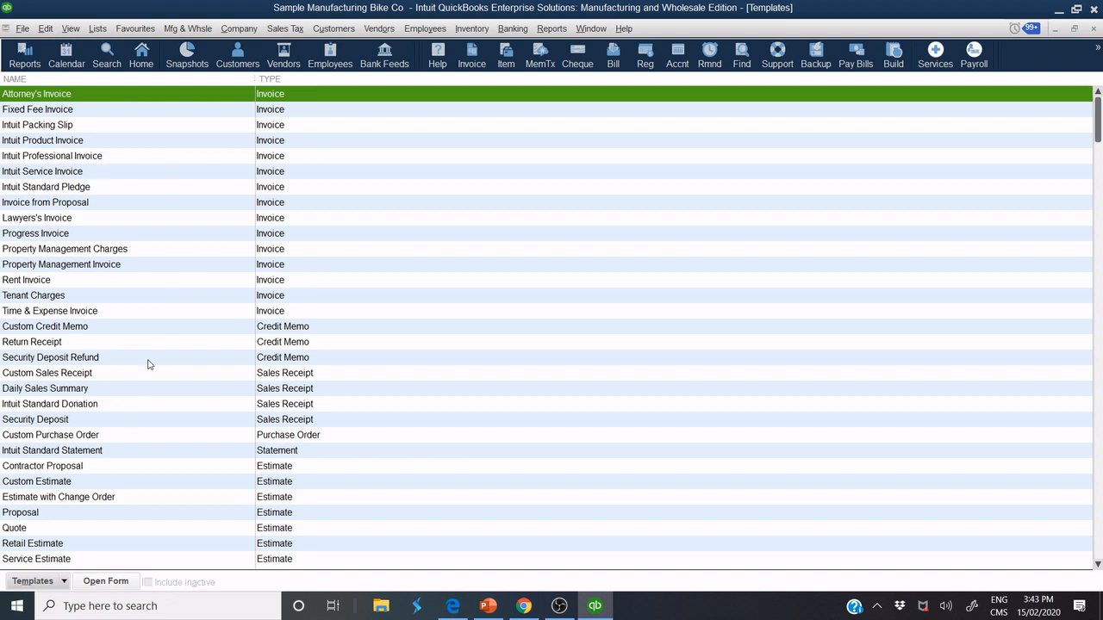
pyautogui.moveTo(61, 461)
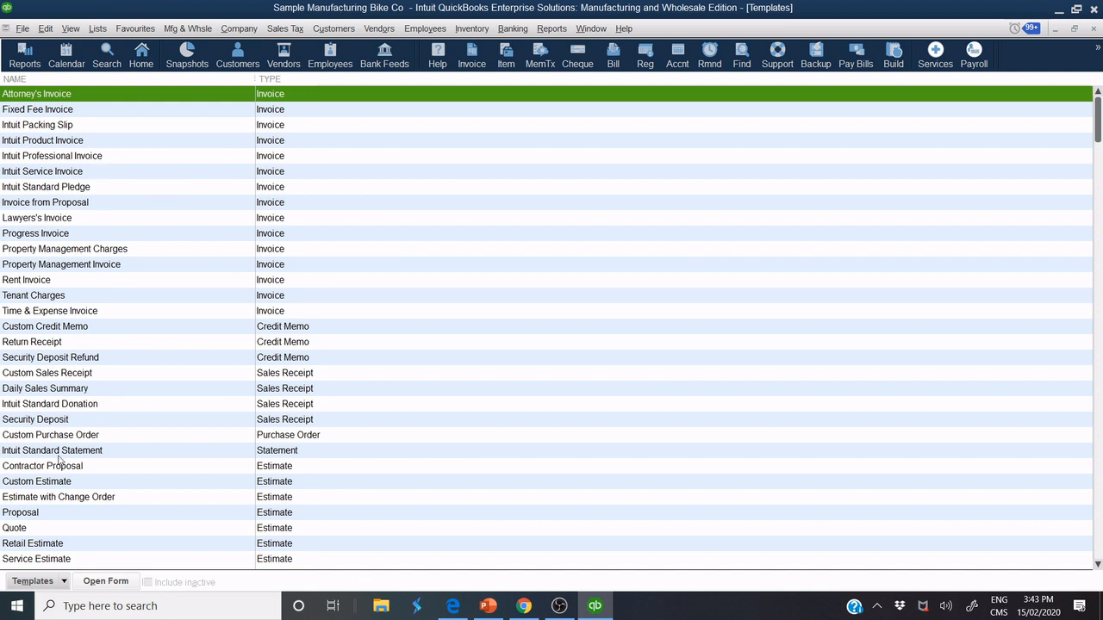
pyautogui.click(33, 581)
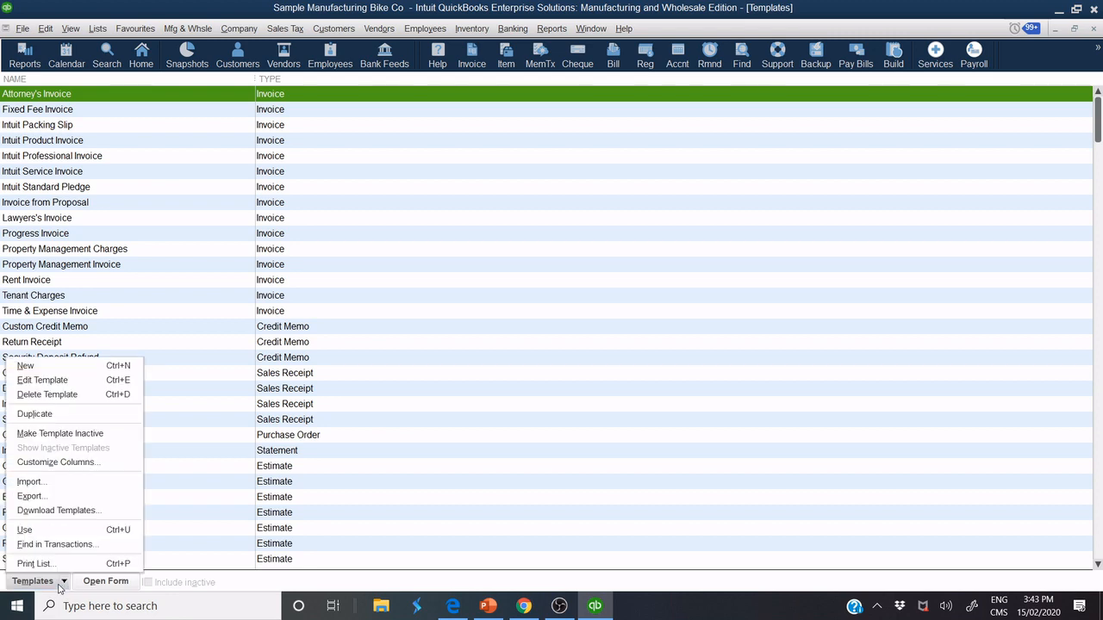
pyautogui.moveTo(61, 483)
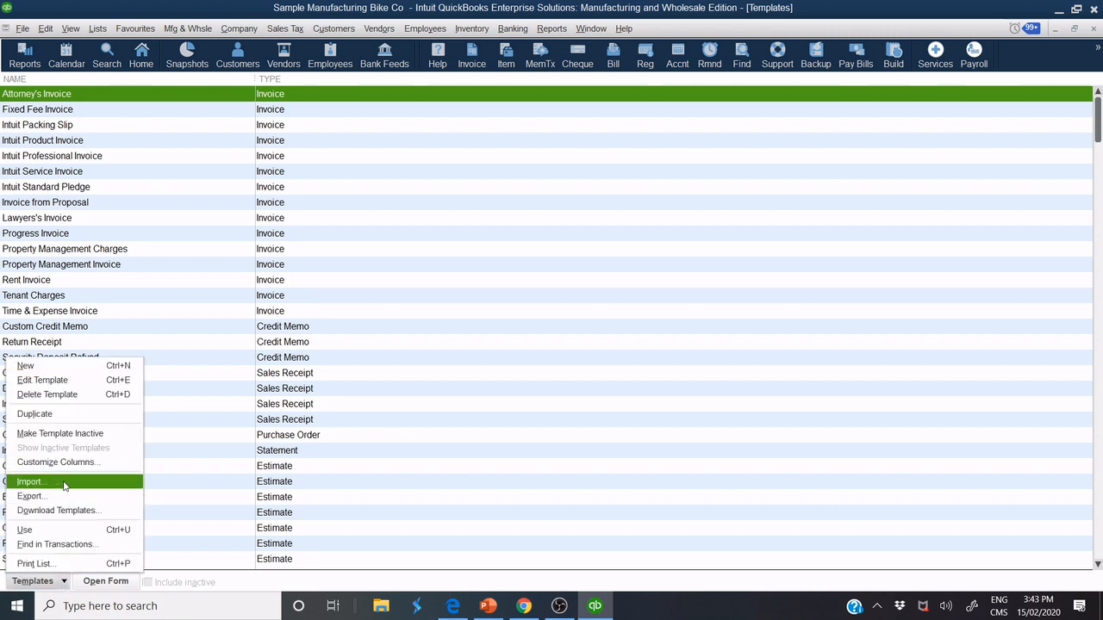
pyautogui.click(31, 482)
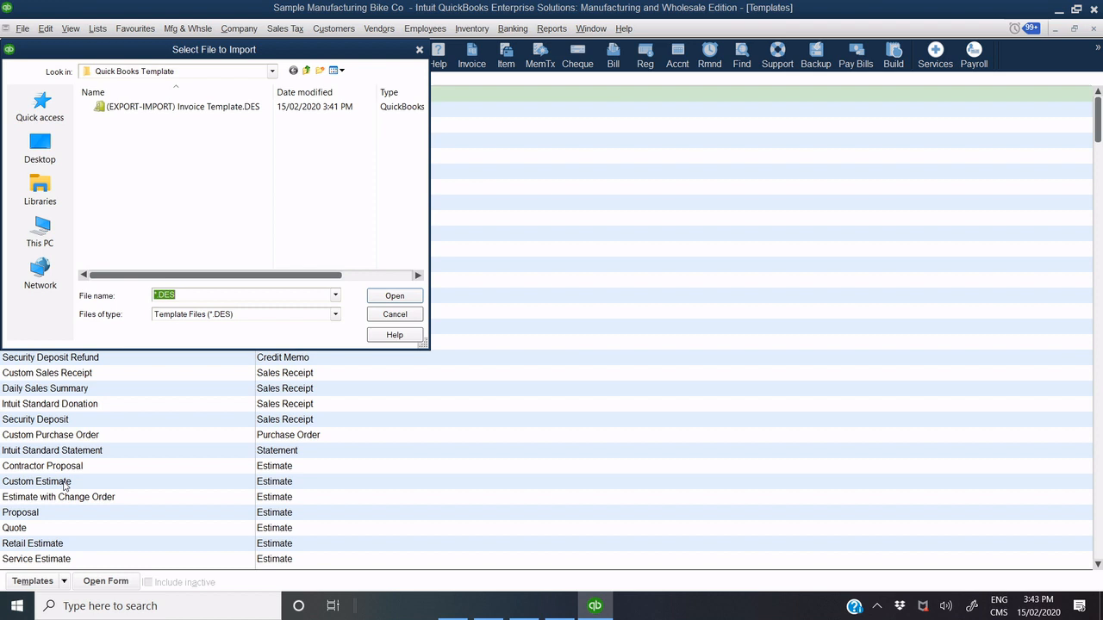
# Step: Import (EXPORT-IMPORT) Invoice Template.DES from the desktop's Quick Books Template folder
pyautogui.click(39, 146)
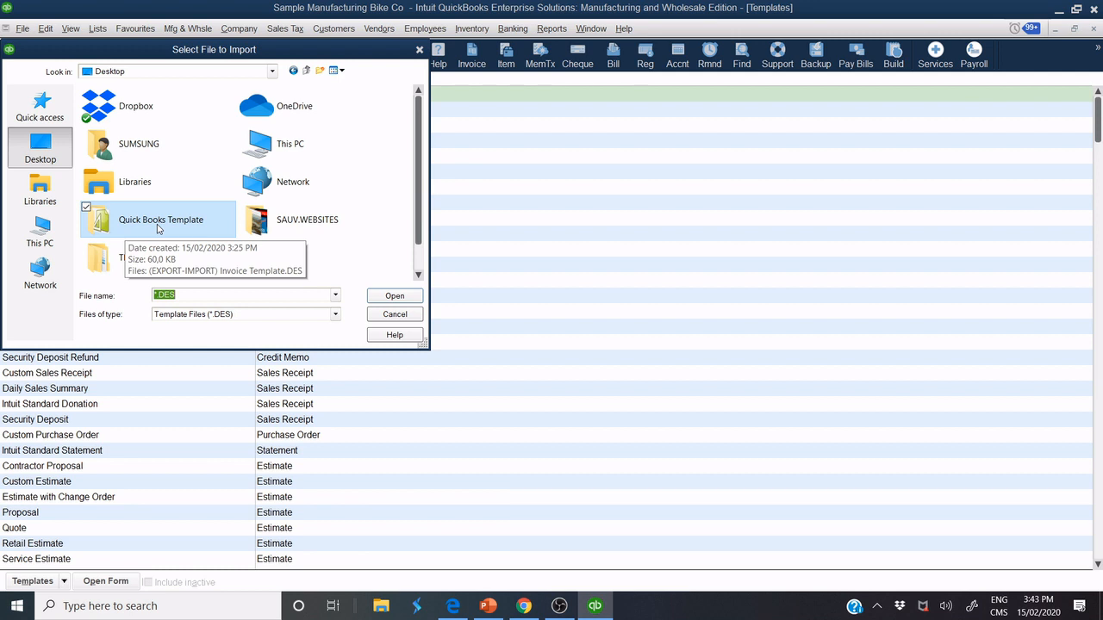
pyautogui.doubleClick(160, 219)
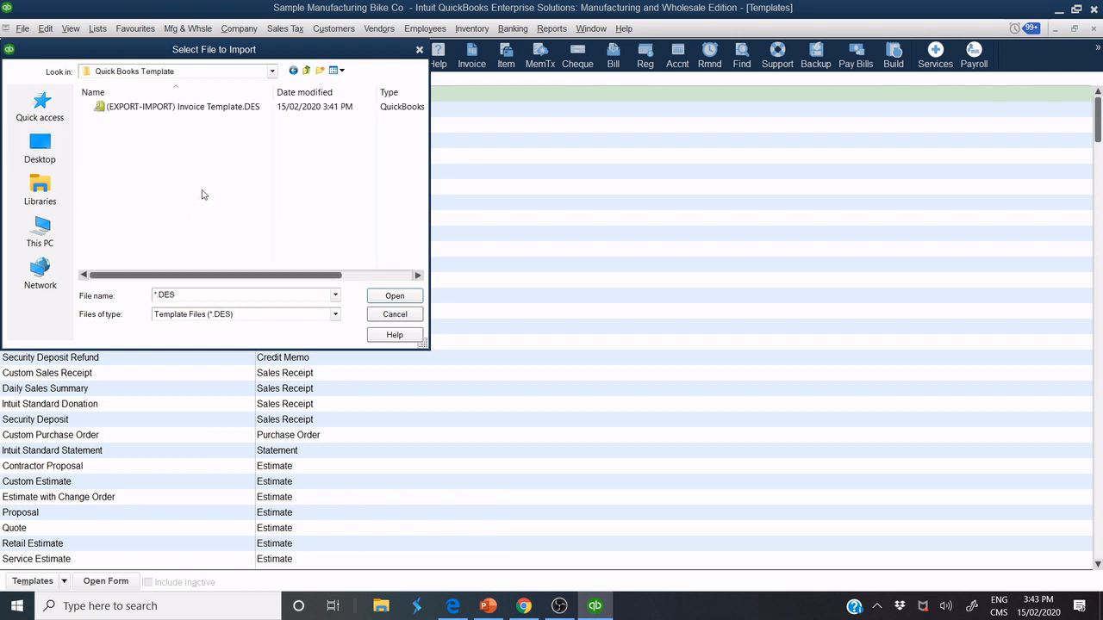
pyautogui.click(181, 106)
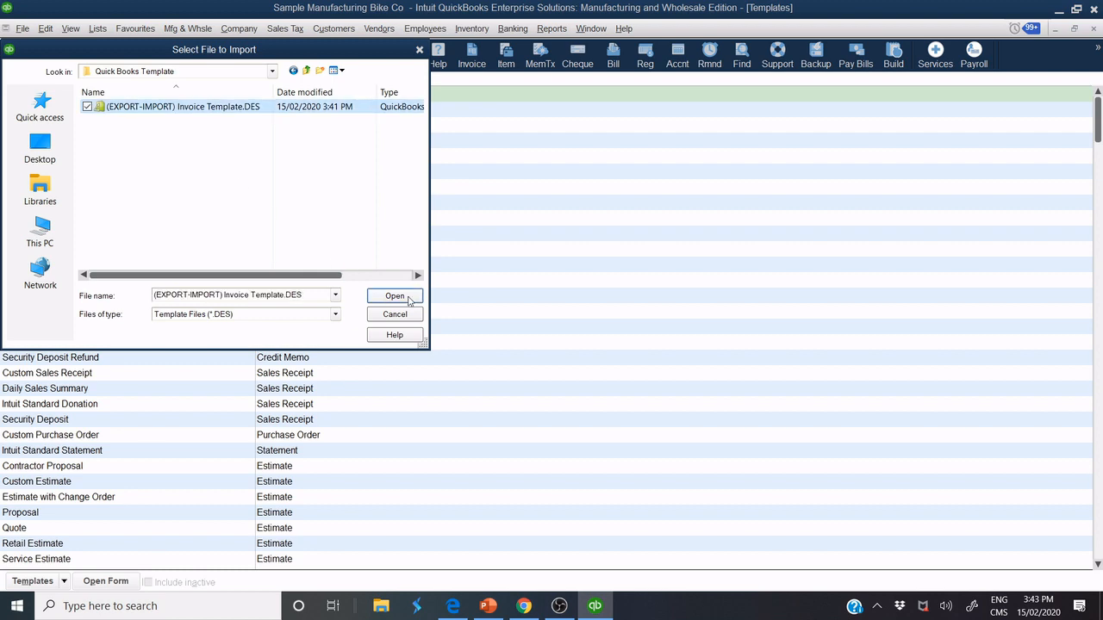
pyautogui.click(393, 296)
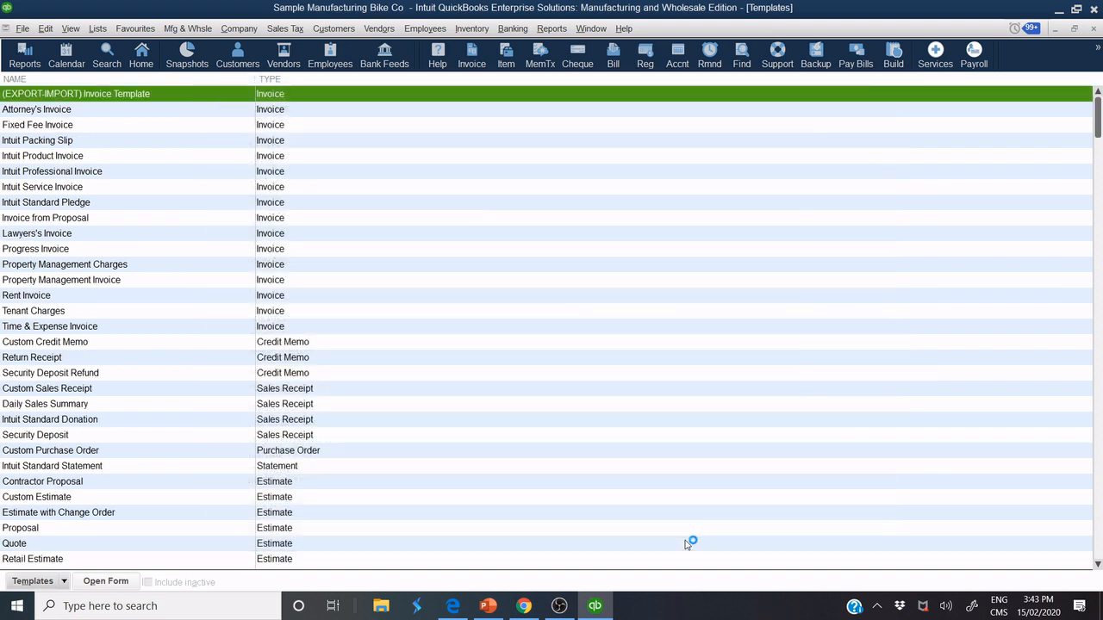
pyautogui.moveTo(290, 135)
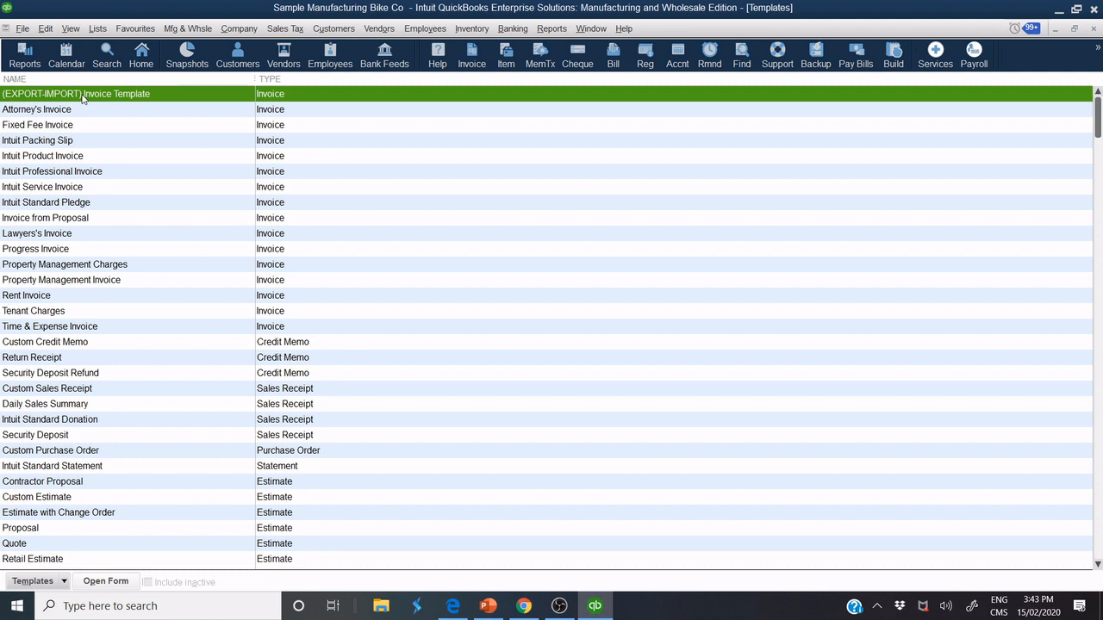
pyautogui.moveTo(183, 96)
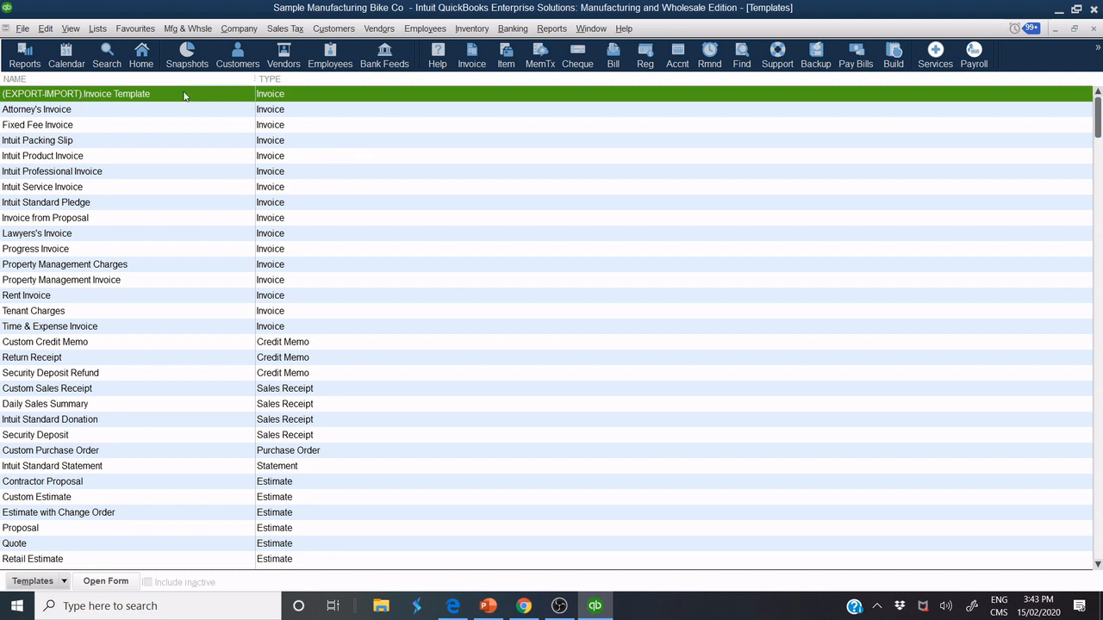
pyautogui.moveTo(143, 96)
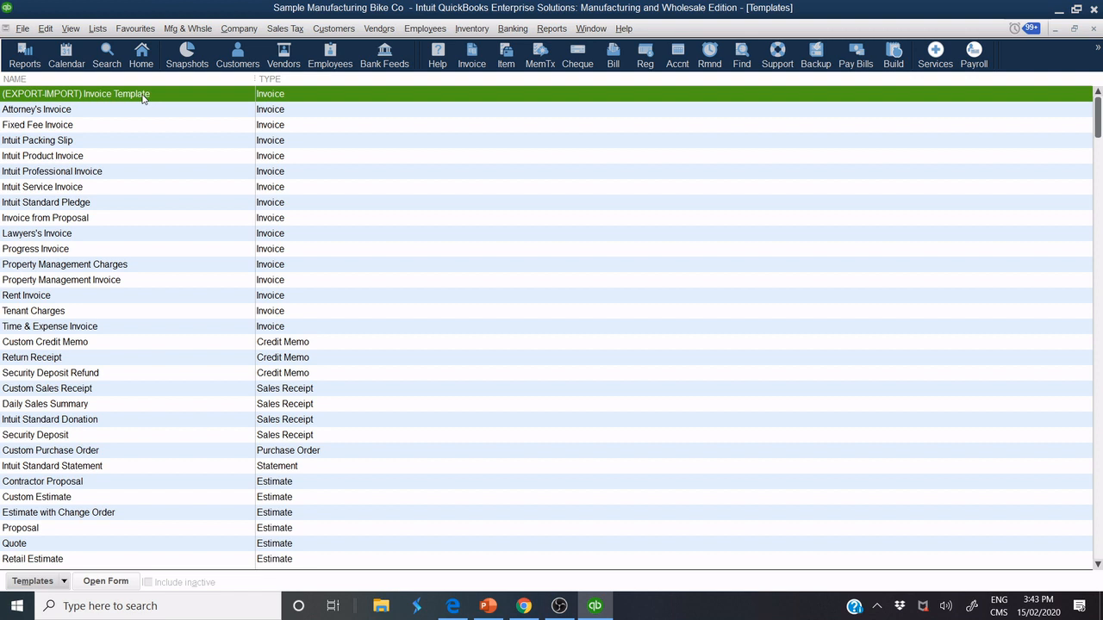
pyautogui.moveTo(1099, 35)
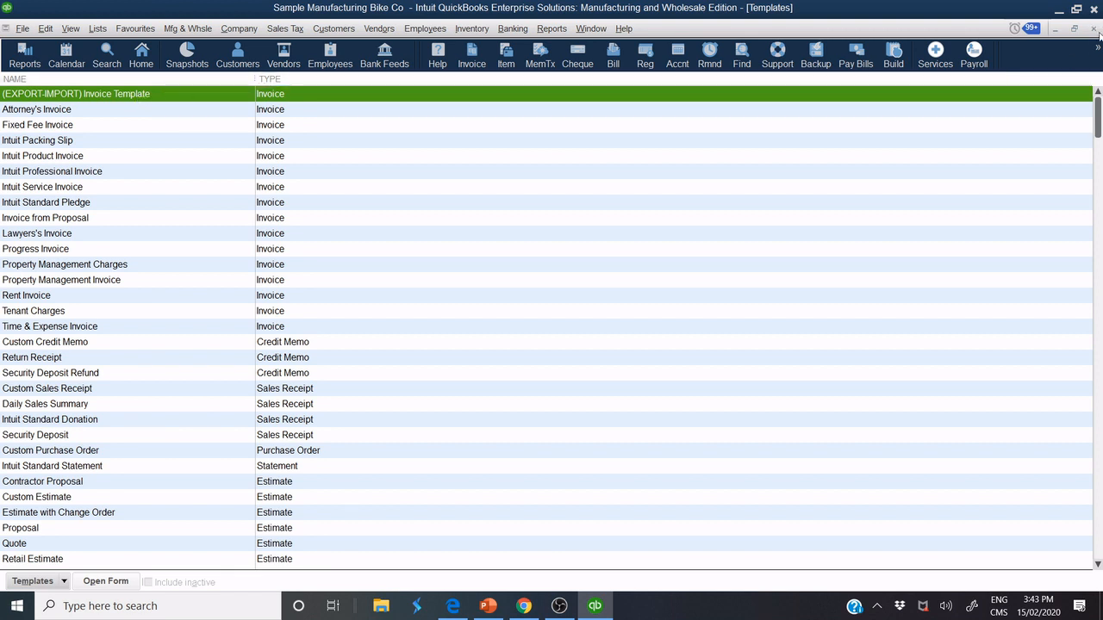
# Step: Close the Templates window to return to the Sample Manufacturing Bike Co home page
pyautogui.click(141, 56)
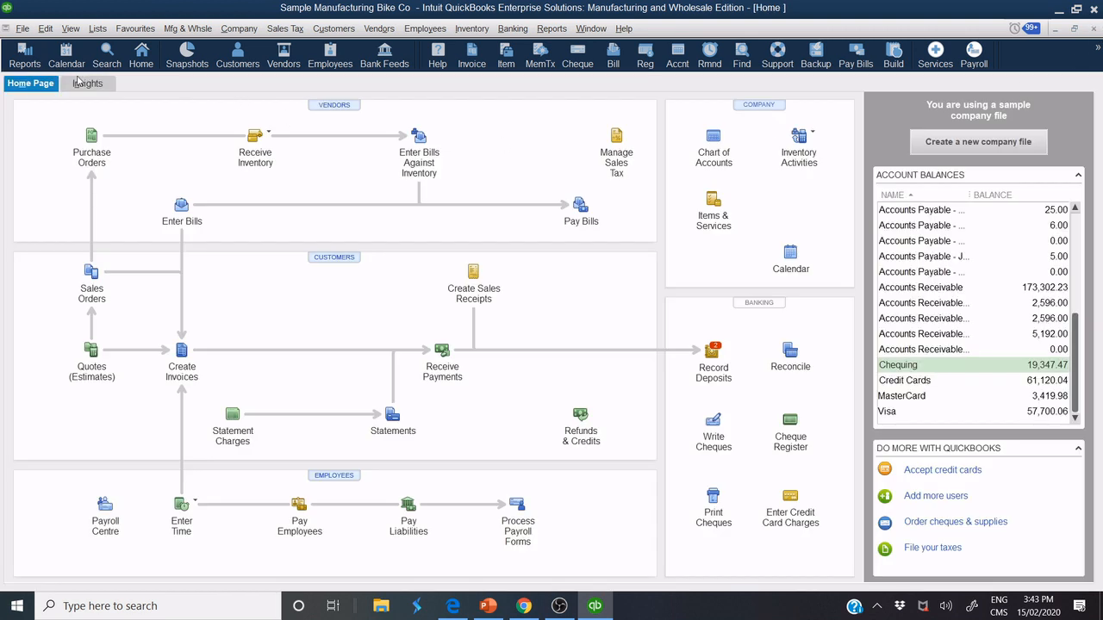
# Step: Reach the Sales & Customers company preferences in Edit > Preferences
pyautogui.click(45, 27)
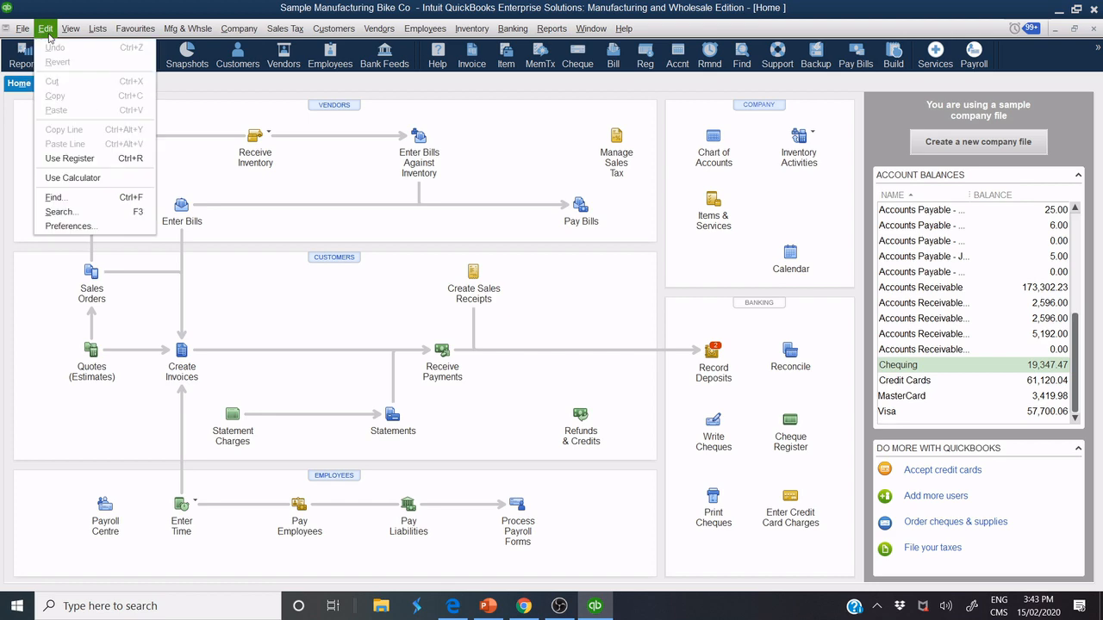
pyautogui.click(69, 226)
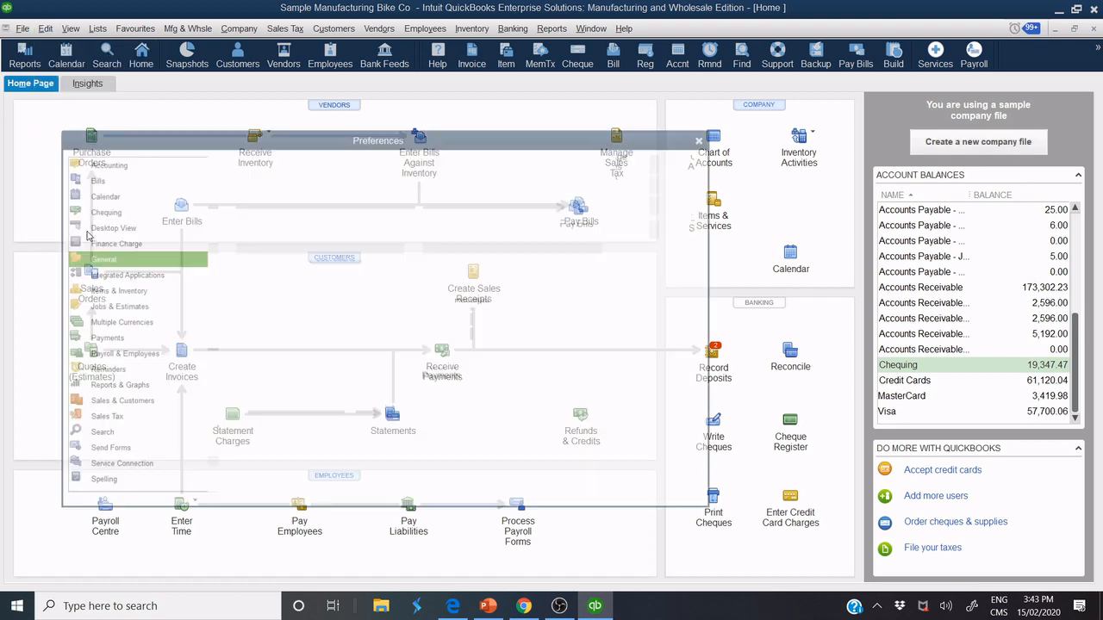
pyautogui.click(103, 259)
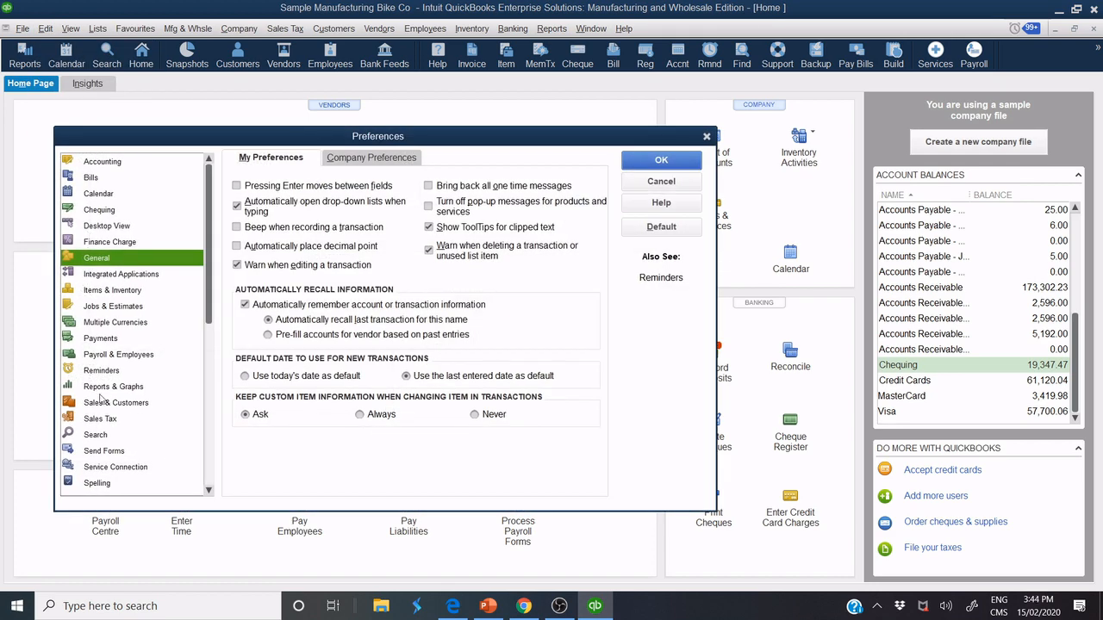
pyautogui.click(117, 403)
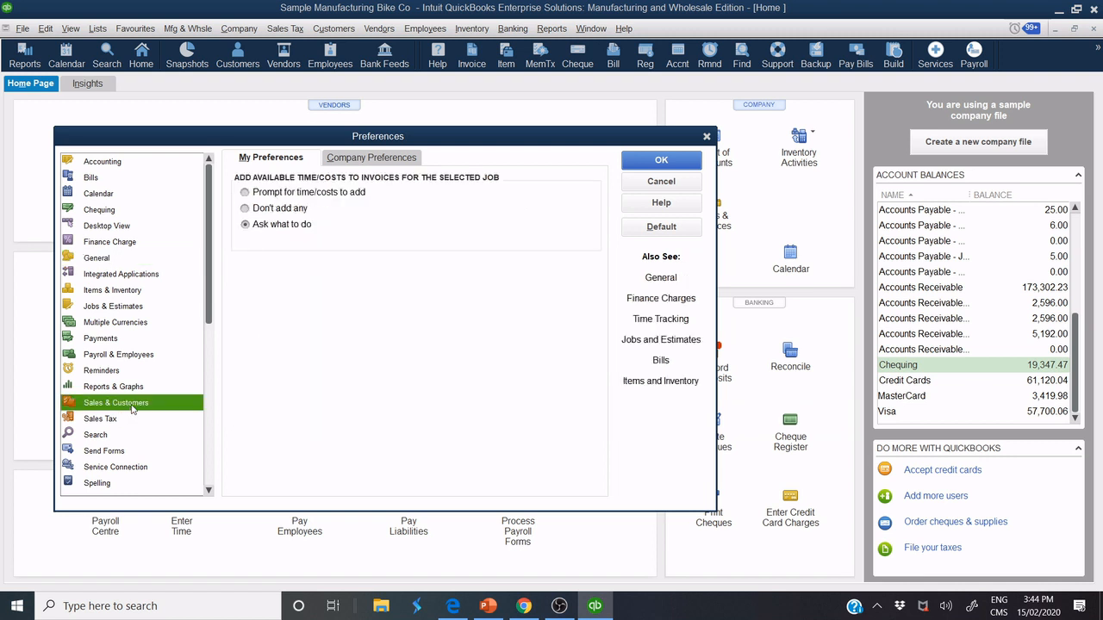
pyautogui.moveTo(166, 362)
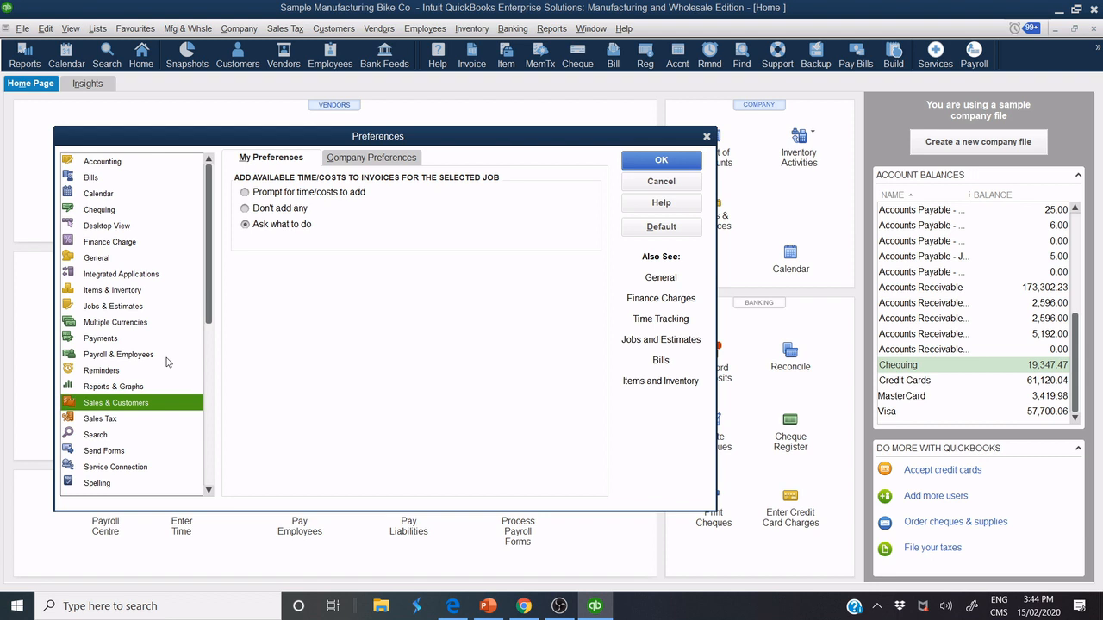
pyautogui.moveTo(164, 300)
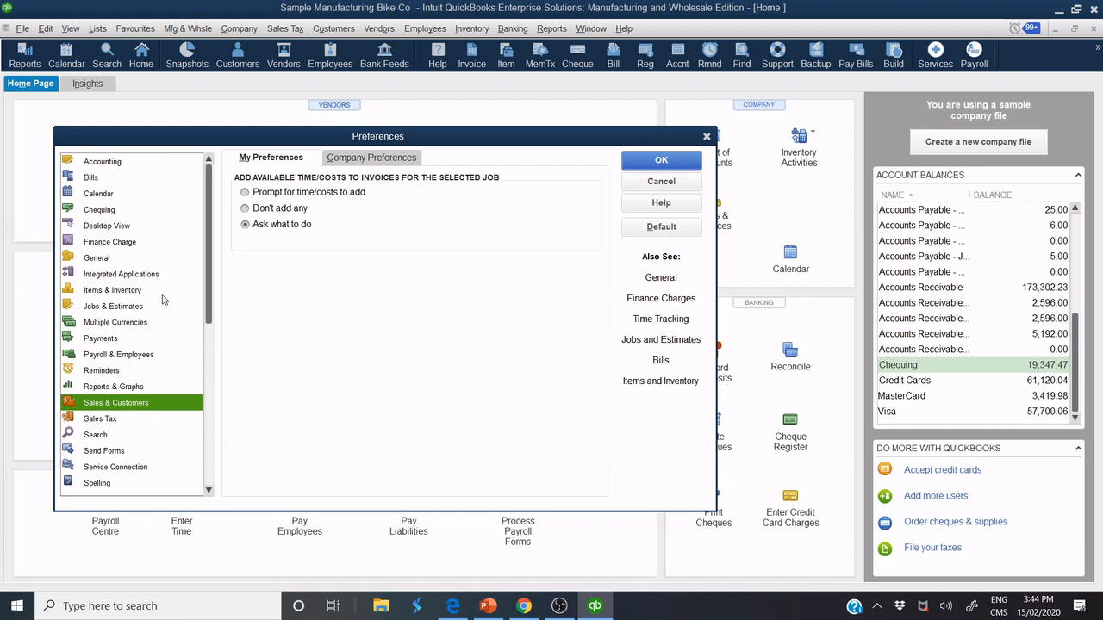
pyautogui.click(370, 156)
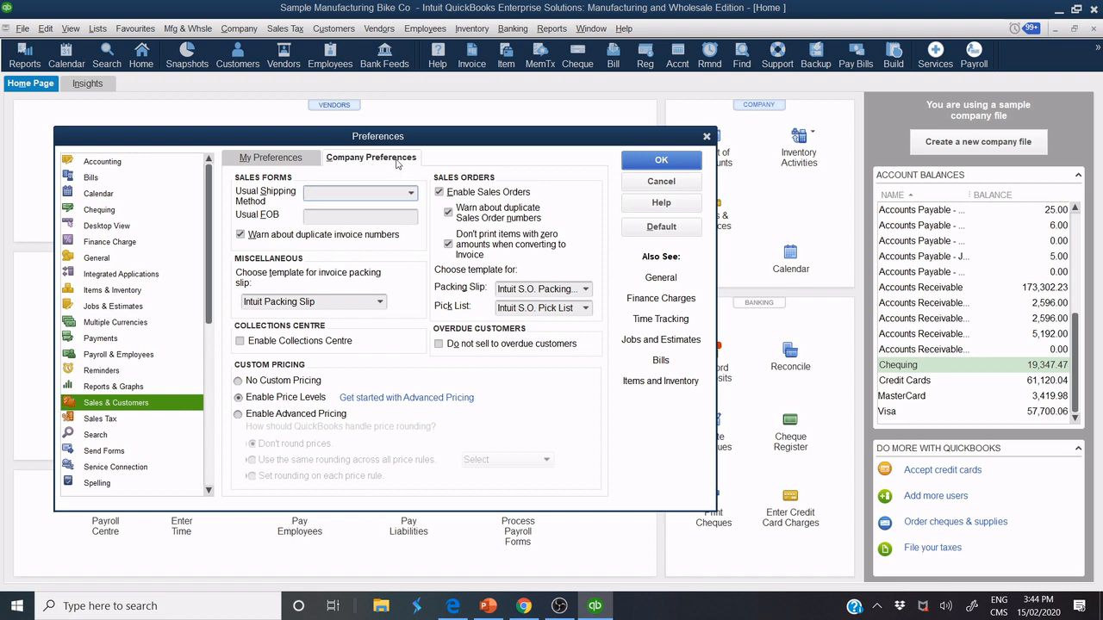
pyautogui.moveTo(286, 289)
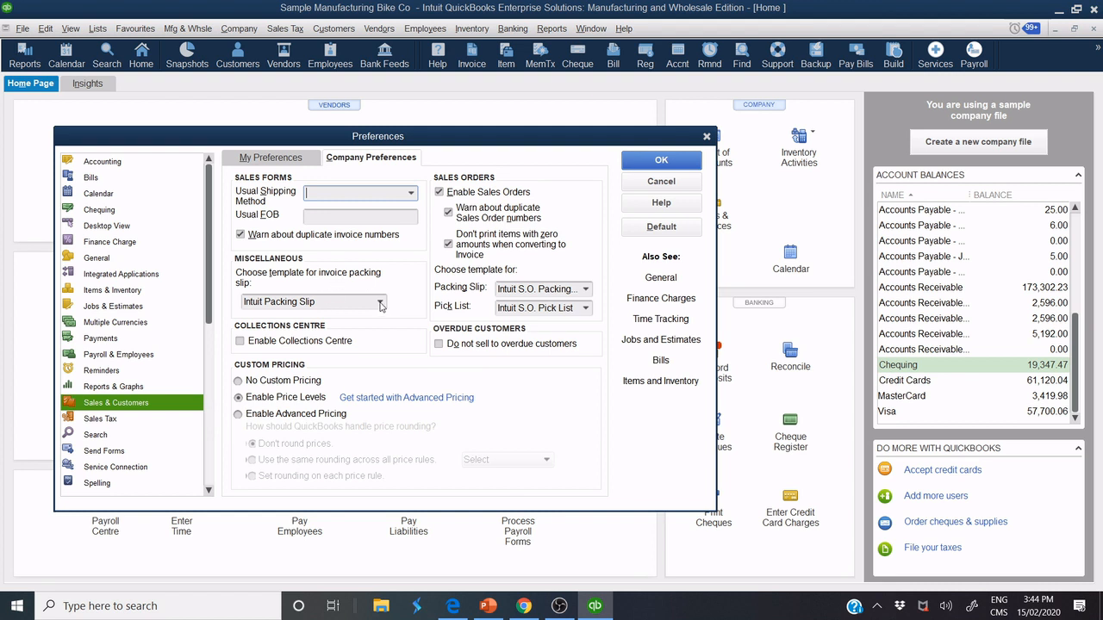
# Step: Set the packing slip template to (EXPORT-IMPORT) Invoice Template and save the preferences
pyautogui.click(379, 301)
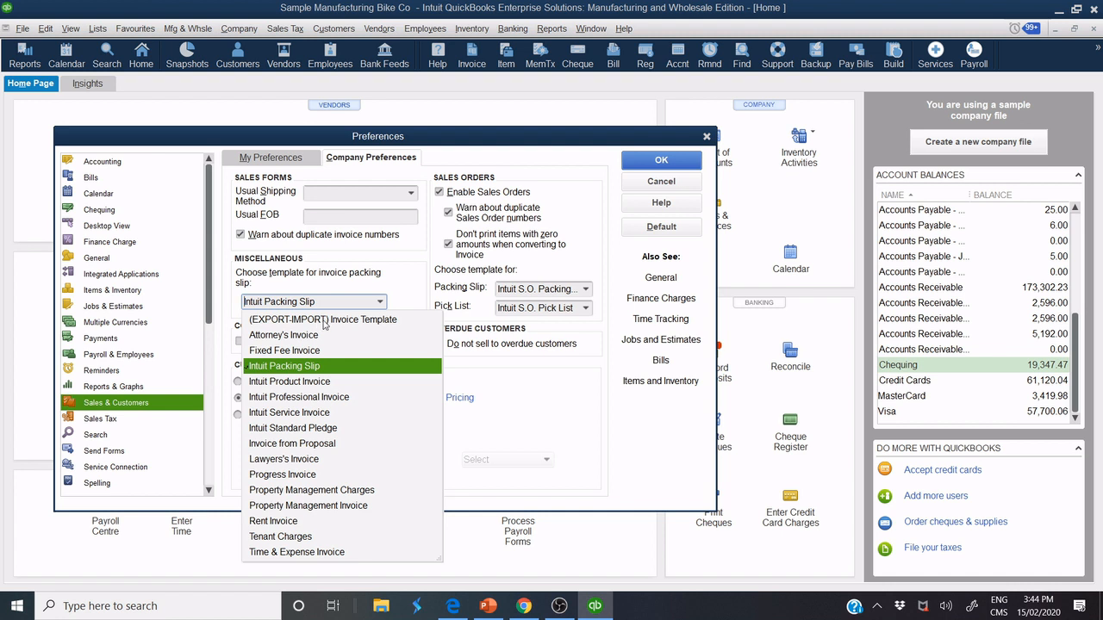
pyautogui.click(320, 318)
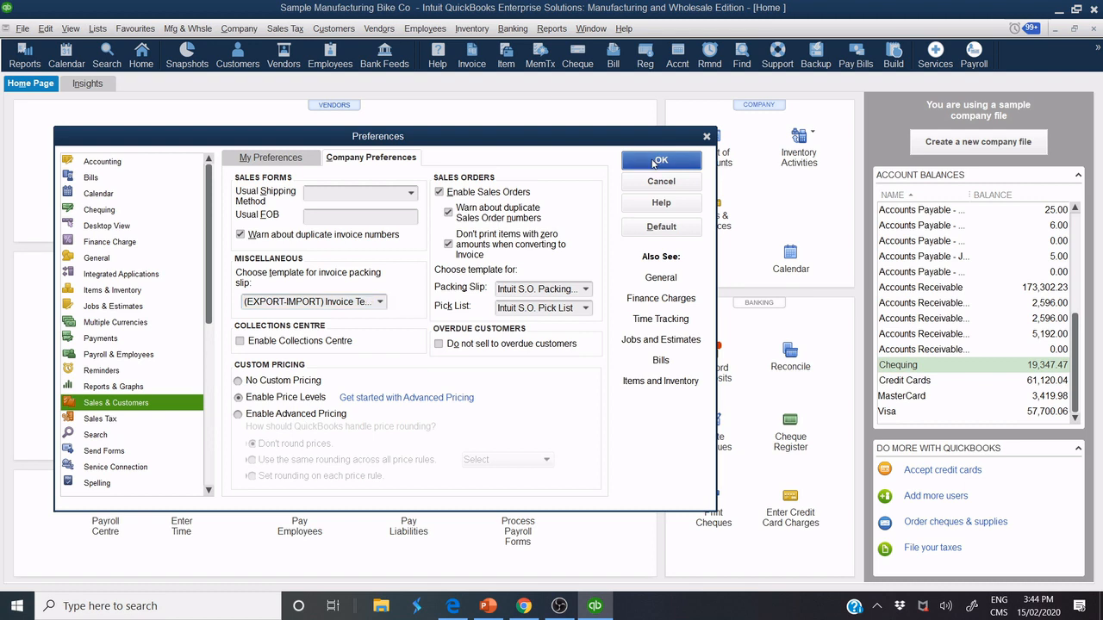
pyautogui.click(659, 162)
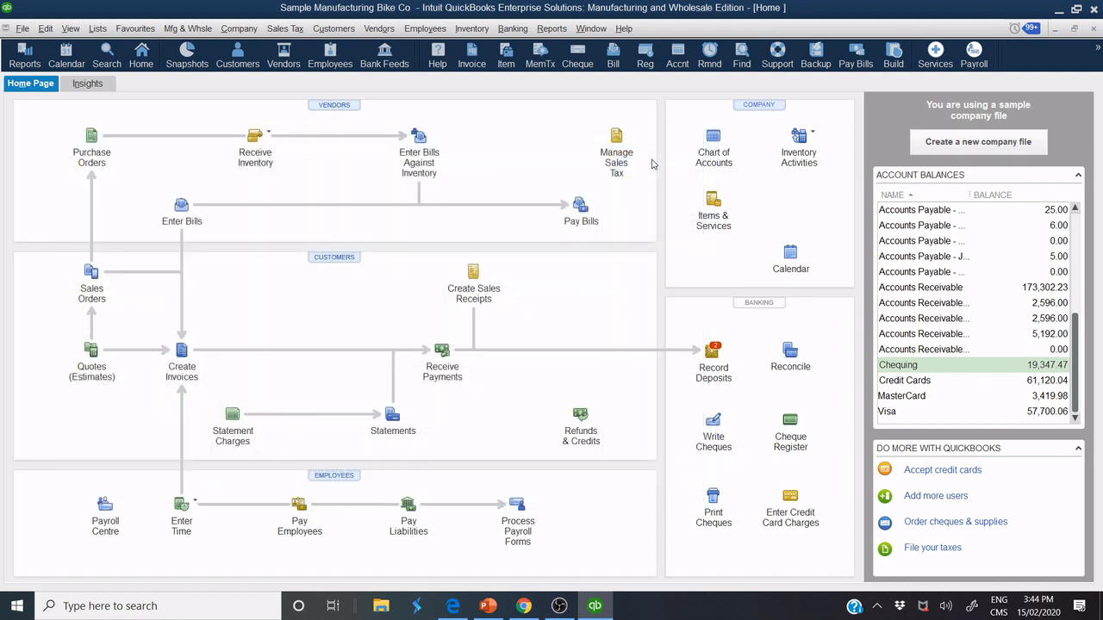
pyautogui.moveTo(672, 179)
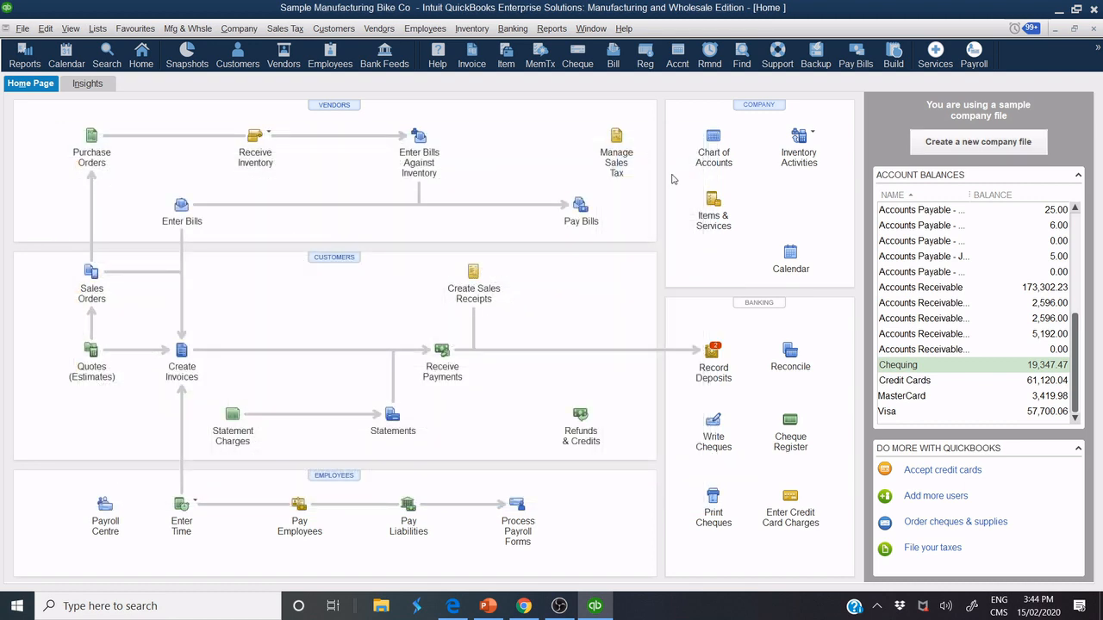
pyautogui.moveTo(338, 265)
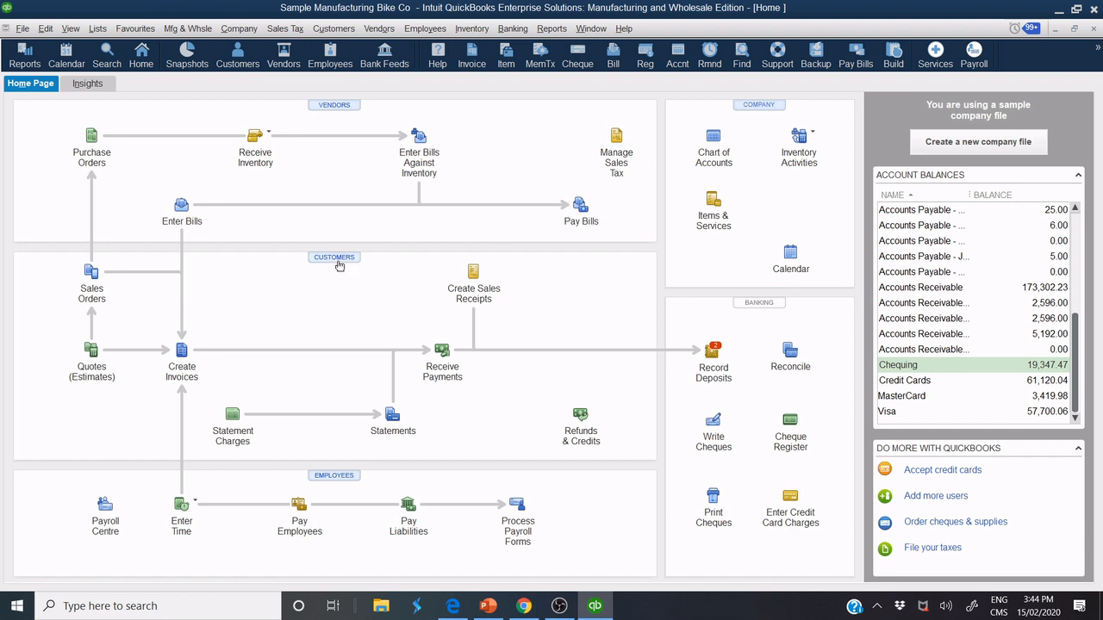
pyautogui.moveTo(269, 365)
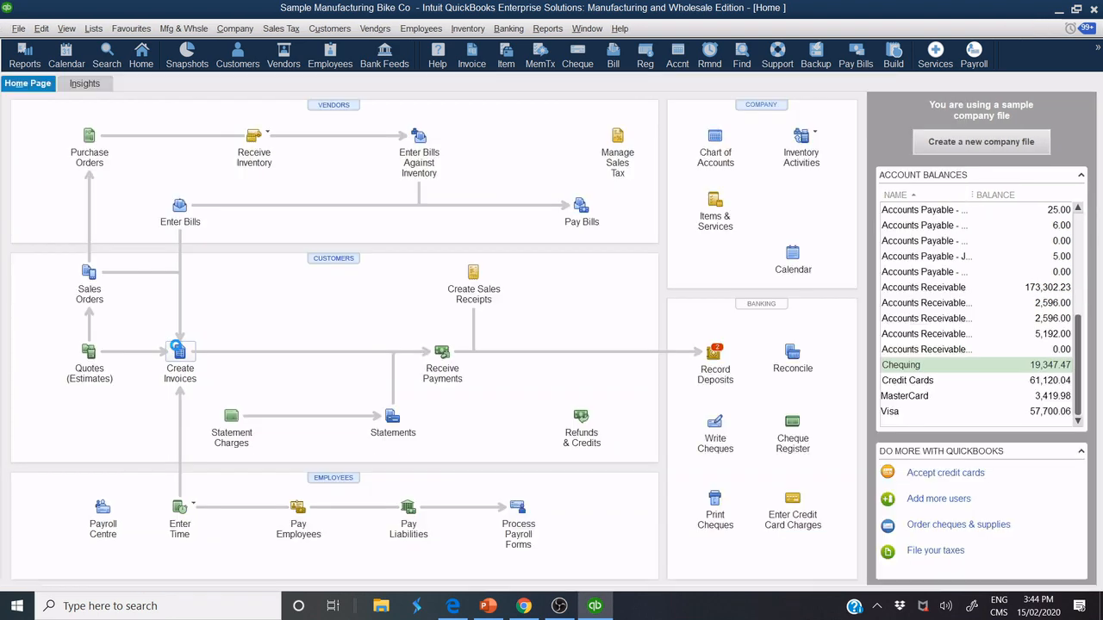
# Step: Start a new customer invoice from the Home Page's Create Invoices icon
pyautogui.click(179, 355)
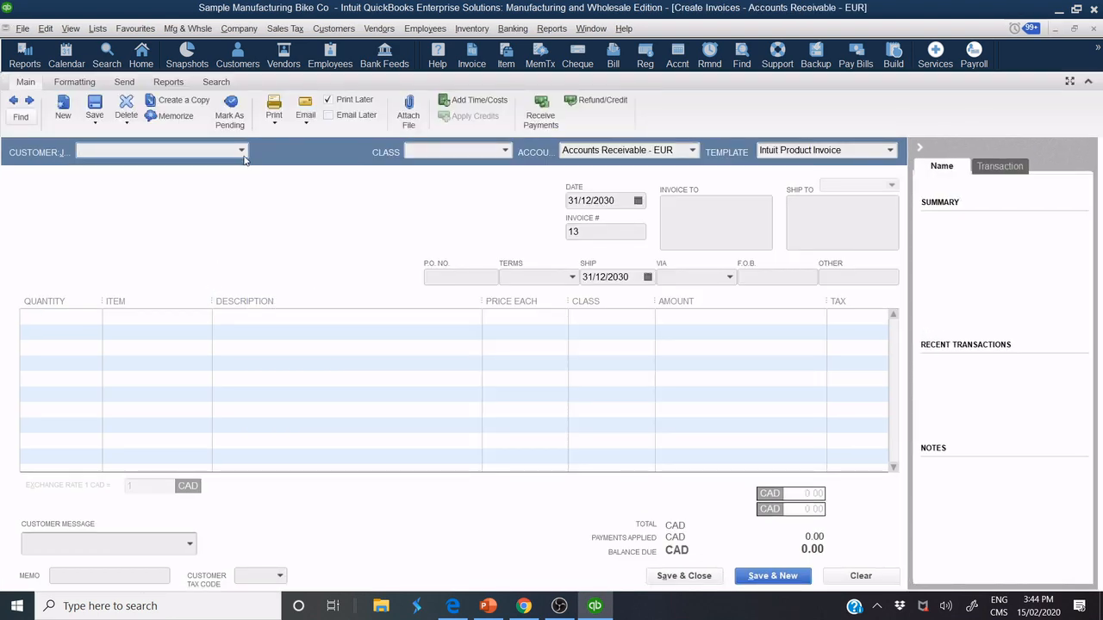
# Step: Bill the invoice to Cash Sales and apply the imported (EXPORT-IMPORT) Invoice Template
pyautogui.click(241, 152)
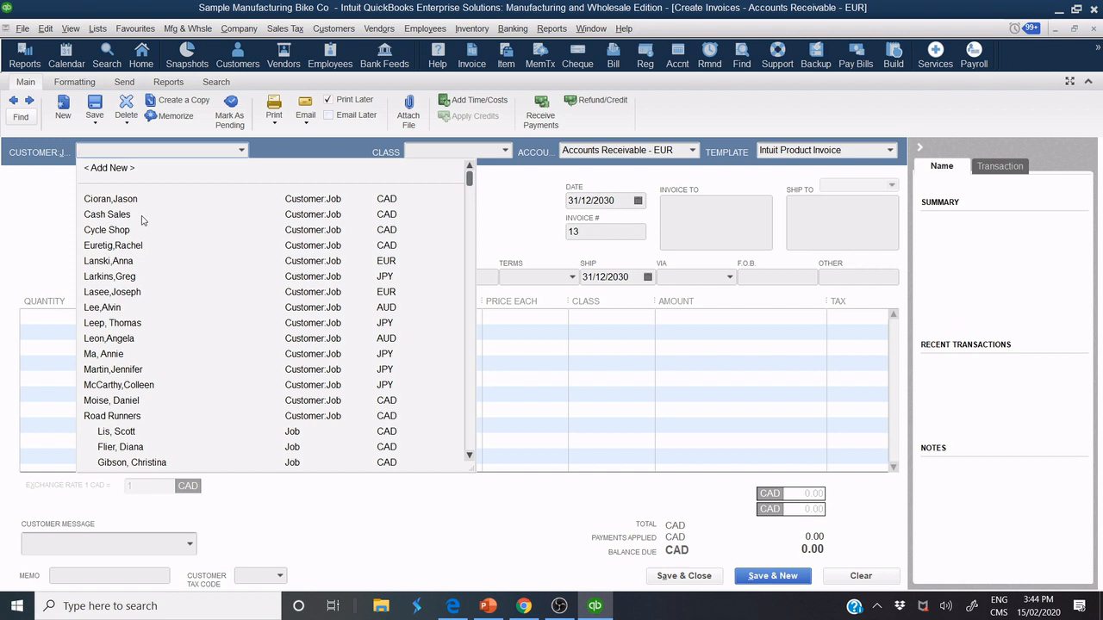
pyautogui.click(106, 214)
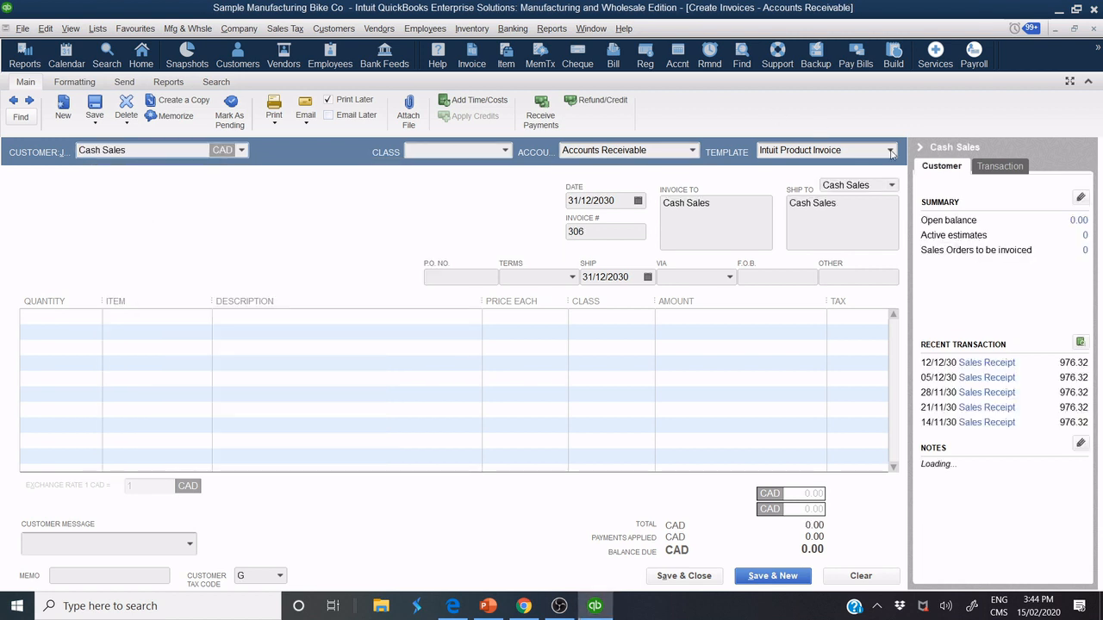
pyautogui.click(889, 150)
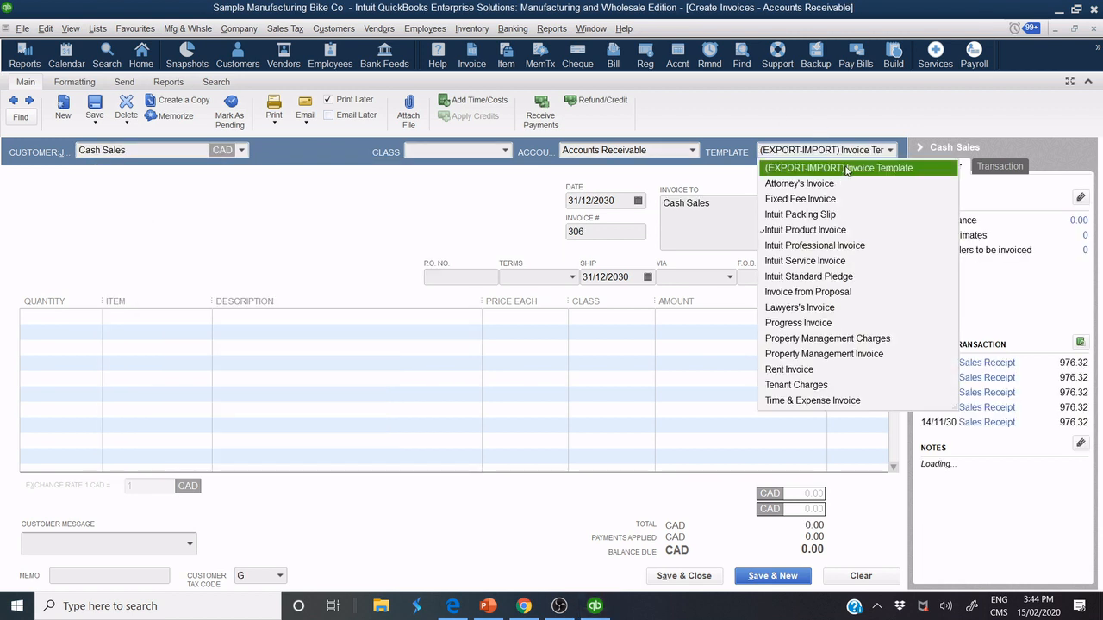
pyautogui.click(837, 167)
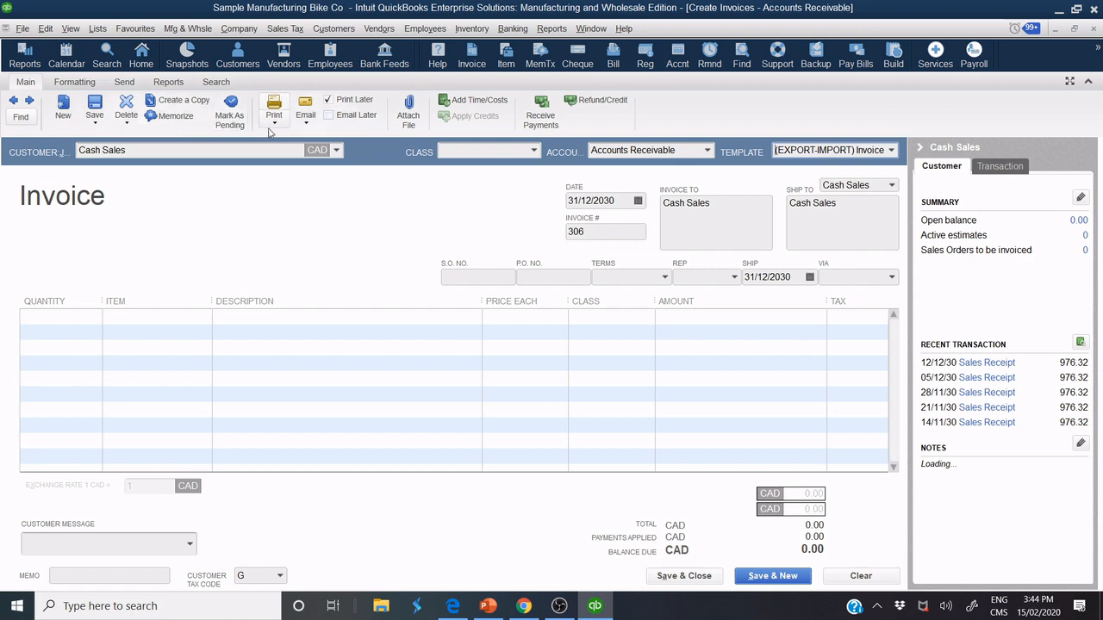
# Step: Preview how the Cash Sales invoice prints, dismissing the shipping labels notice
pyautogui.click(272, 107)
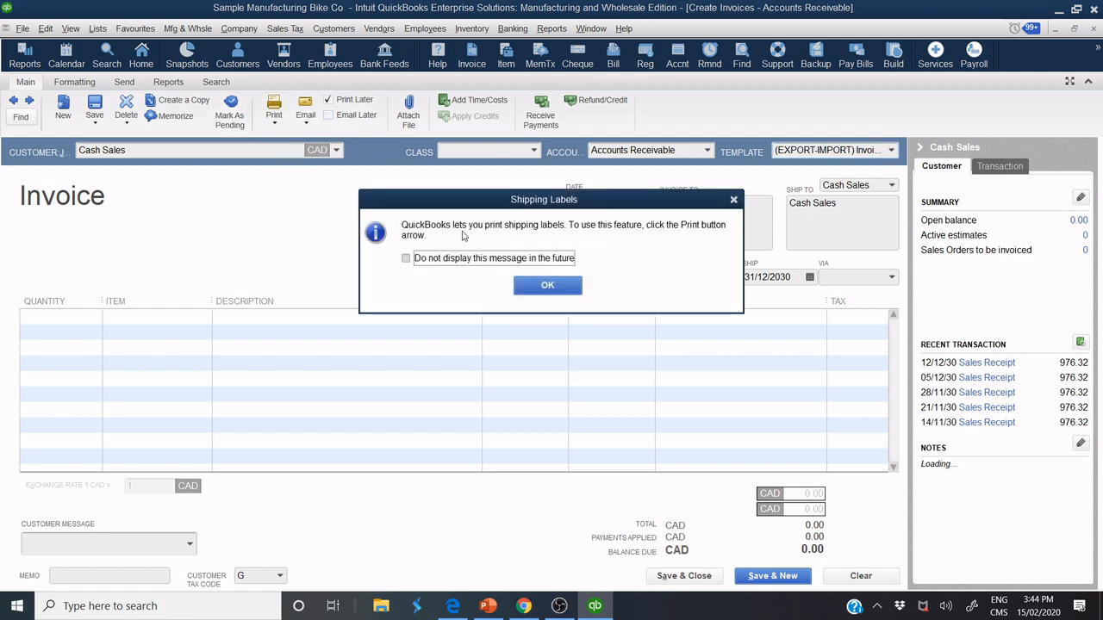
pyautogui.click(548, 286)
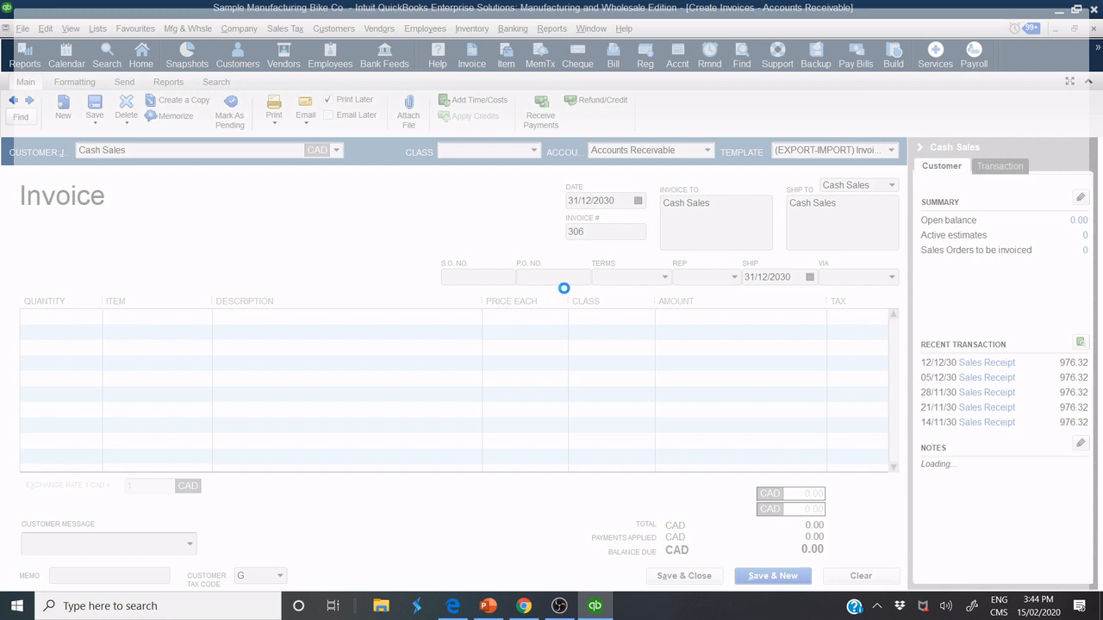
pyautogui.click(272, 107)
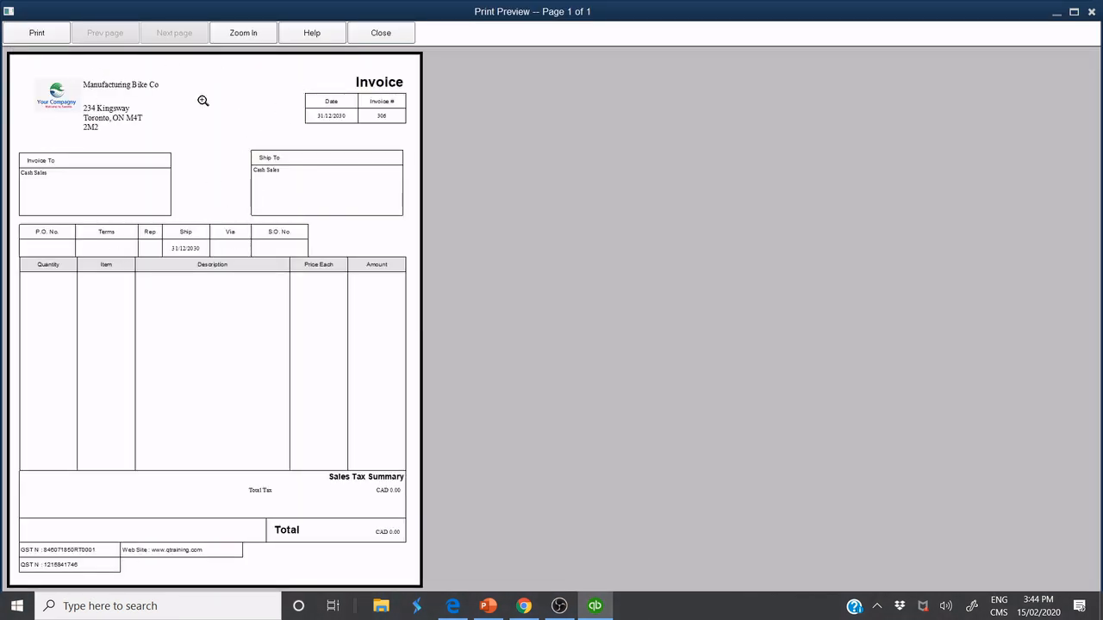
pyautogui.moveTo(381, 33)
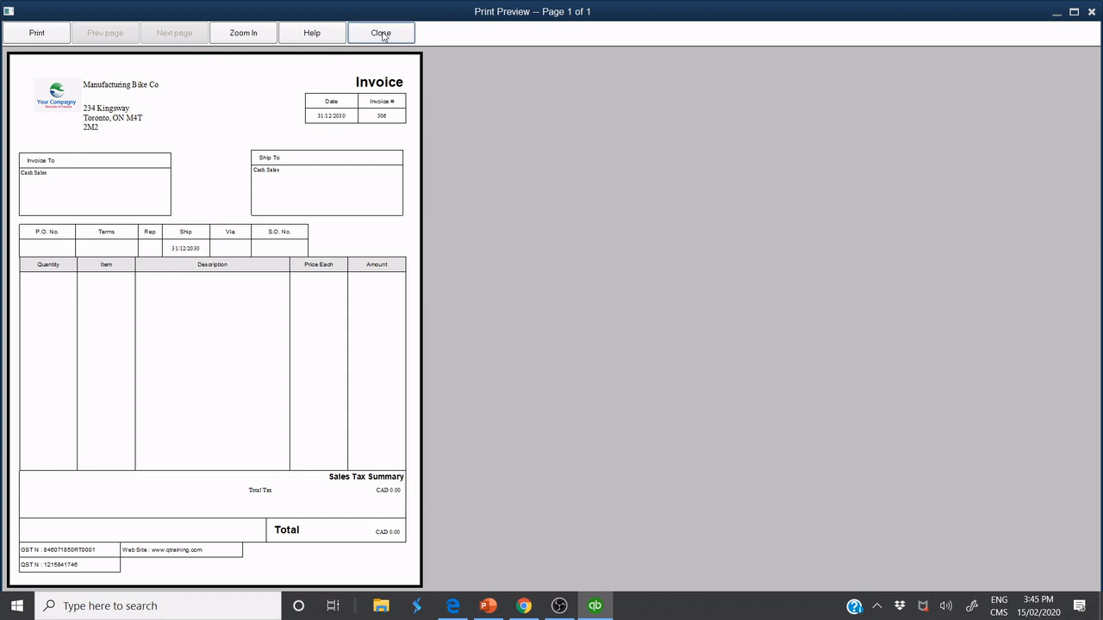
# Step: Close the print preview and show the invoice's Formatting options
pyautogui.click(379, 33)
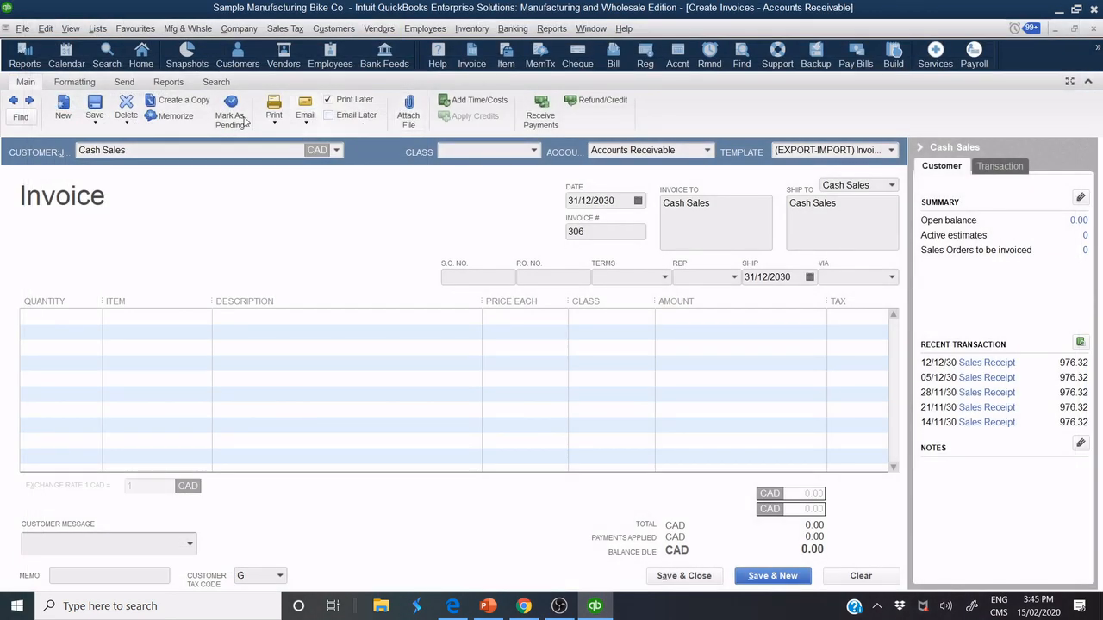
pyautogui.click(74, 83)
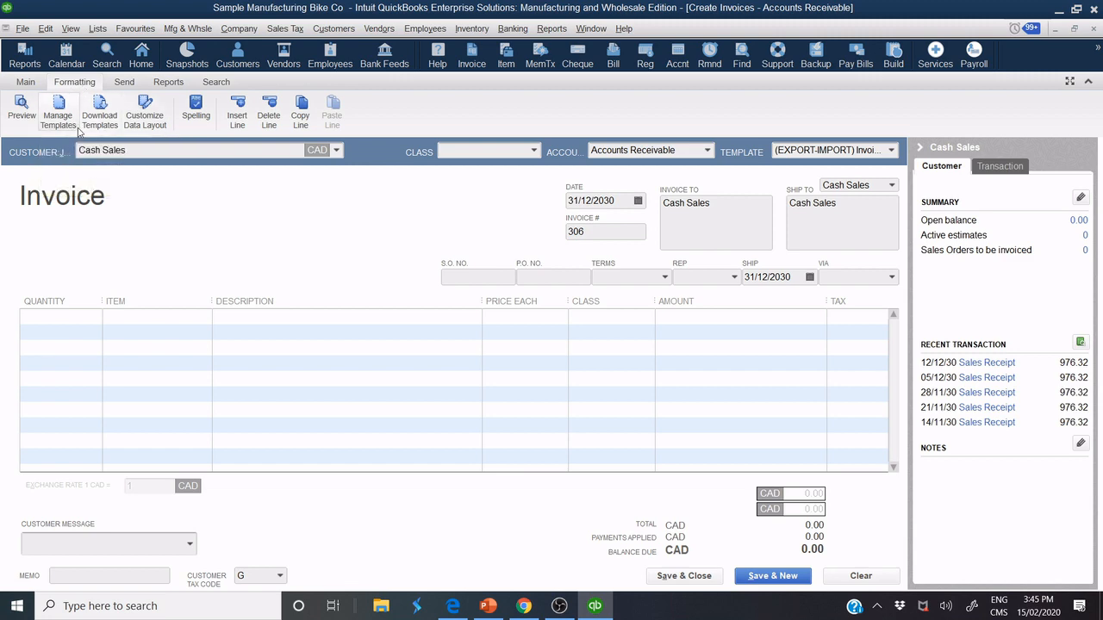
# Step: Reach Basic Customization for the EXPORT-IMPORT template and start selecting a new logo
pyautogui.click(59, 112)
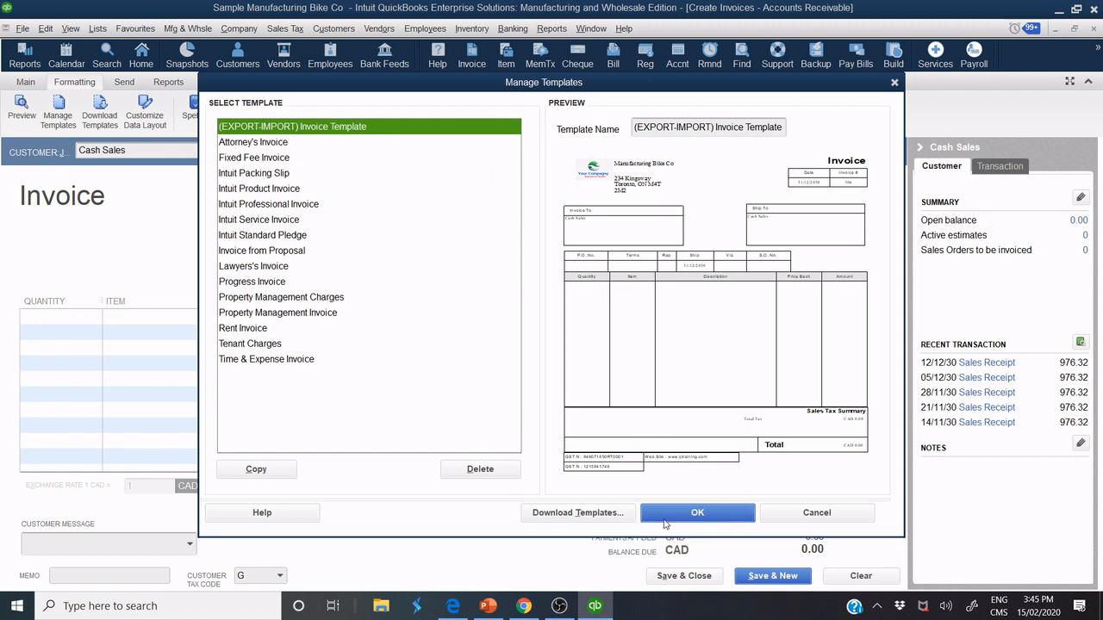
pyautogui.click(696, 514)
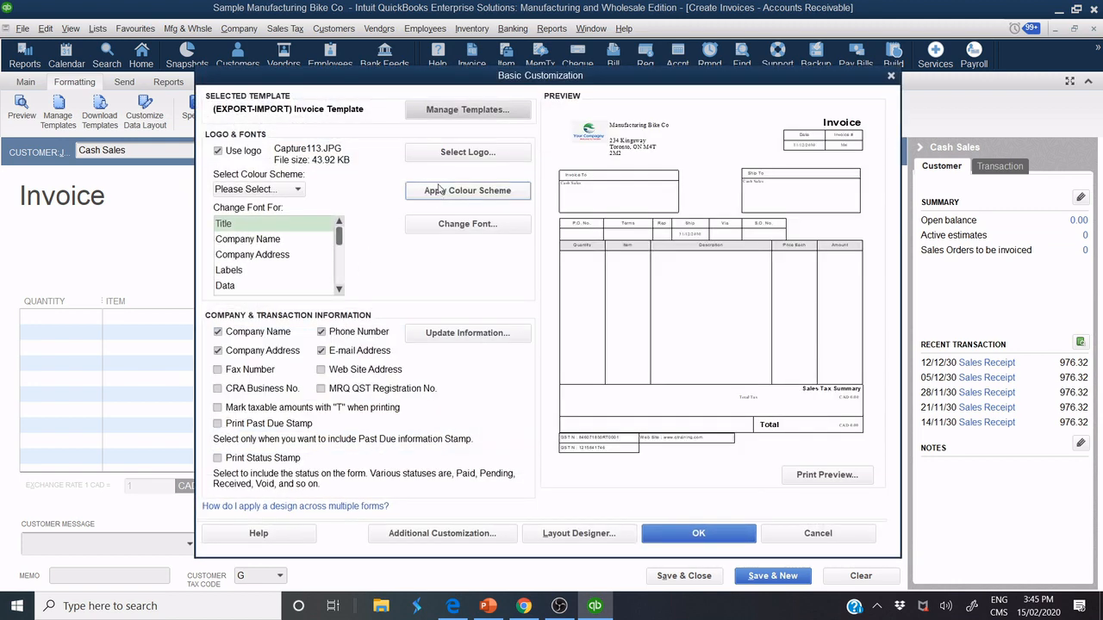
pyautogui.click(467, 152)
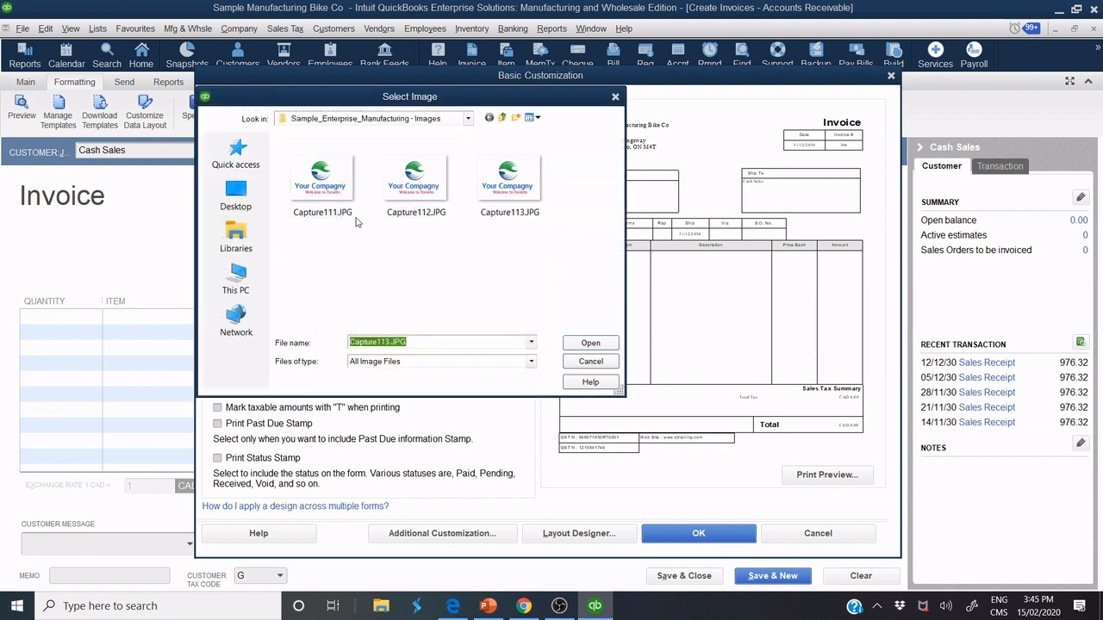
# Step: Set the logo to Camelpng.png from Desktop's SAUV.WEBSITES folder, allowing the copy into the company folder
pyautogui.click(234, 193)
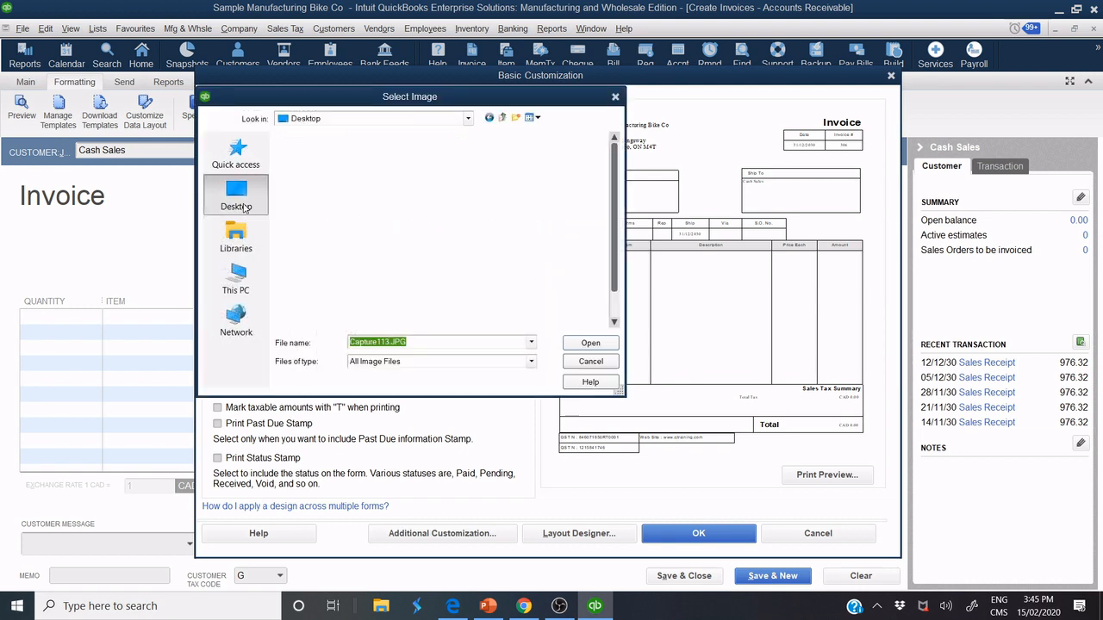
pyautogui.click(236, 193)
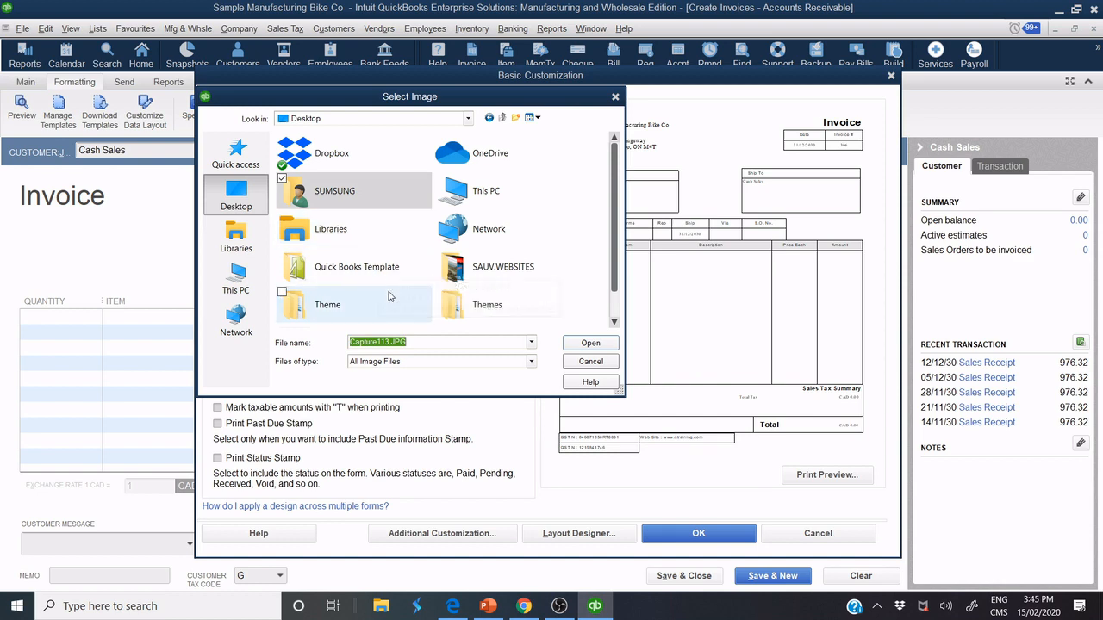
pyautogui.doubleClick(503, 266)
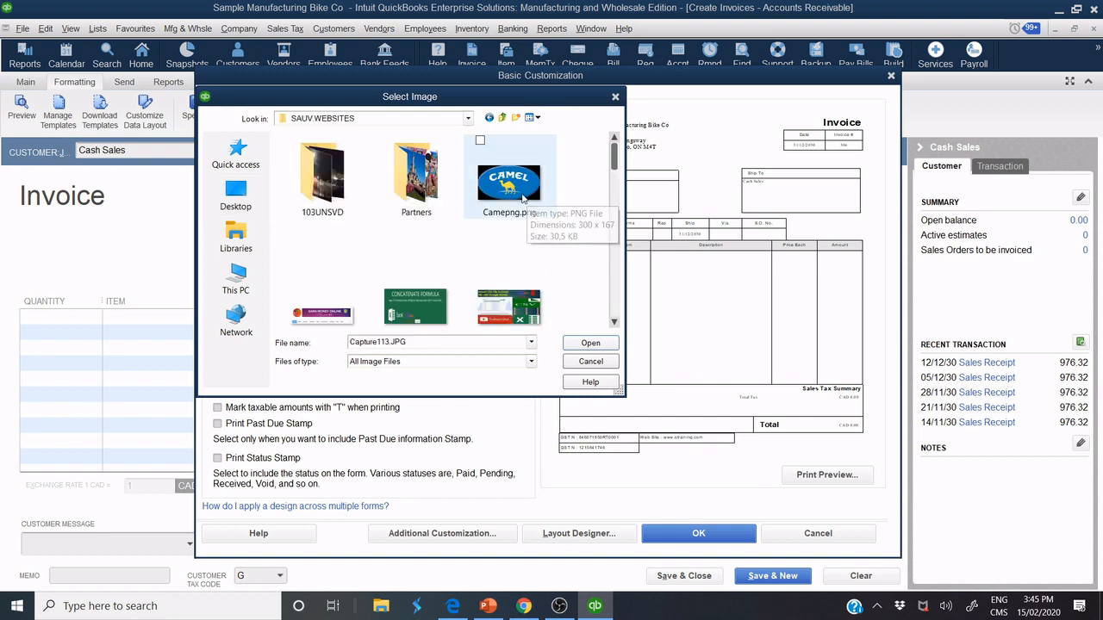
pyautogui.click(589, 341)
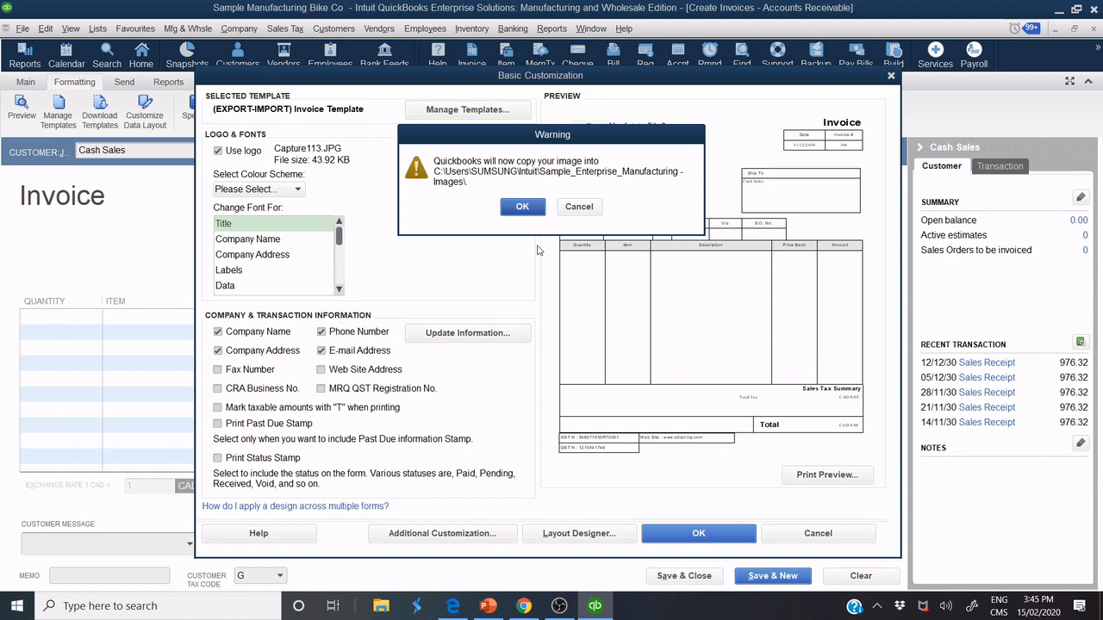
pyautogui.click(522, 206)
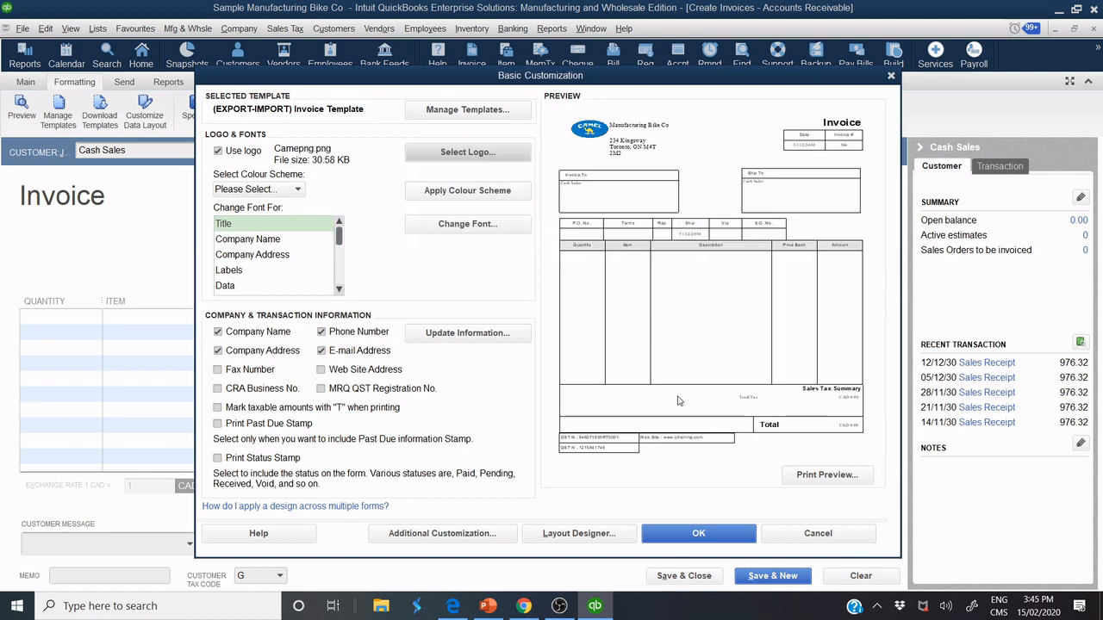
# Step: Preview the invoice with the camel logo, then save the template customization with OK
pyautogui.click(827, 476)
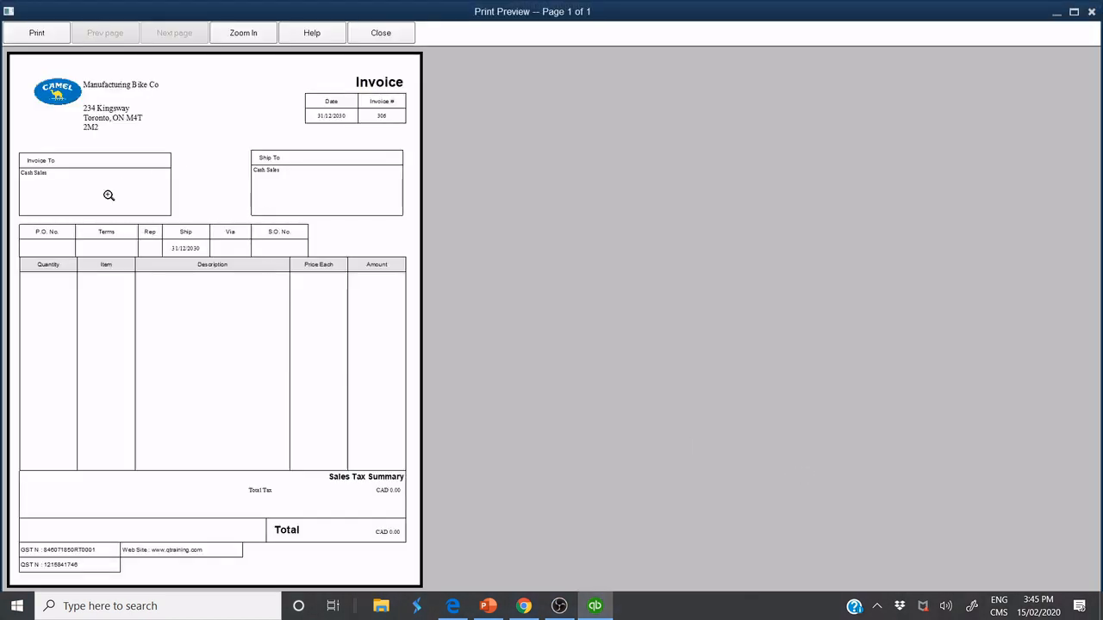
pyautogui.moveTo(380, 32)
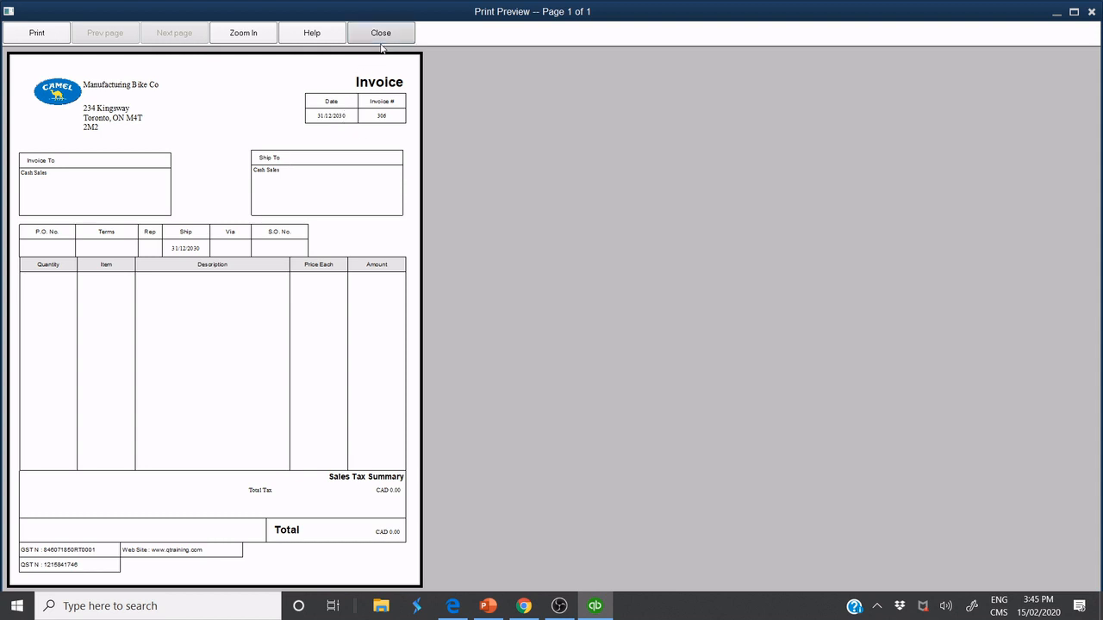
pyautogui.click(381, 33)
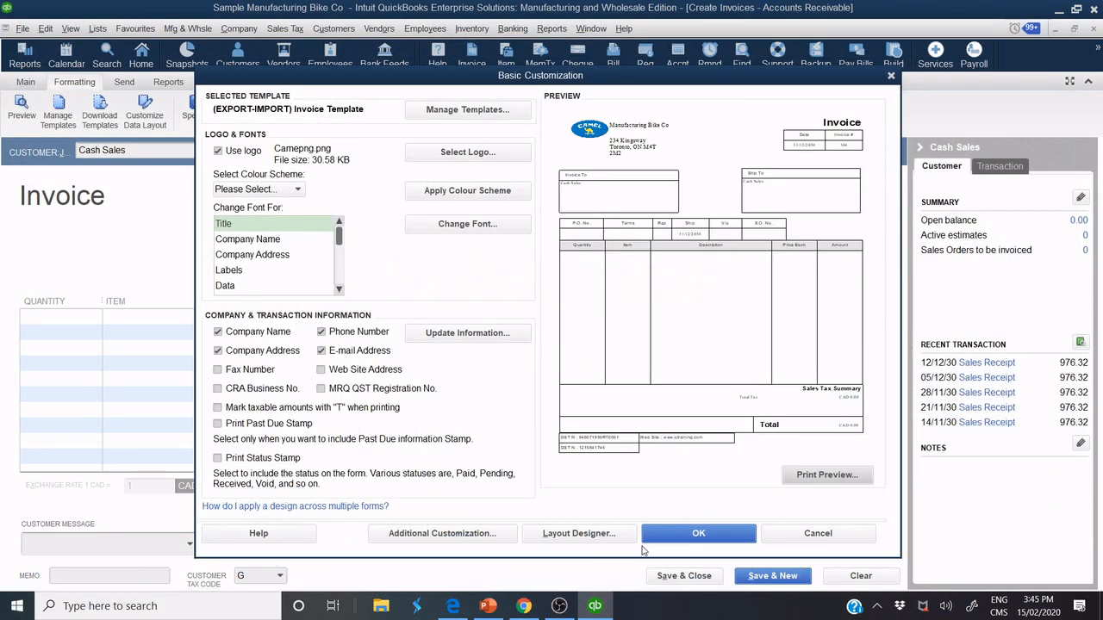
pyautogui.click(700, 533)
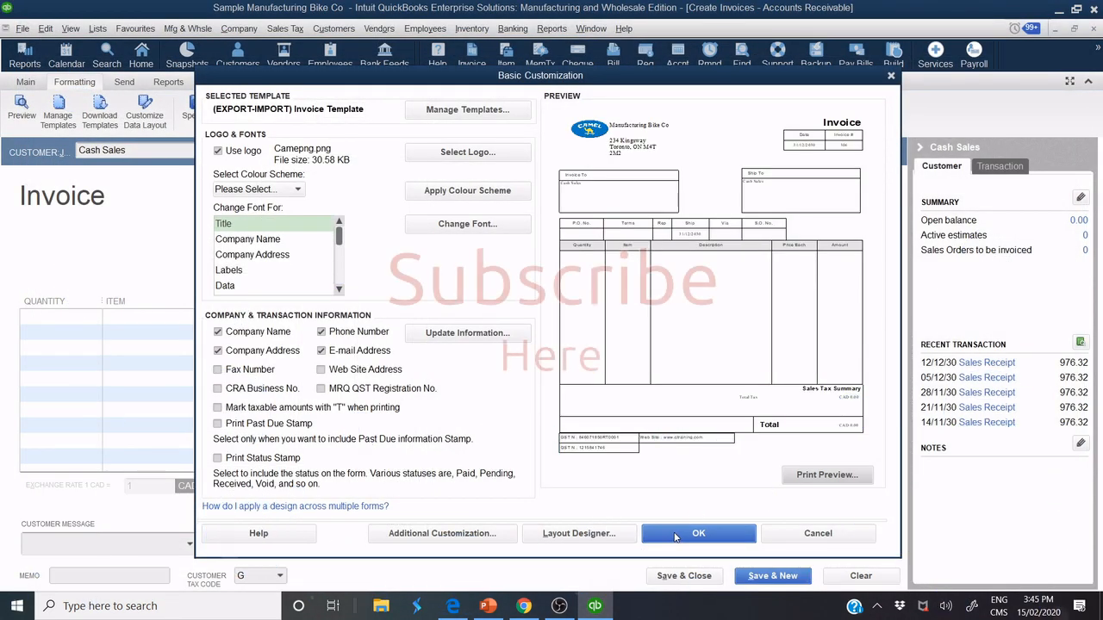
pyautogui.click(697, 534)
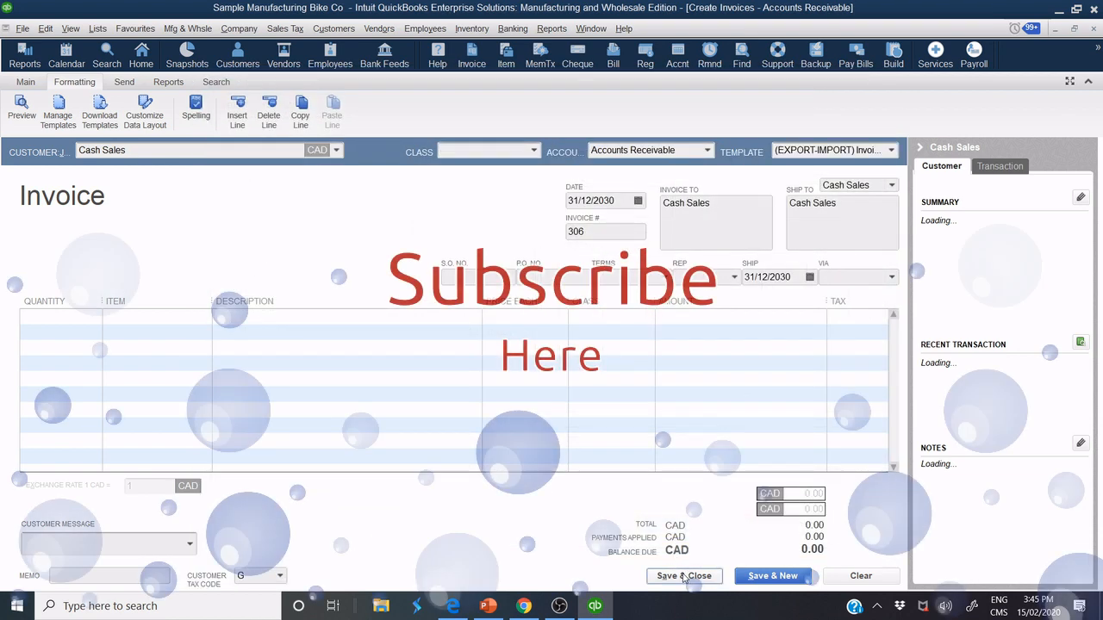